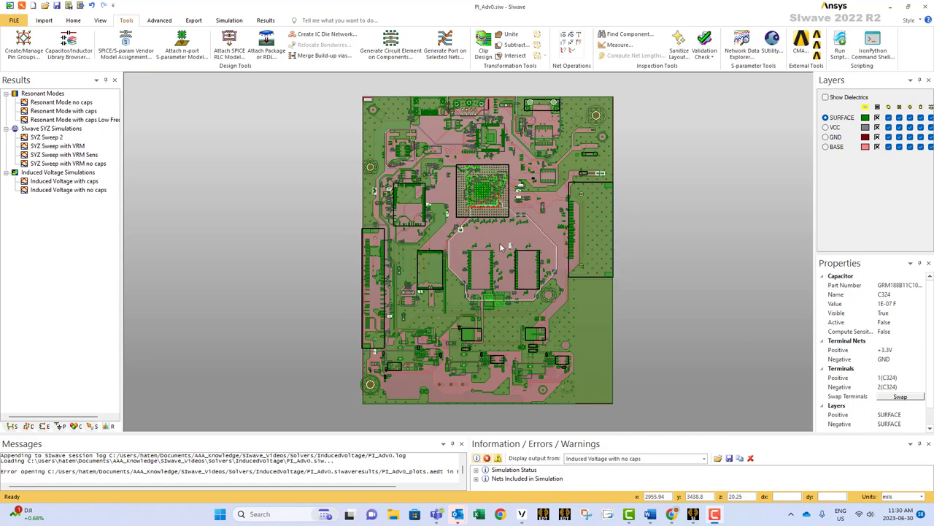
pyautogui.moveTo(537, 252)
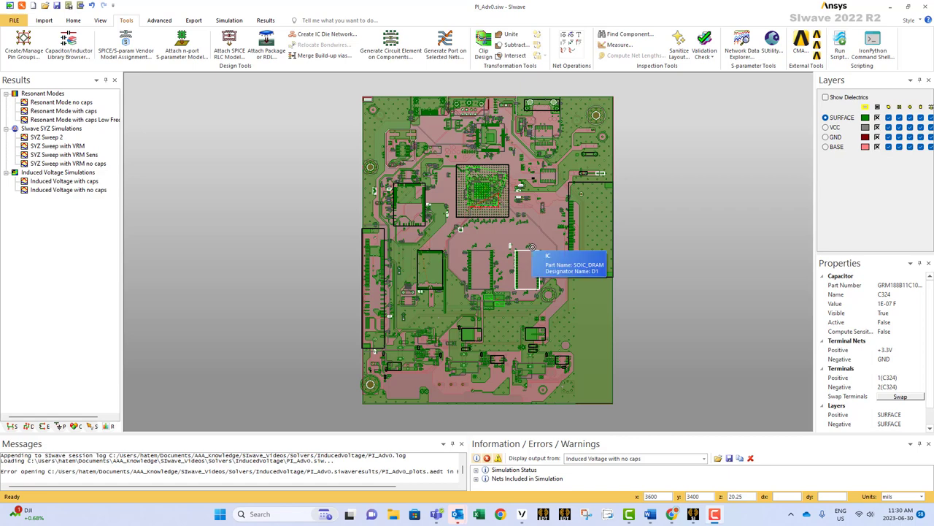
pyautogui.moveTo(632, 326)
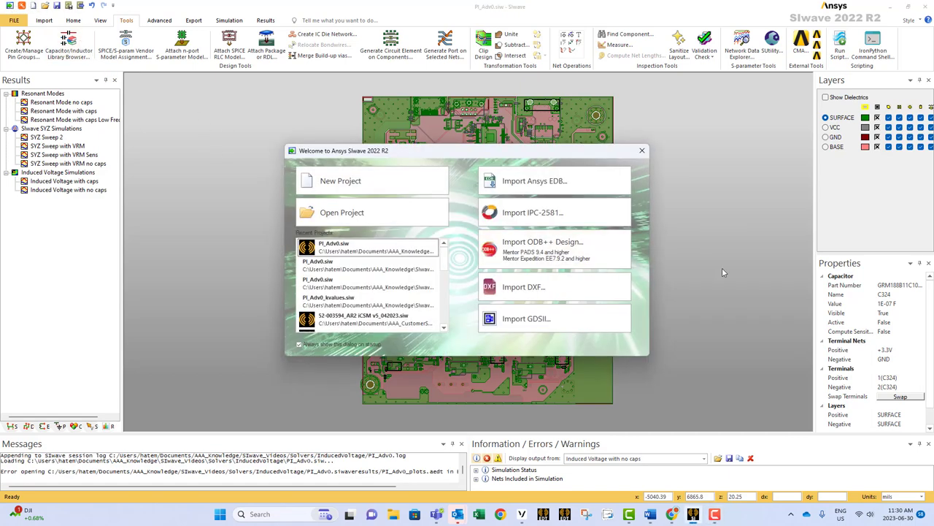
pyautogui.moveTo(581, 259)
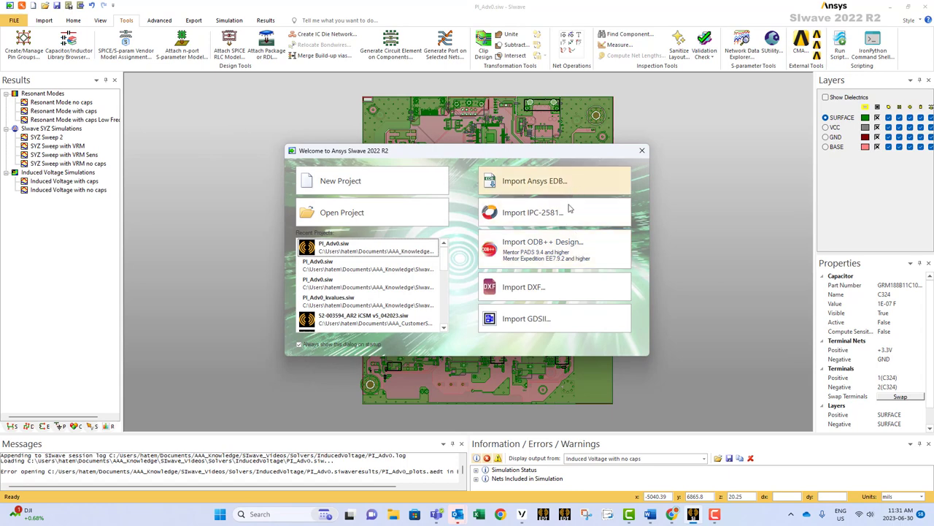
pyautogui.moveTo(523, 286)
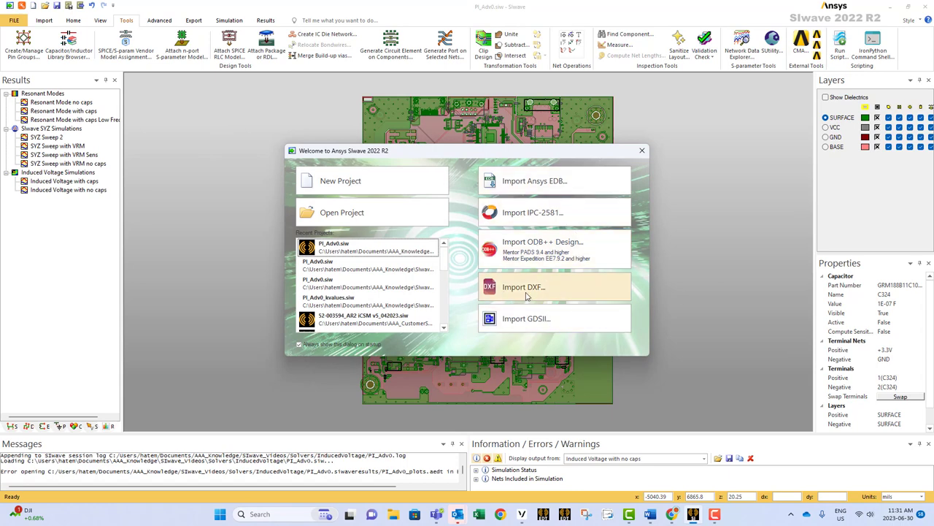
# Dismiss the welcome window and show the Simulation tab commands for the PI_Adv0 board
pyautogui.click(642, 151)
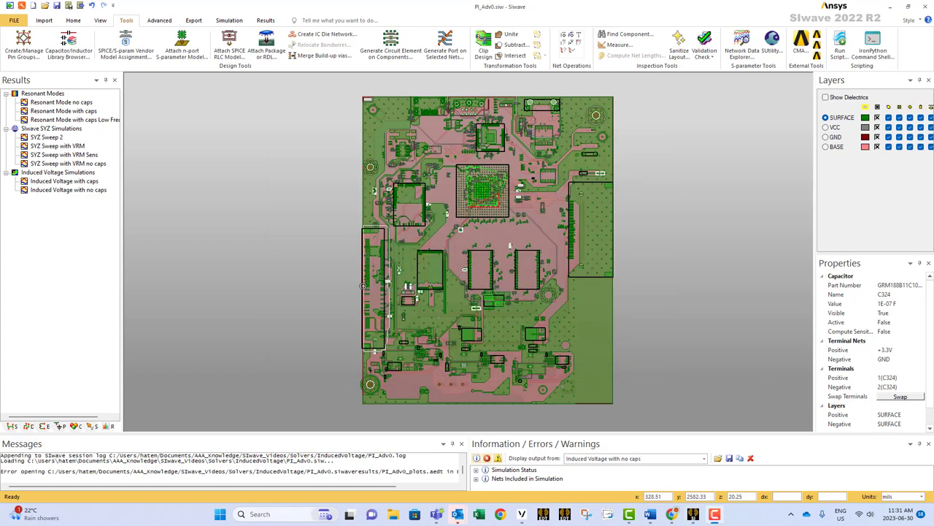
pyautogui.moveTo(338, 292)
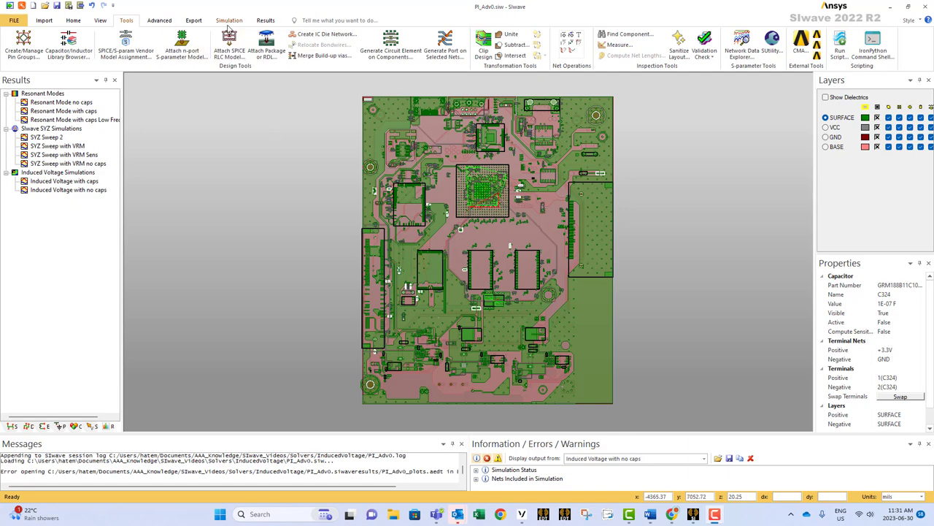
pyautogui.click(228, 20)
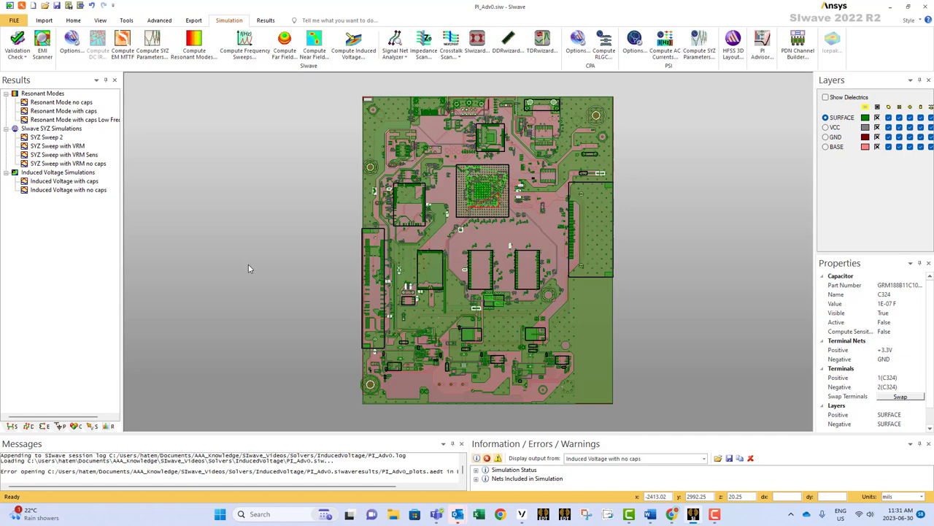
pyautogui.moveTo(265, 204)
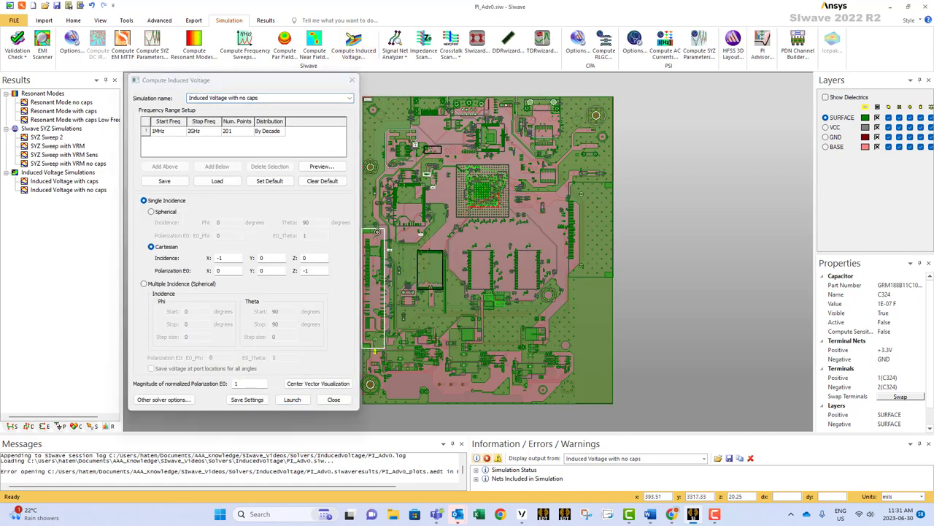
pyautogui.moveTo(325, 453)
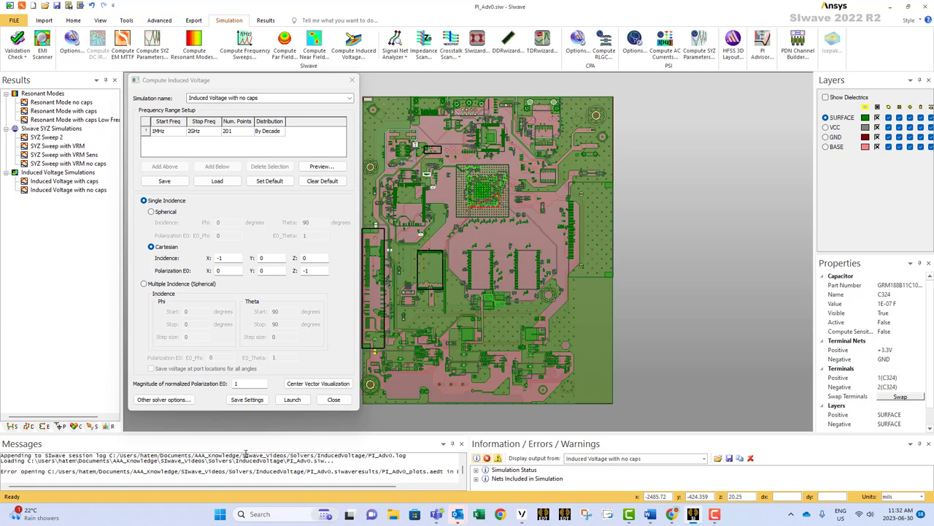
pyautogui.moveTo(206, 443)
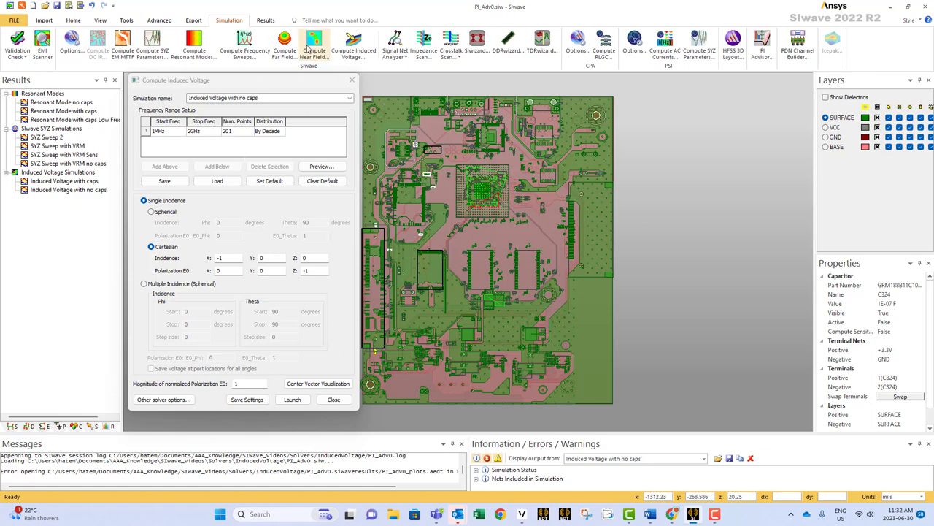
pyautogui.moveTo(354, 44)
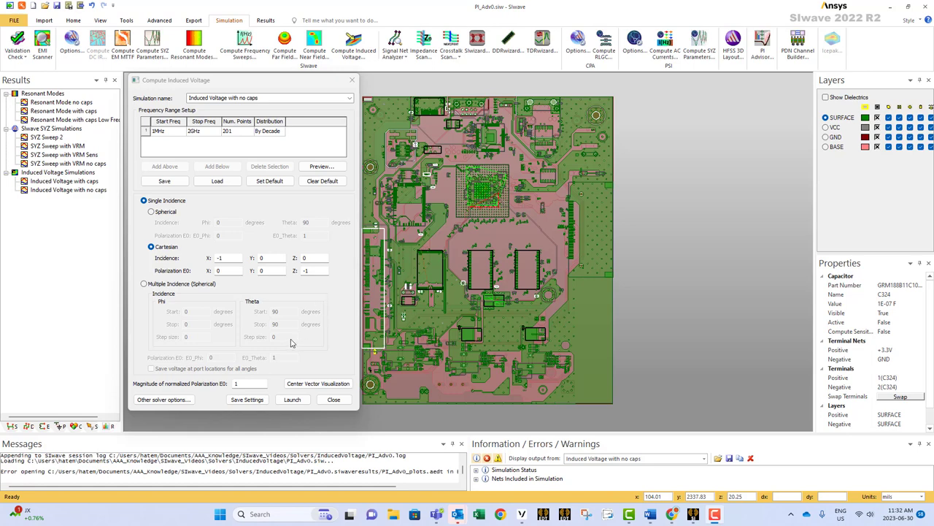
pyautogui.moveTo(290, 343)
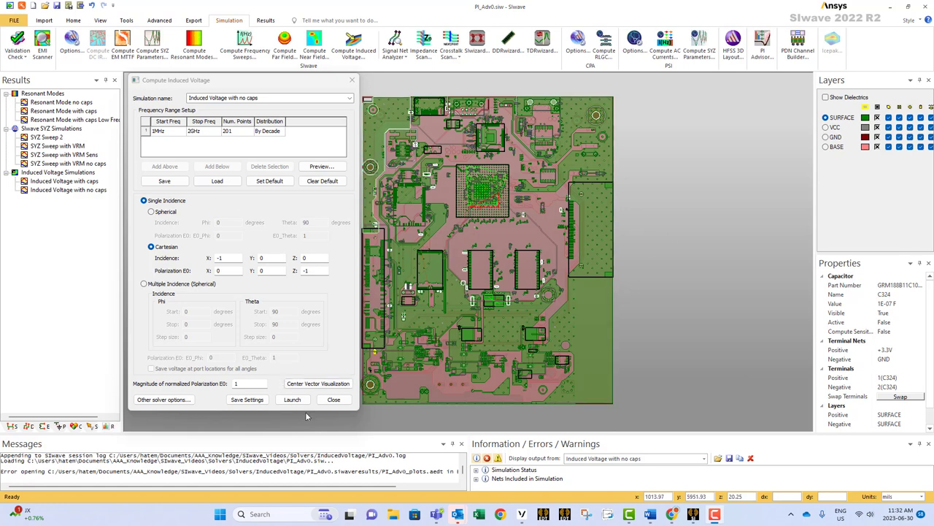
# Open the Workflow Wizard's Configure PI Analysis to list the board's nets
pyautogui.click(333, 399)
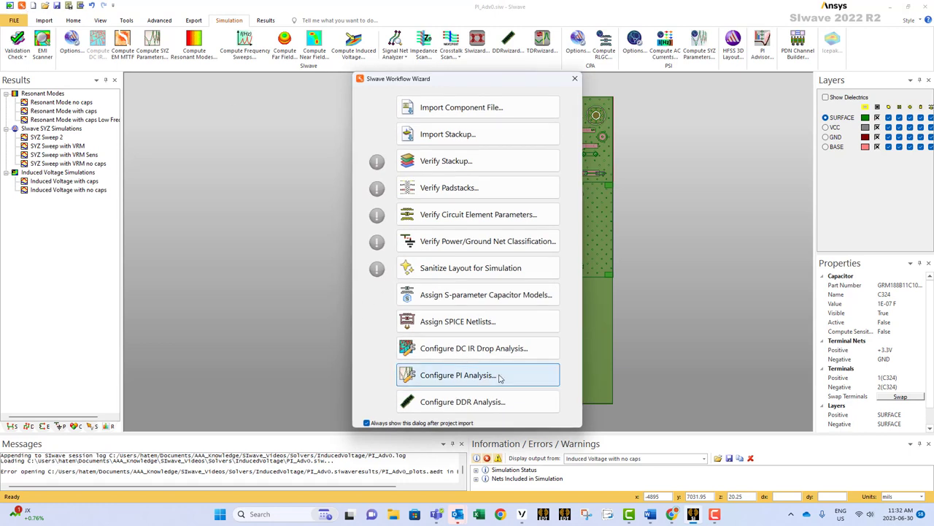
pyautogui.click(457, 374)
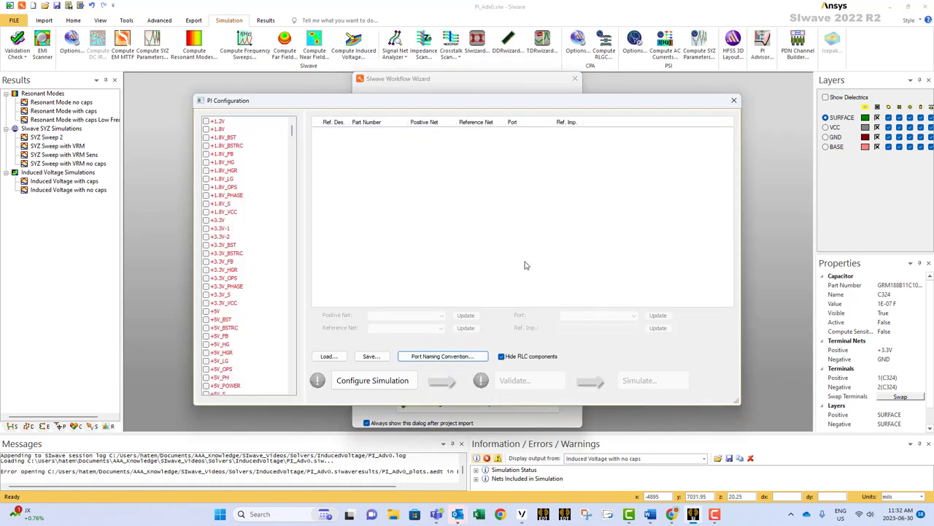
pyautogui.moveTo(270, 150)
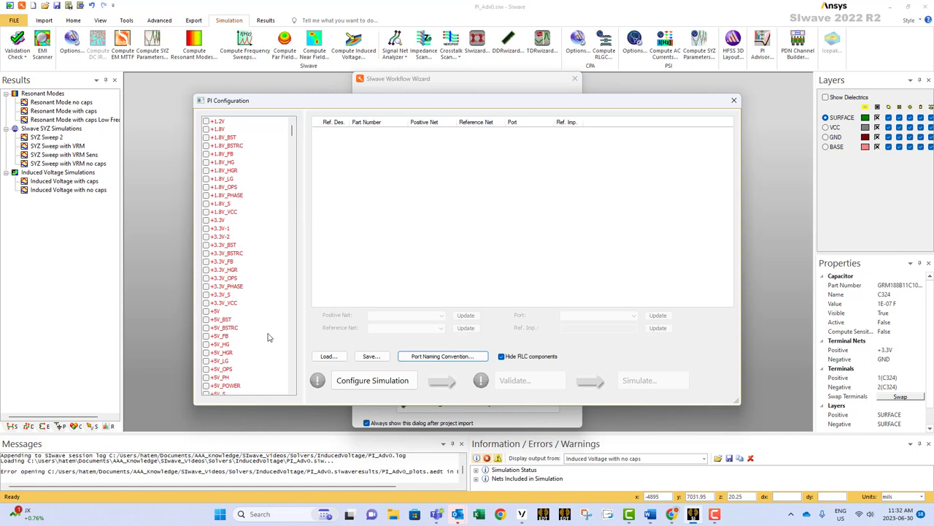
pyautogui.click(219, 121)
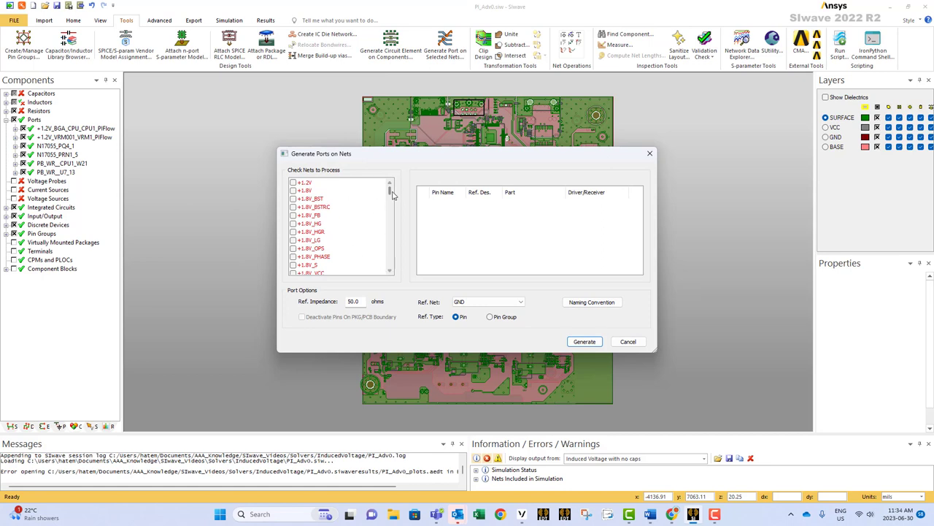
# Scroll the net list and view pins of nets N17055 and PB_WR.#
pyautogui.scroll(-3)
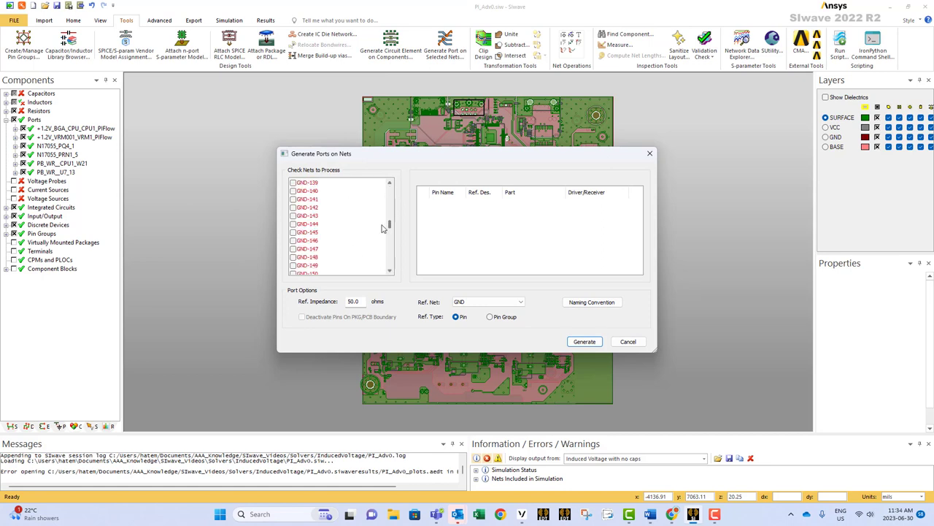
pyautogui.scroll(-3)
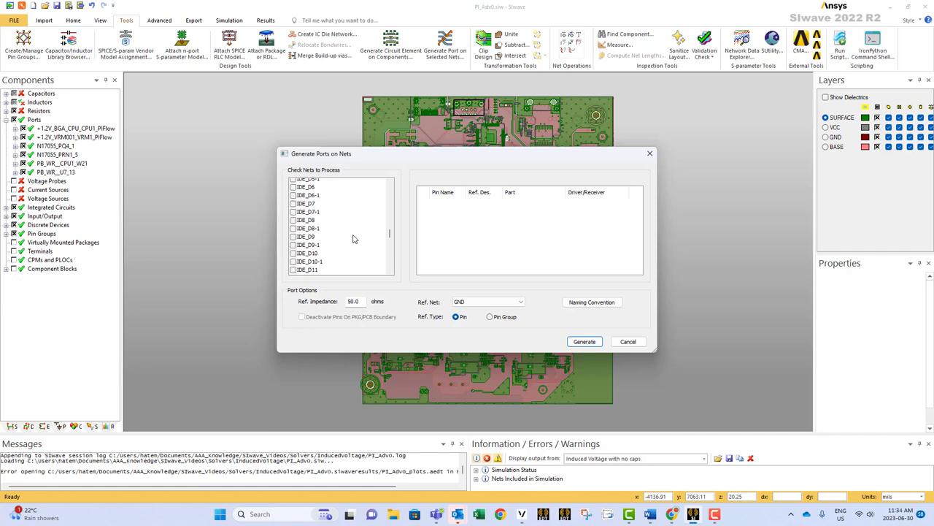
pyautogui.scroll(-3)
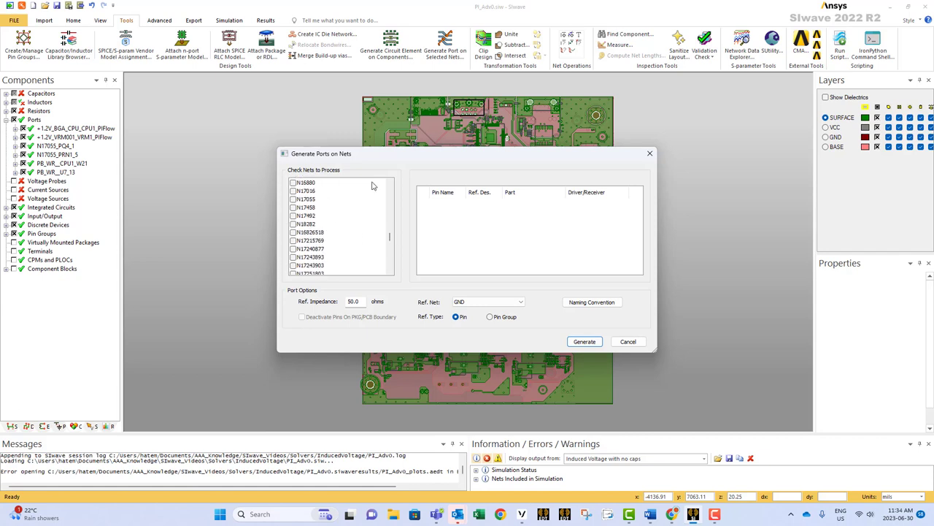
pyautogui.click(306, 199)
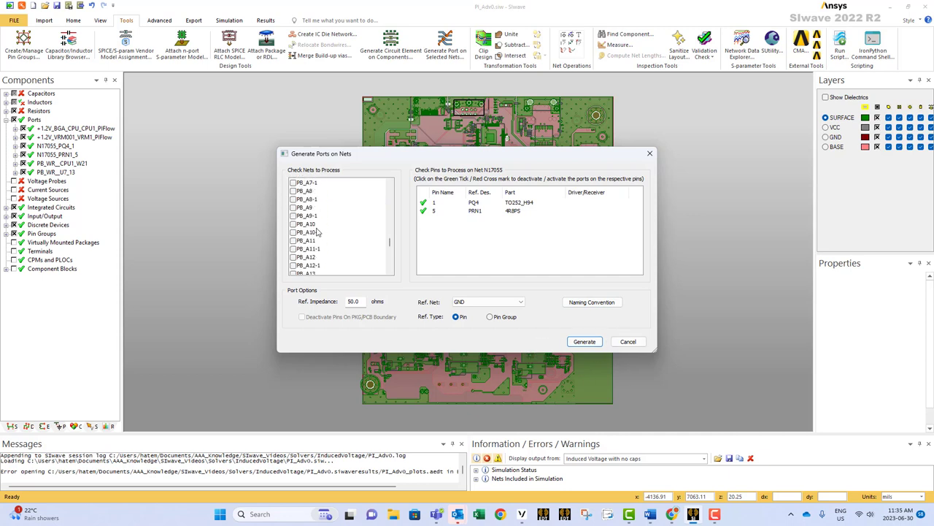
pyautogui.scroll(-3)
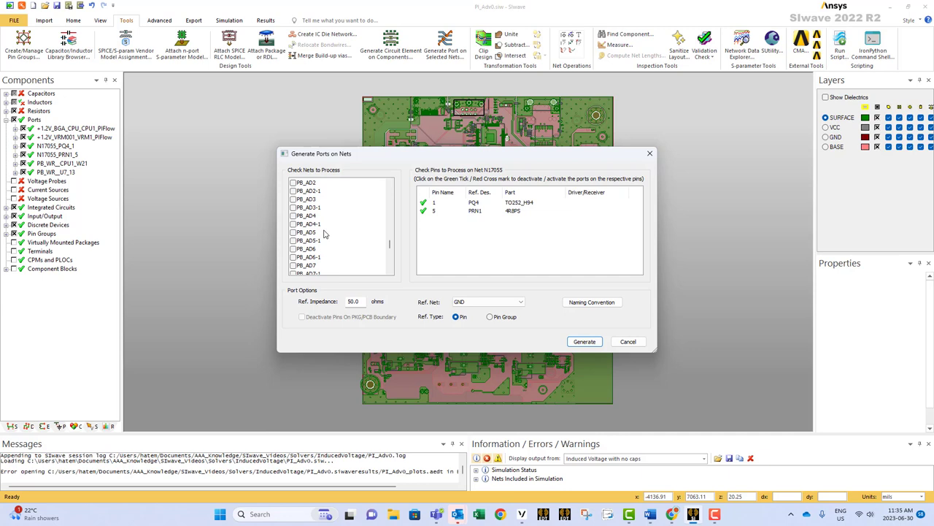
pyautogui.scroll(-3)
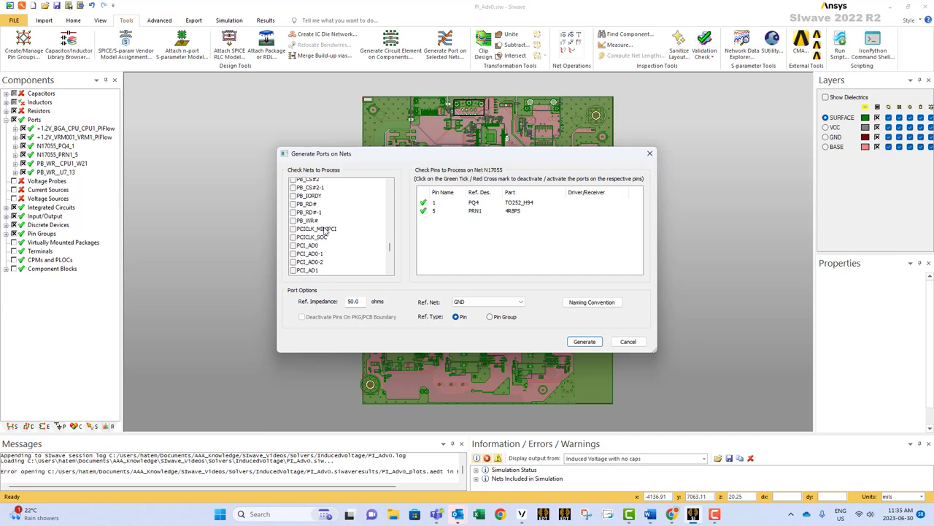
pyautogui.click(306, 182)
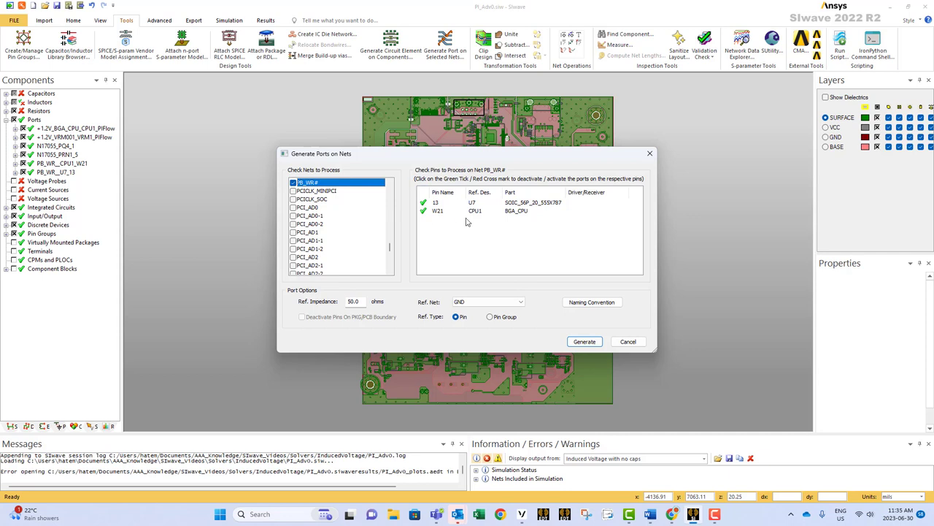
pyautogui.moveTo(412, 212)
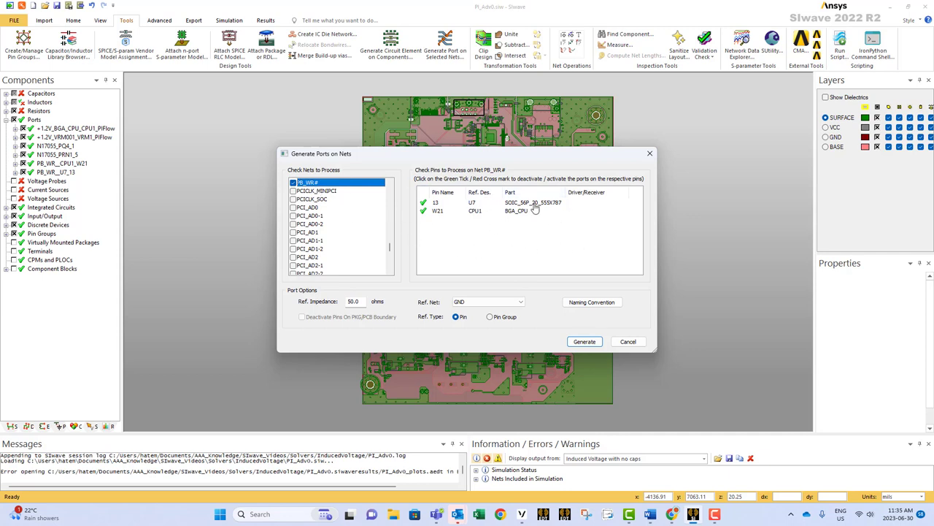
pyautogui.moveTo(489, 231)
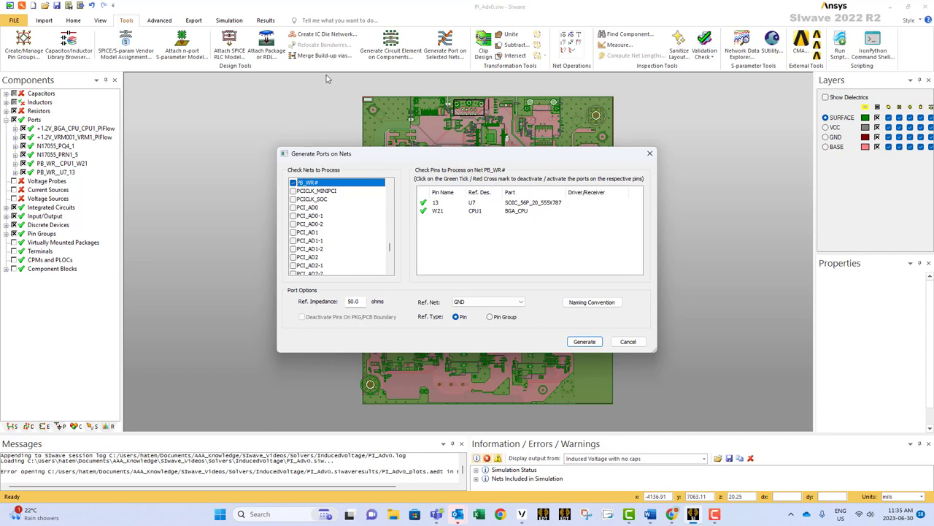
pyautogui.moveTo(340, 177)
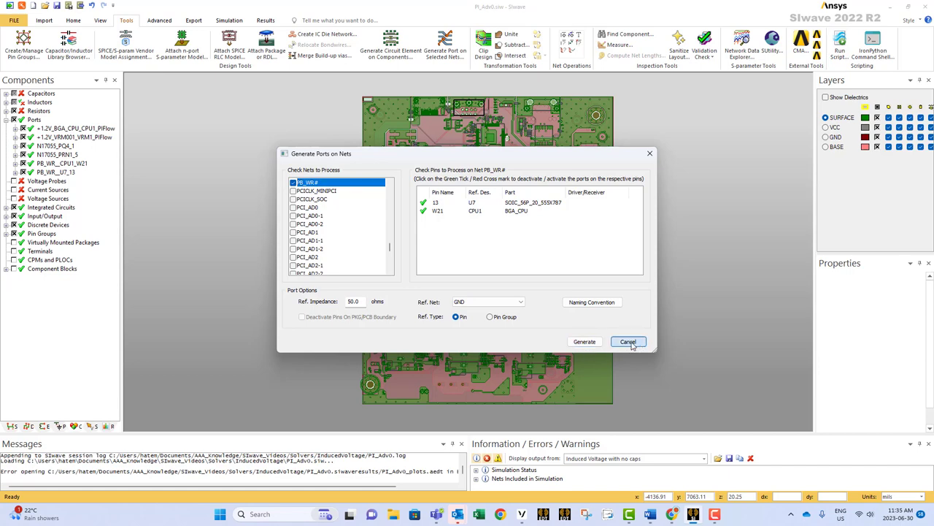
# Cancel the Generate Ports on Nets dialog, keeping the six existing ports
pyautogui.click(627, 341)
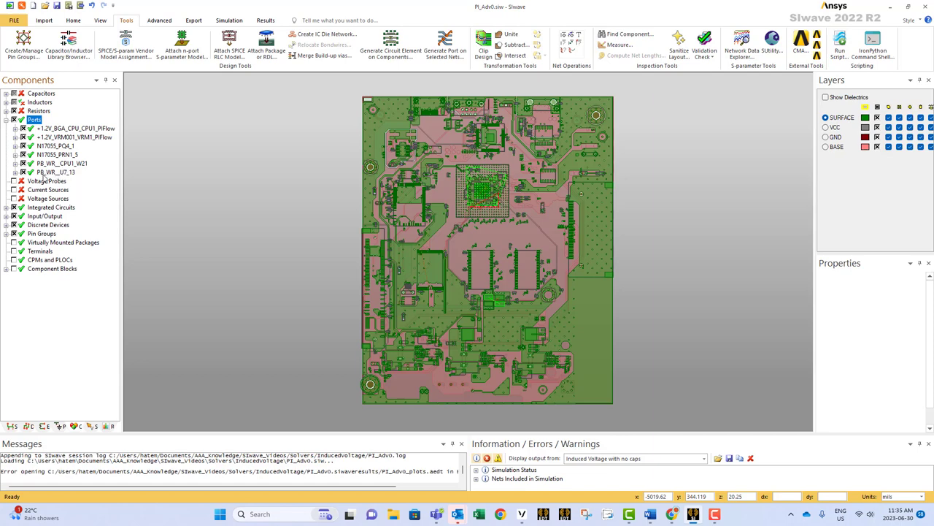
pyautogui.moveTo(66, 176)
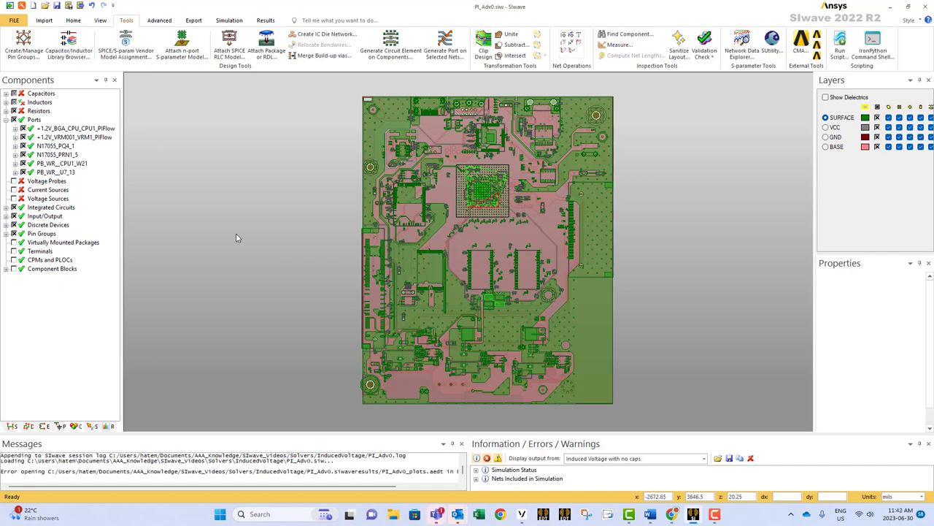
# Open Compute Induced Voltage from the Simulation tab for 'Induced Voltage with no caps'
pyautogui.click(229, 20)
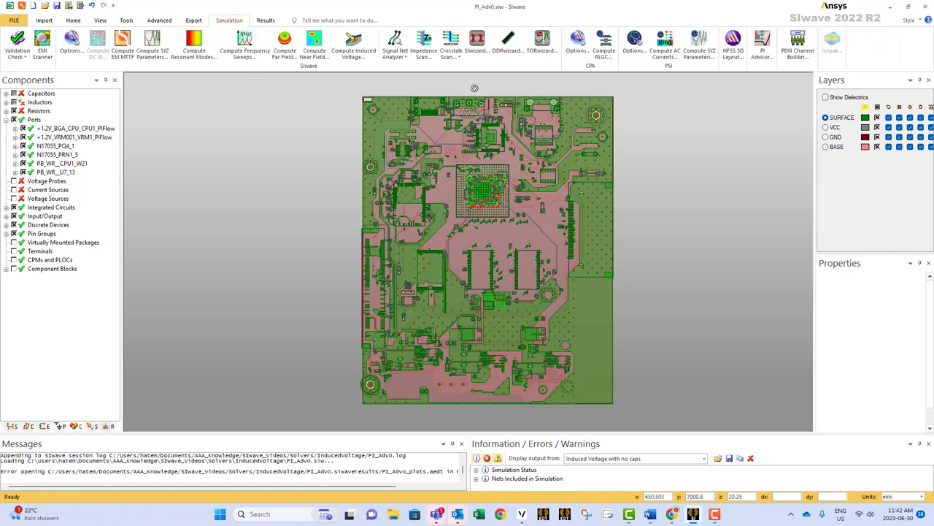
pyautogui.click(354, 44)
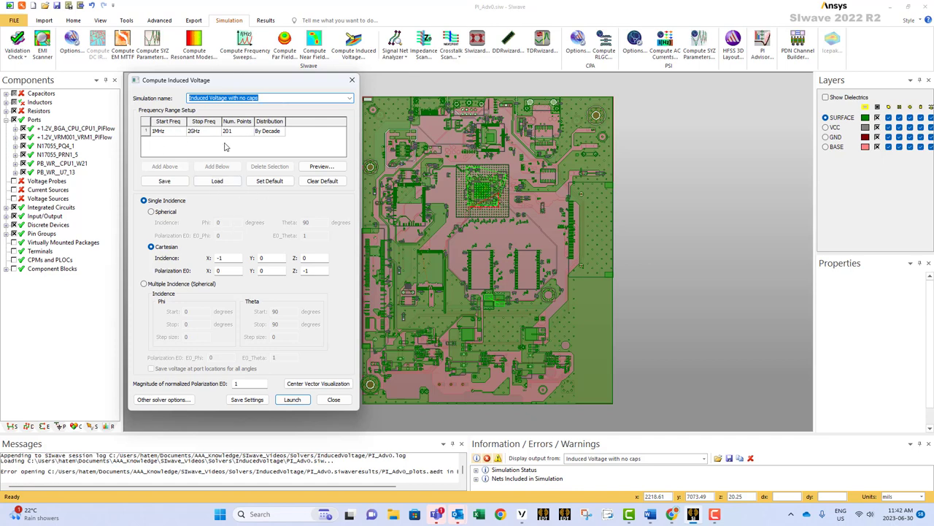
pyautogui.moveTo(259, 142)
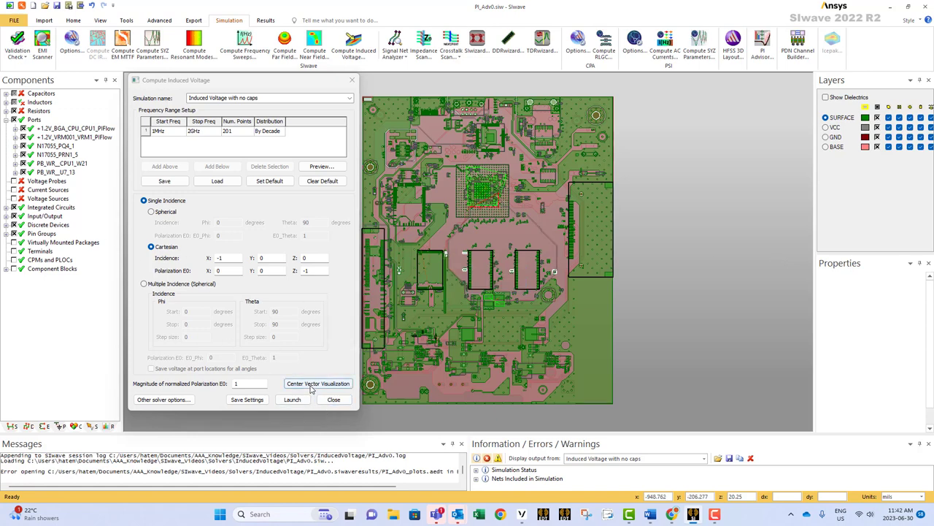
# Set incidence X=1, Y=0, Z=0 with polarization Z=-1, checking the 3D arrow
pyautogui.click(318, 383)
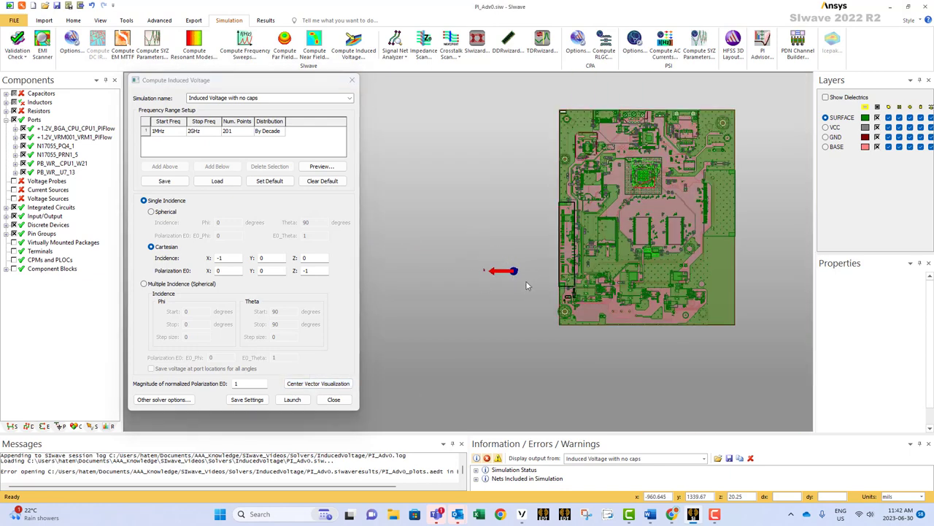
pyautogui.moveTo(511, 276)
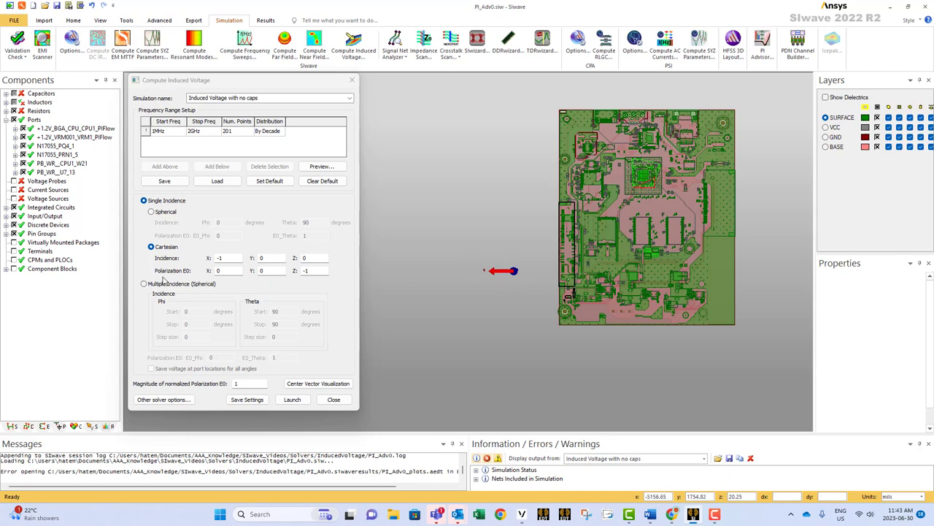
pyautogui.moveTo(228, 280)
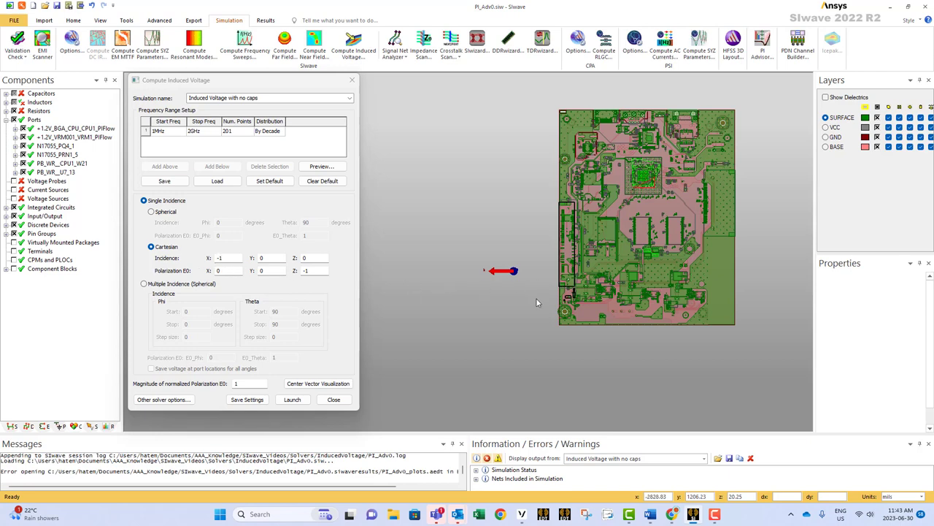
pyautogui.moveTo(211, 261)
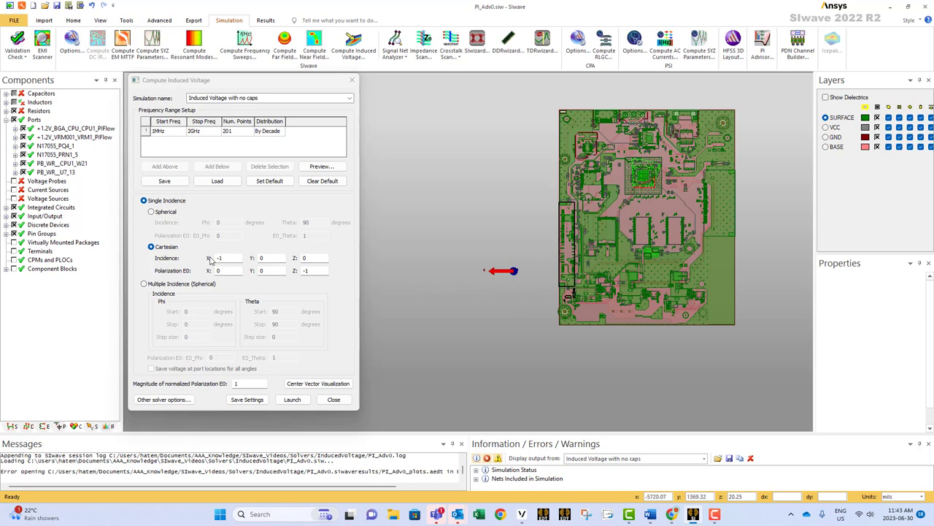
pyautogui.moveTo(285, 297)
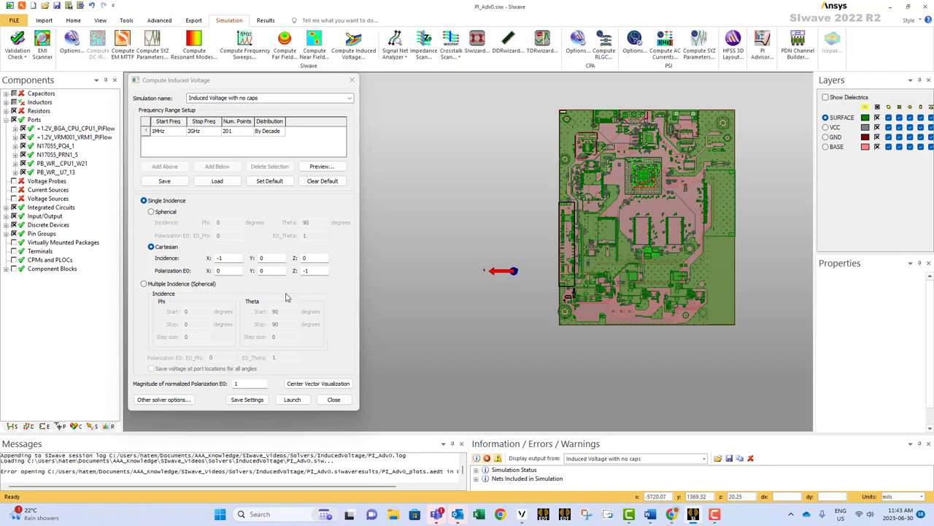
pyautogui.moveTo(406, 292)
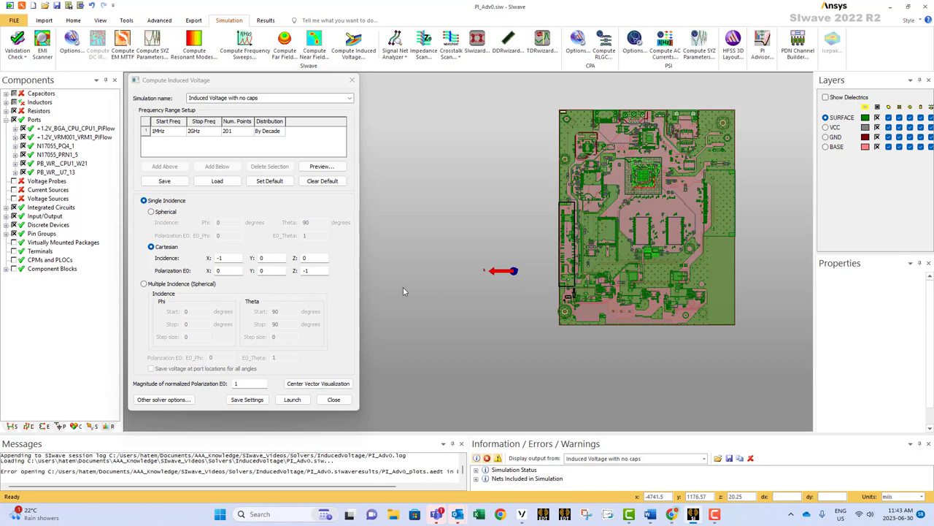
pyautogui.moveTo(468, 278)
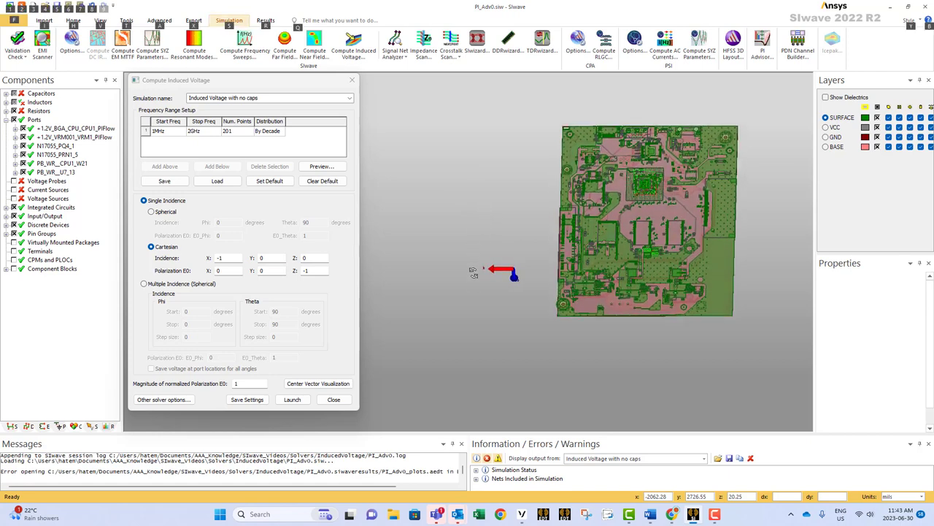
pyautogui.moveTo(643, 219); pyautogui.dragTo(584, 211)
pyautogui.write('0')
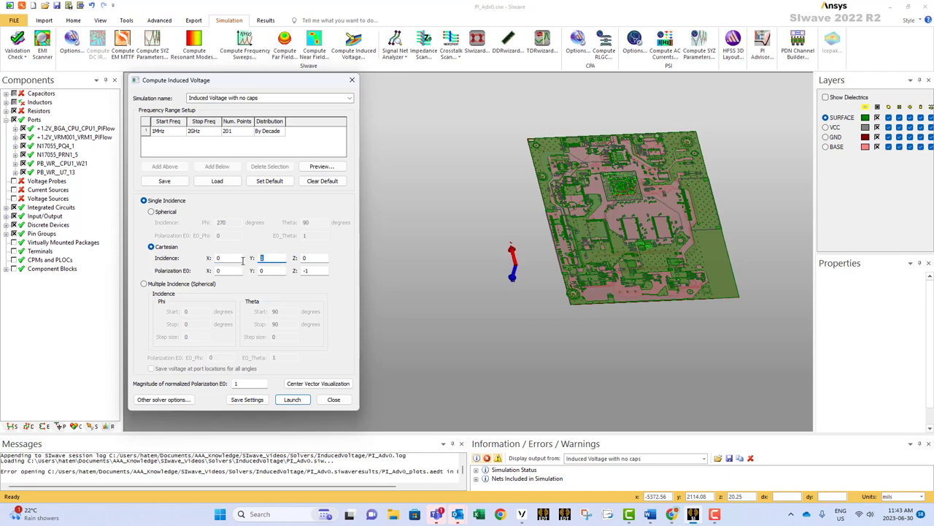
pyautogui.write('-1')
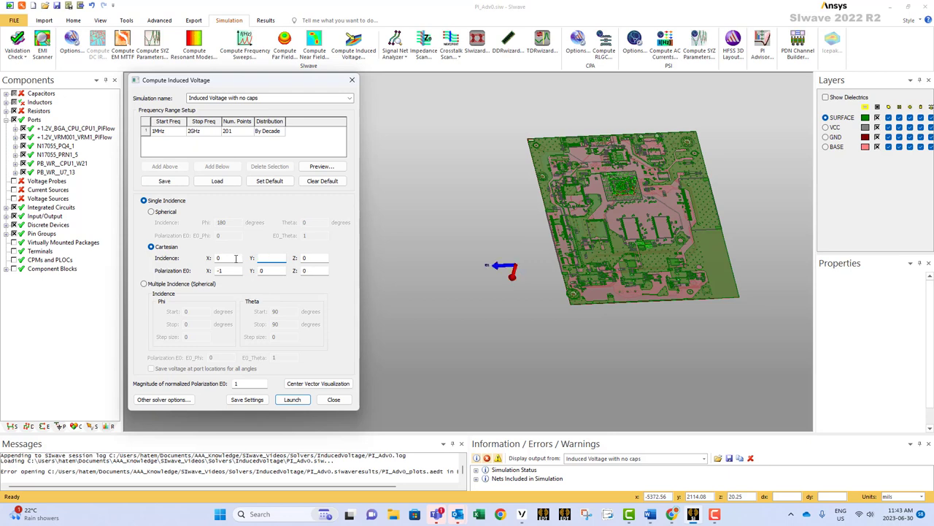
pyautogui.click(272, 257)
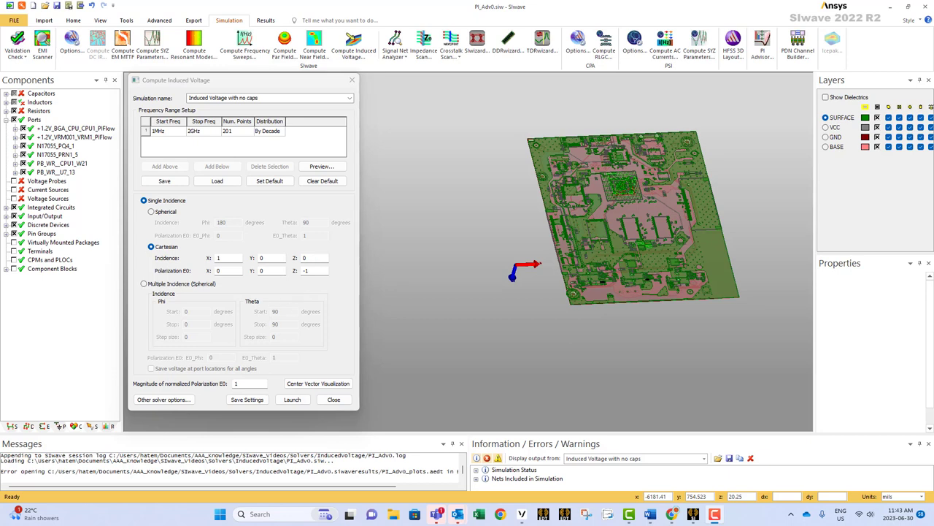
pyautogui.click(152, 211)
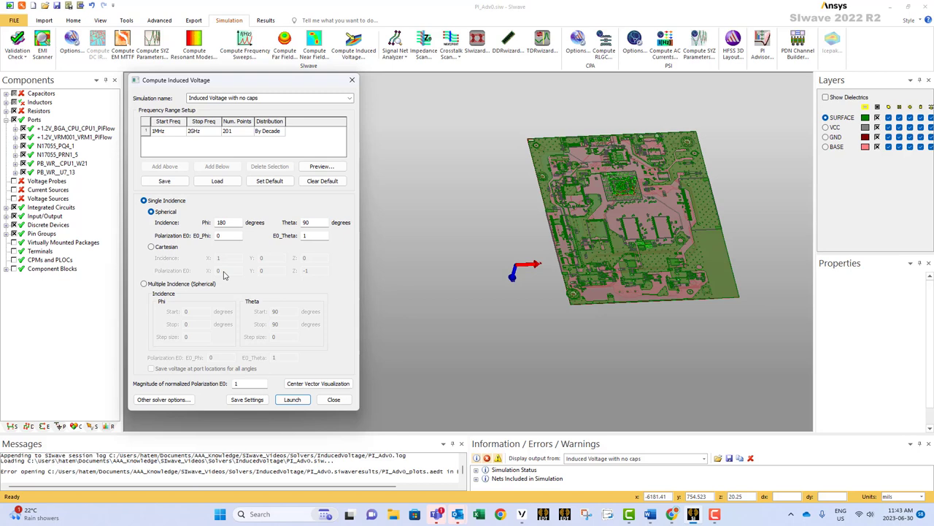
pyautogui.moveTo(276, 231)
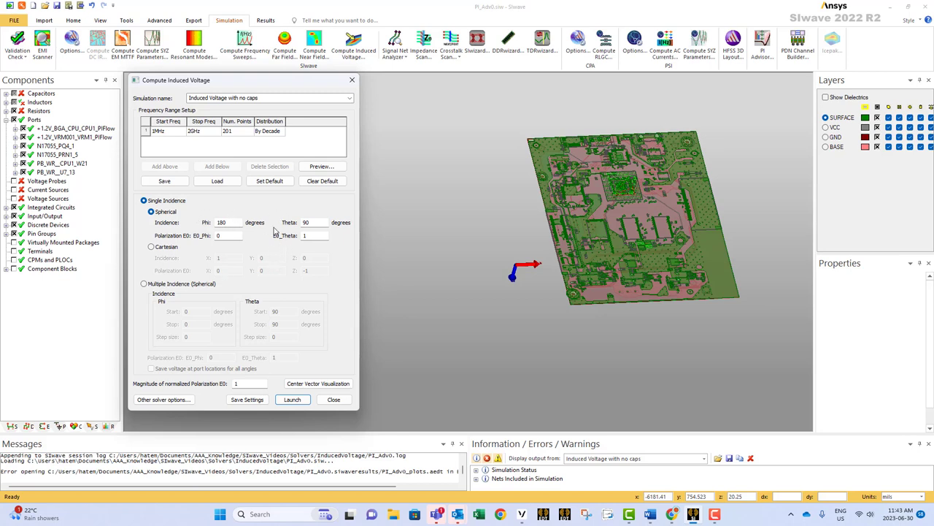
pyautogui.moveTo(325, 214)
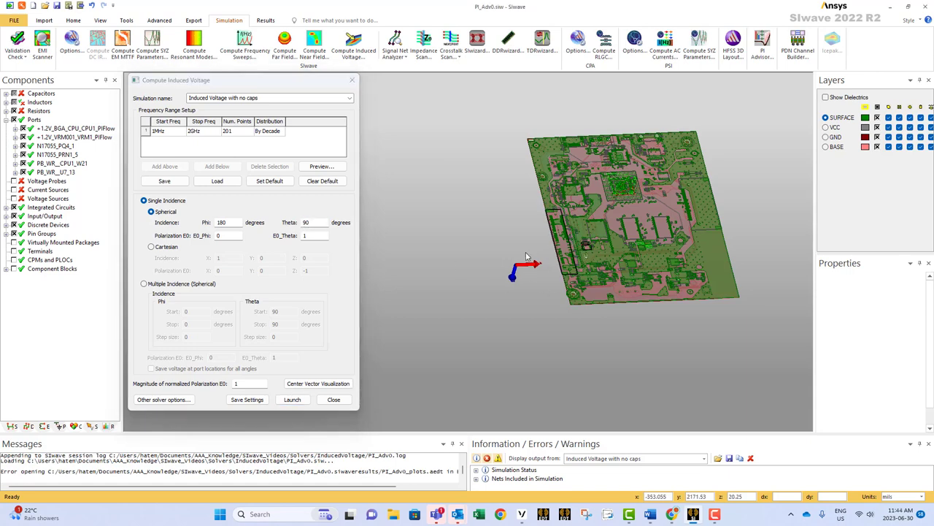
pyautogui.moveTo(440, 312)
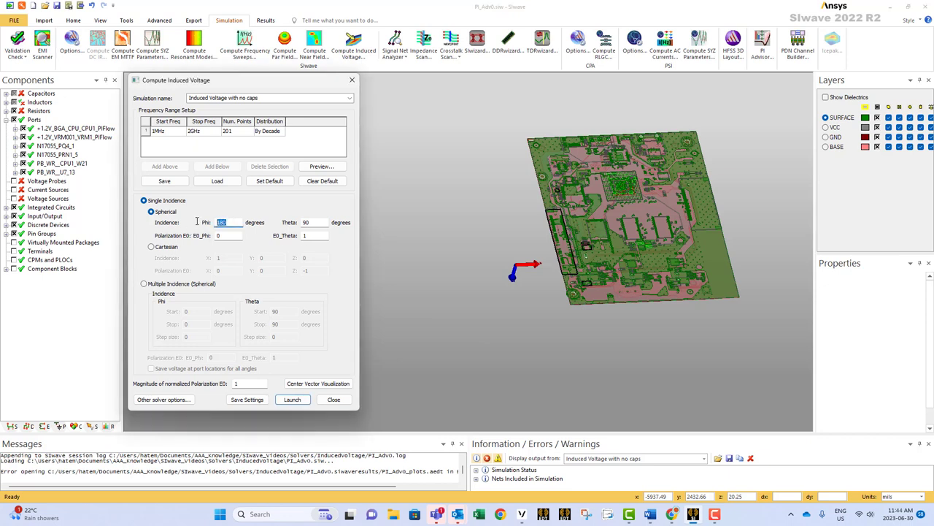
# Enter spherical incidence Phi 45°, keeping Theta at 90°
pyautogui.write('0')
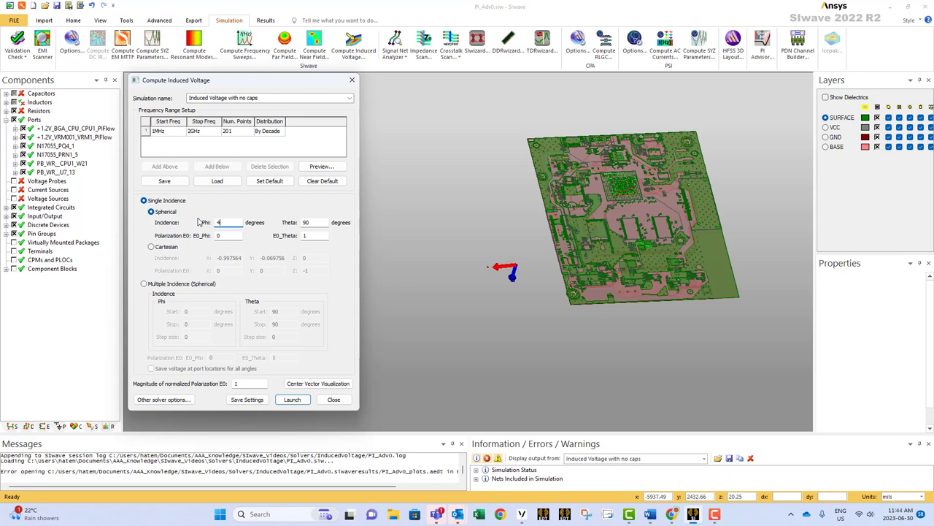
pyautogui.write('45')
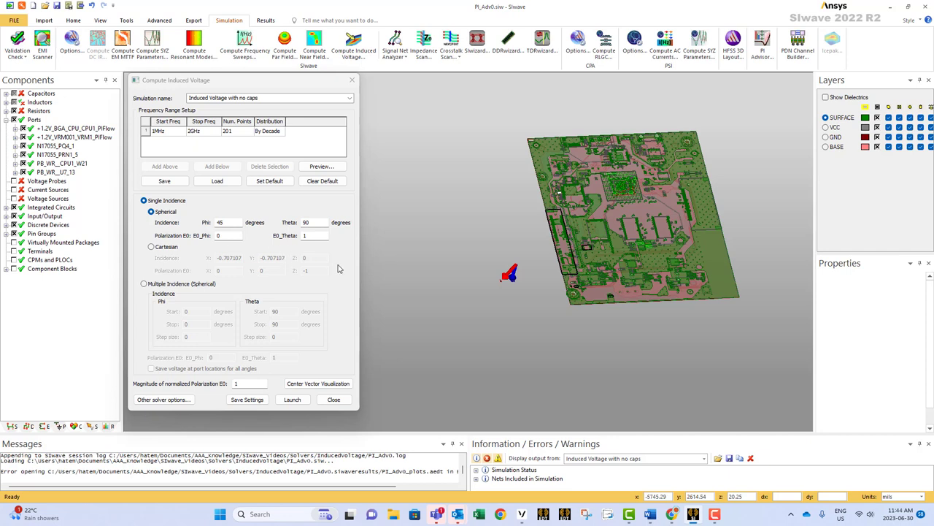
pyautogui.moveTo(515, 279)
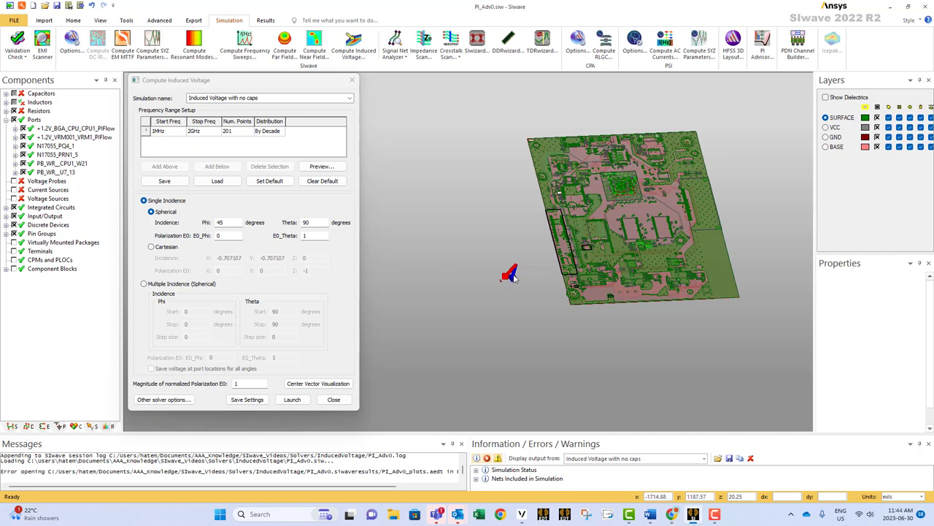
pyautogui.moveTo(277, 276)
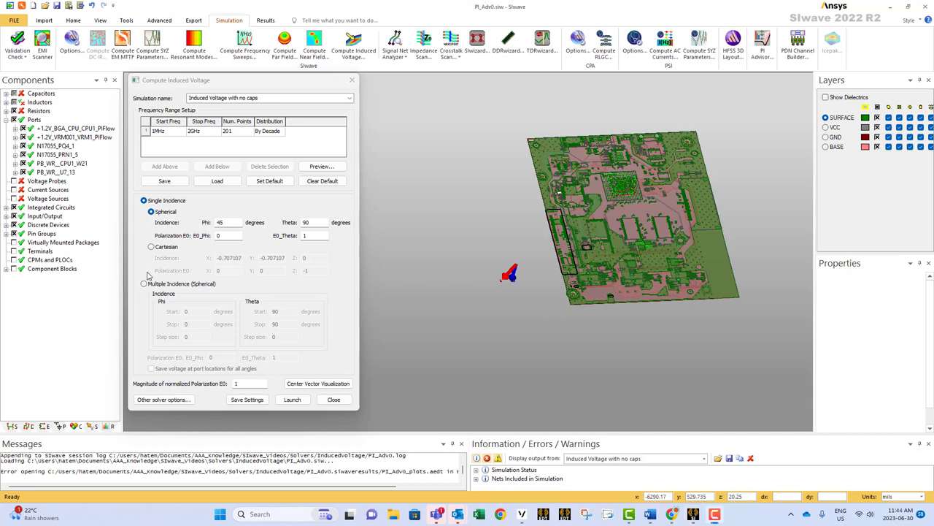
# Select Multiple Incidence (Spherical), with Phi 0–0° and Theta 90–90°
pyautogui.click(144, 283)
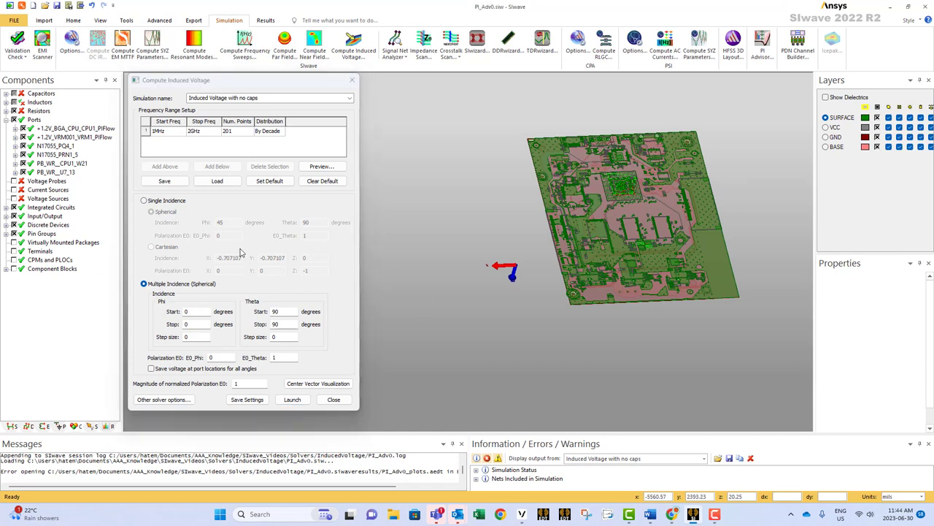
pyautogui.moveTo(258, 298)
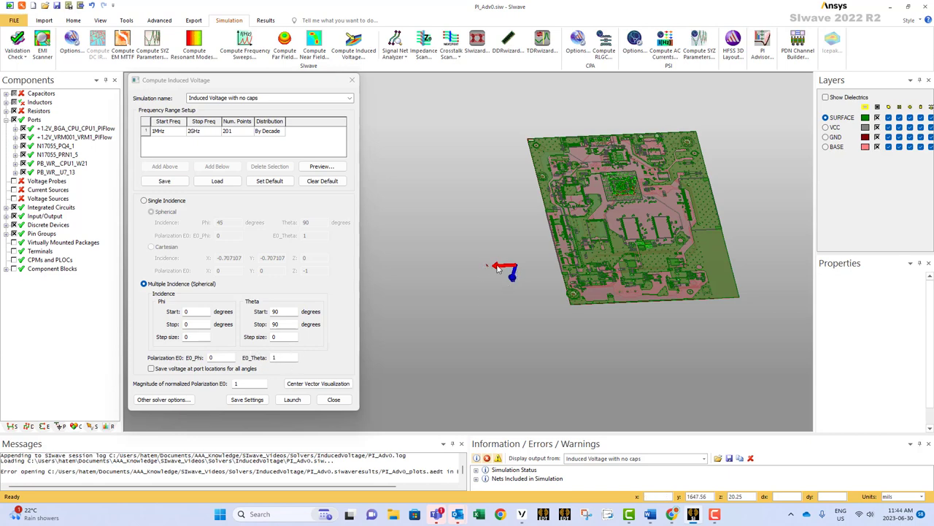
pyautogui.moveTo(480, 273)
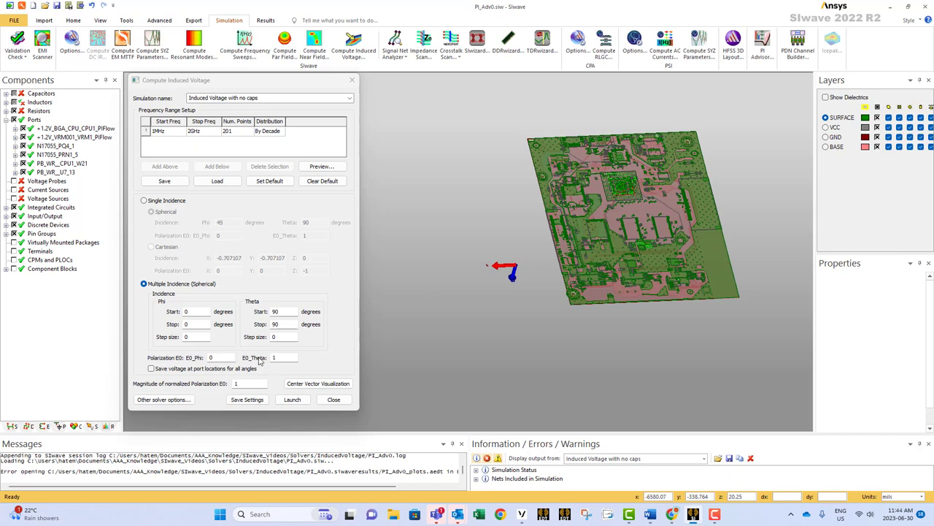
pyautogui.moveTo(235, 327)
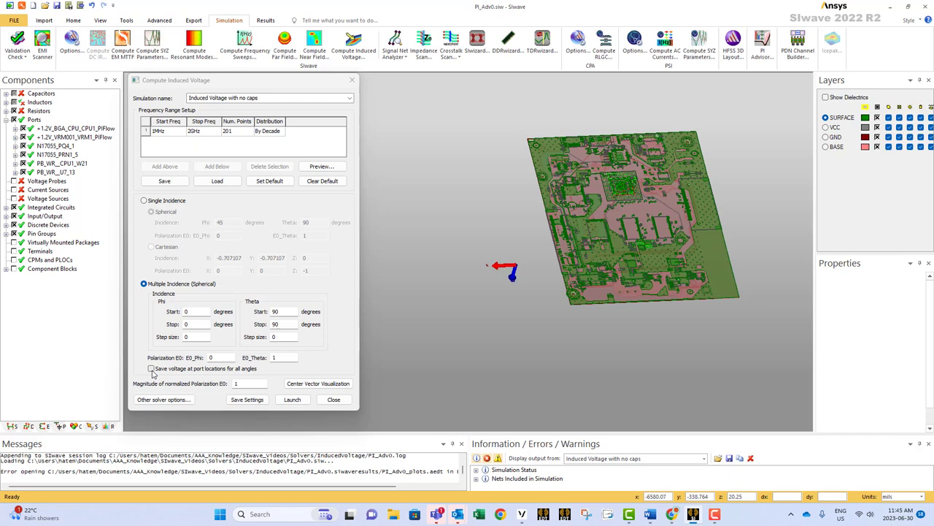
pyautogui.moveTo(168, 371)
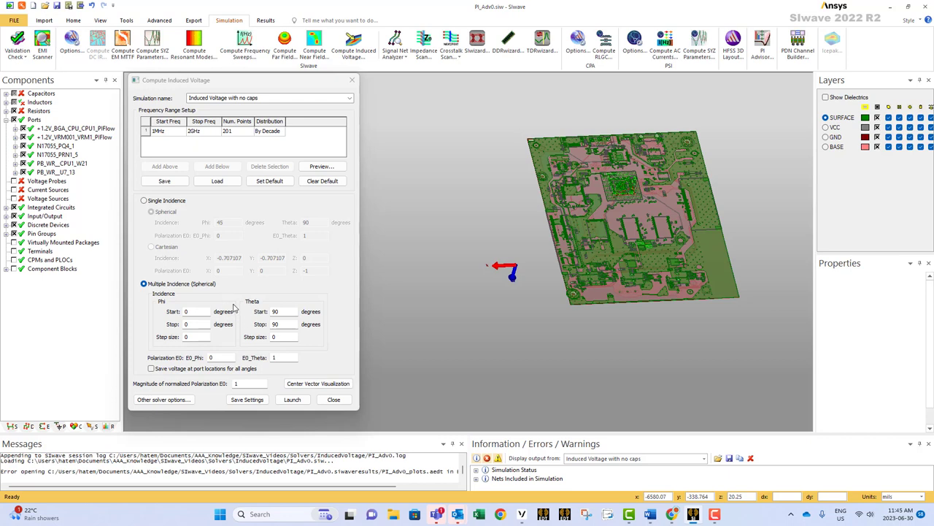
pyautogui.moveTo(317, 367)
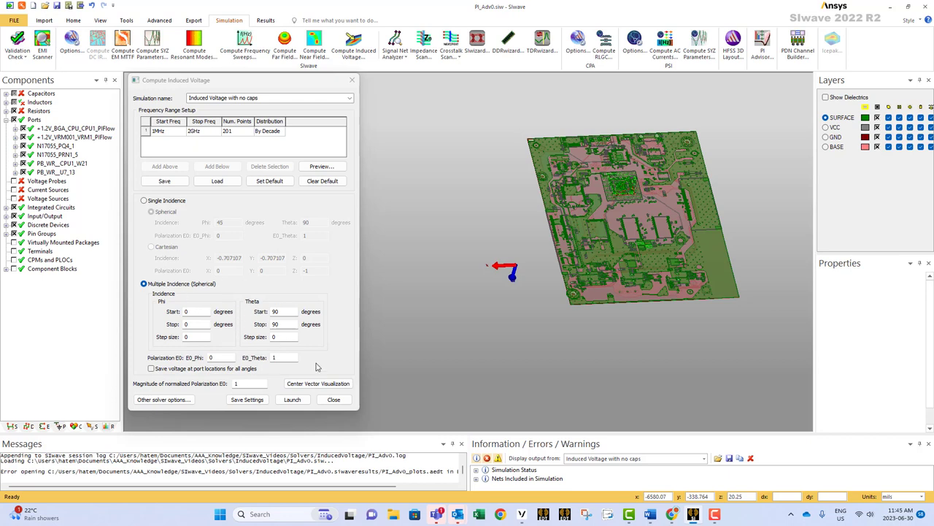
pyautogui.moveTo(154, 386)
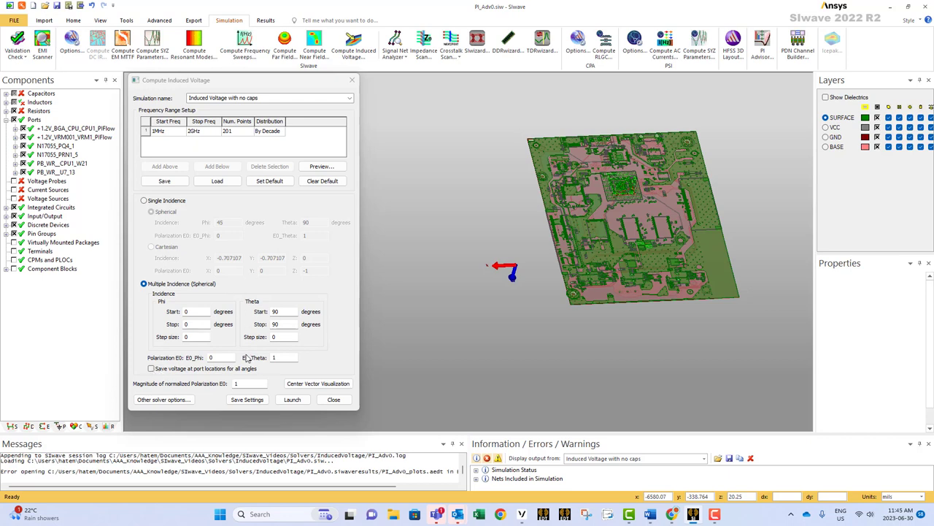
pyautogui.moveTo(262, 324)
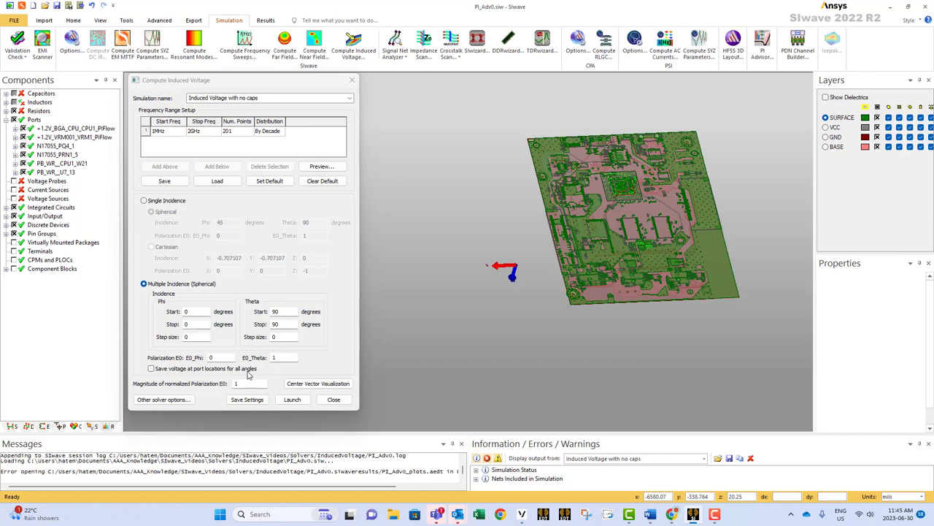
pyautogui.moveTo(249, 374)
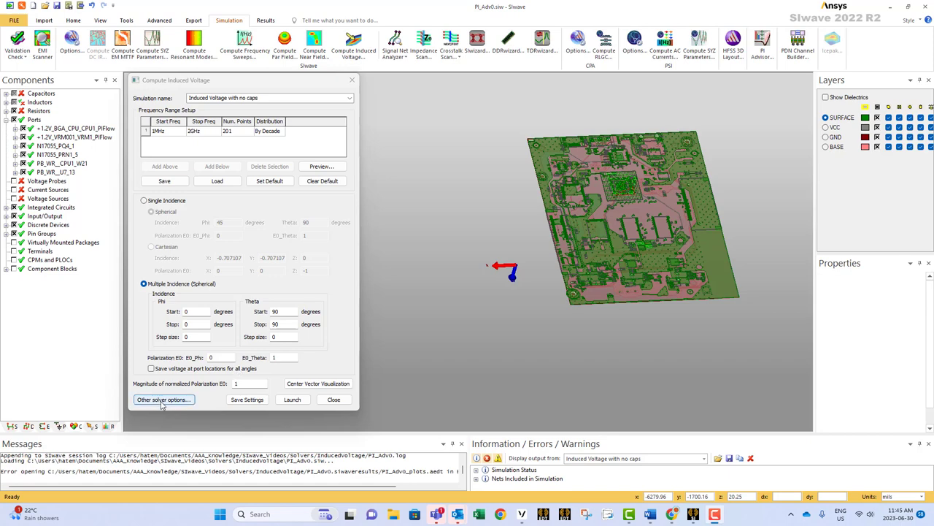
# Accept solver options with PI simulation at Balanced accuracy
pyautogui.click(164, 399)
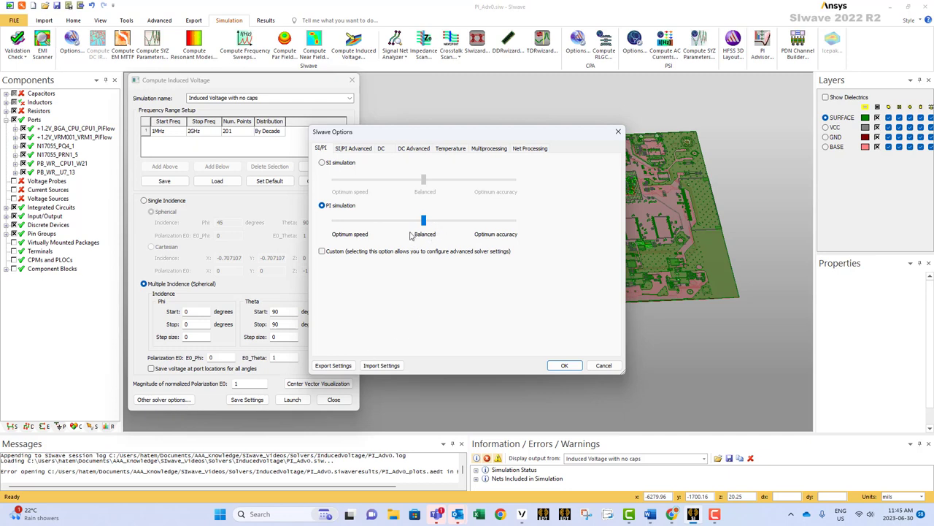
pyautogui.moveTo(393, 210)
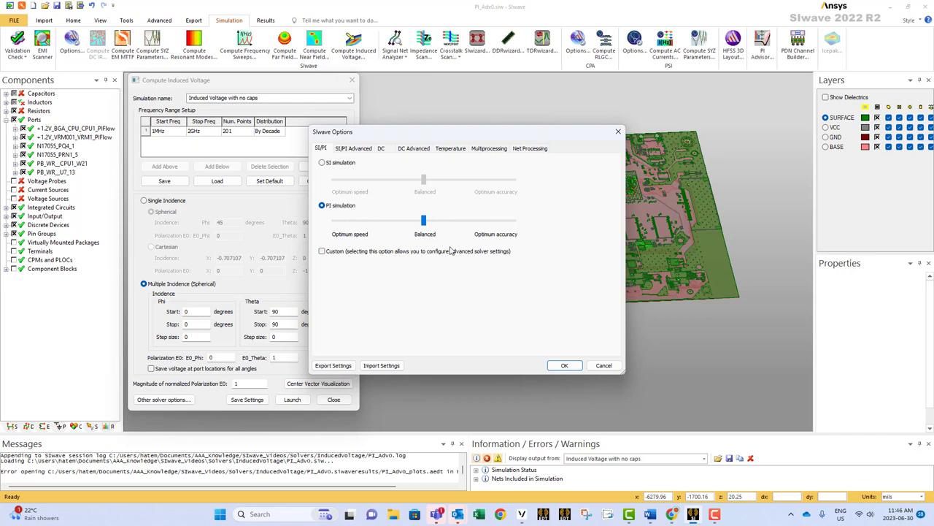
pyautogui.moveTo(521, 243)
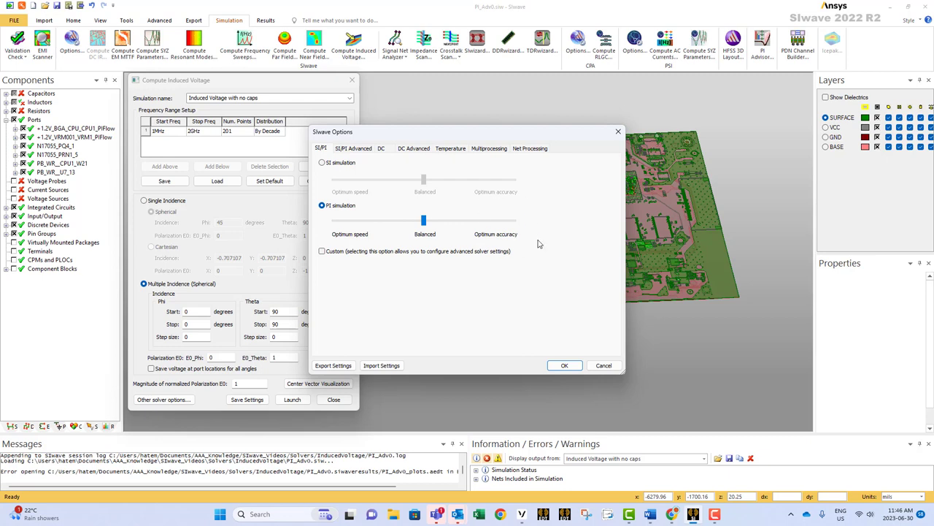
pyautogui.moveTo(537, 241)
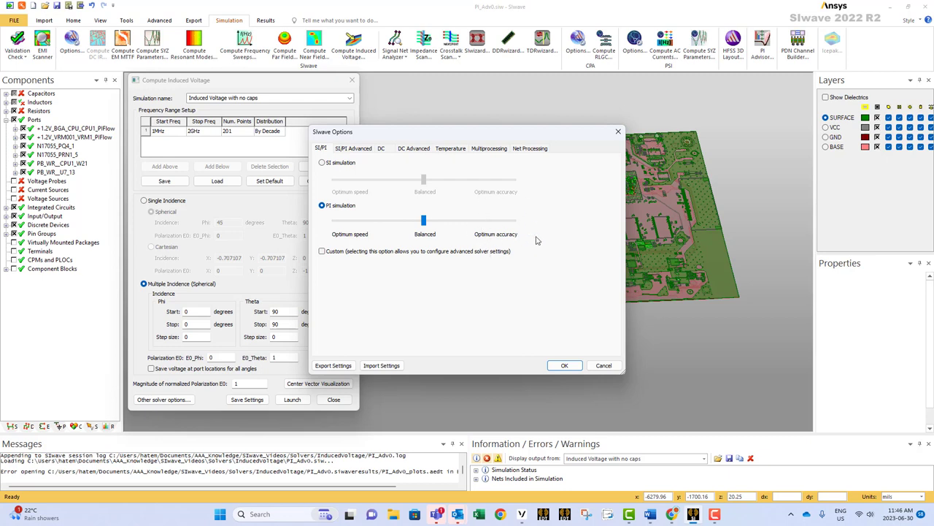
pyautogui.moveTo(408, 242)
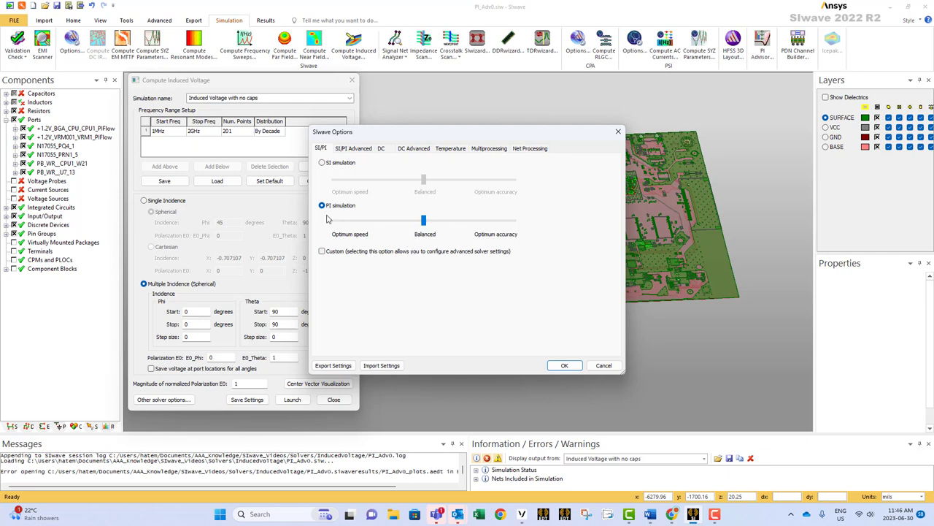
pyautogui.moveTo(565, 335)
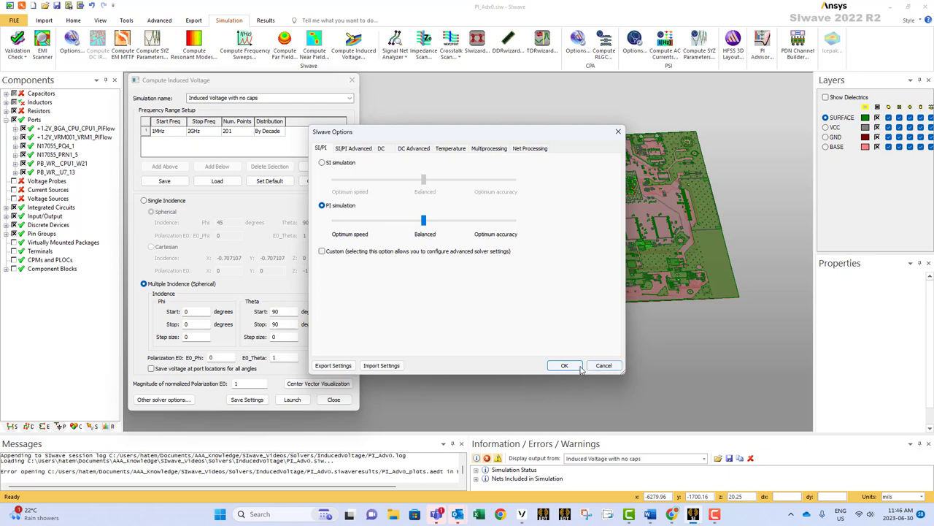
pyautogui.click(564, 365)
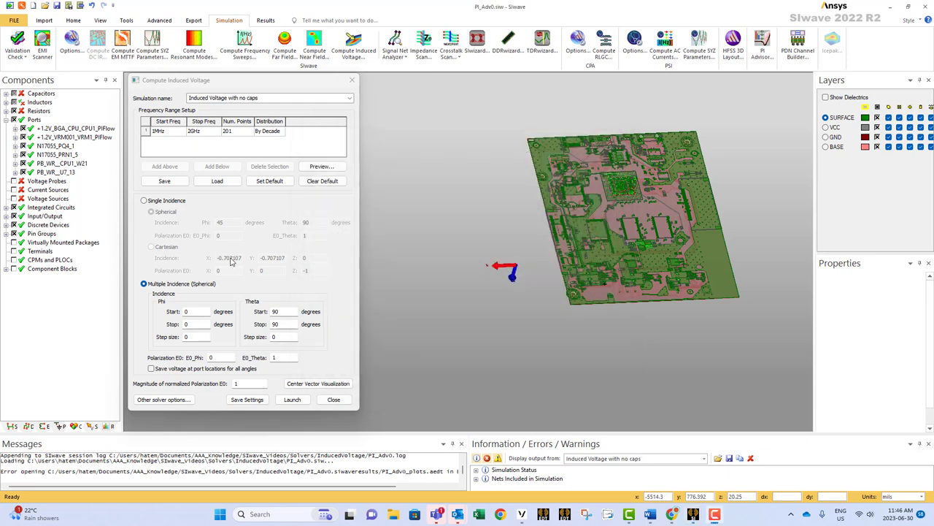
pyautogui.moveTo(271, 137)
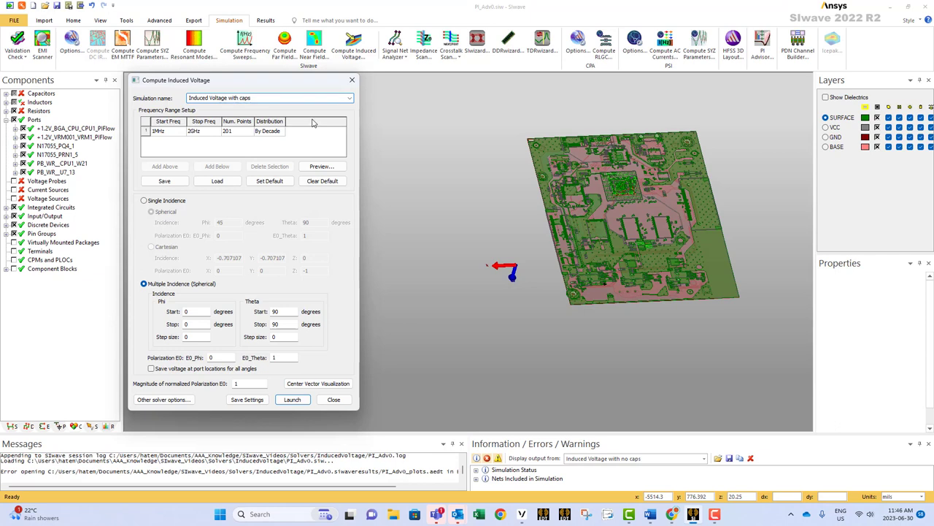
pyautogui.moveTo(278, 205)
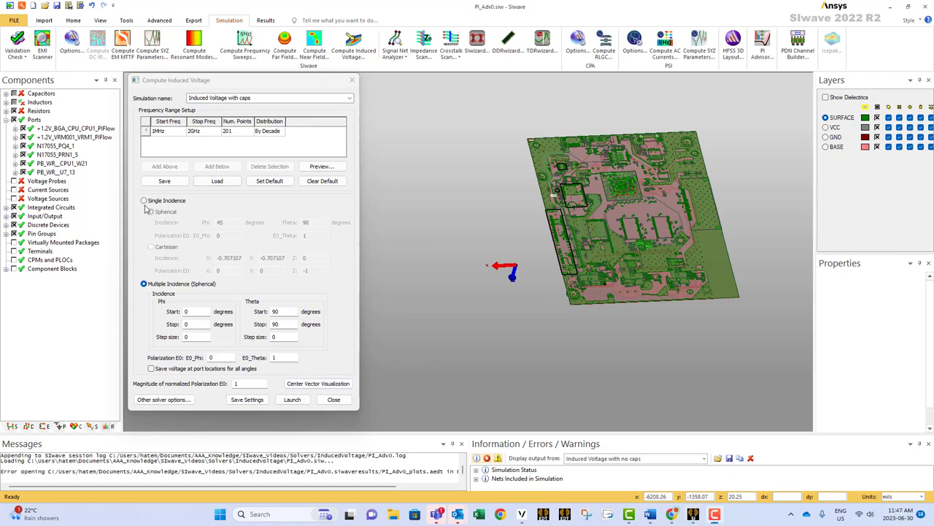
# Launch 'Induced Voltage with caps' using Cartesian single incidence X=-1, polarization Z=-1
pyautogui.click(144, 200)
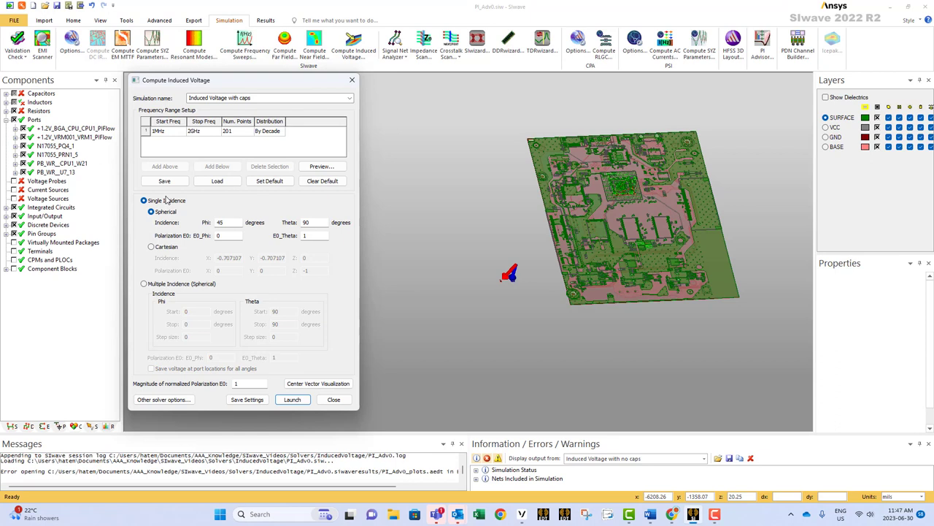
pyautogui.click(151, 247)
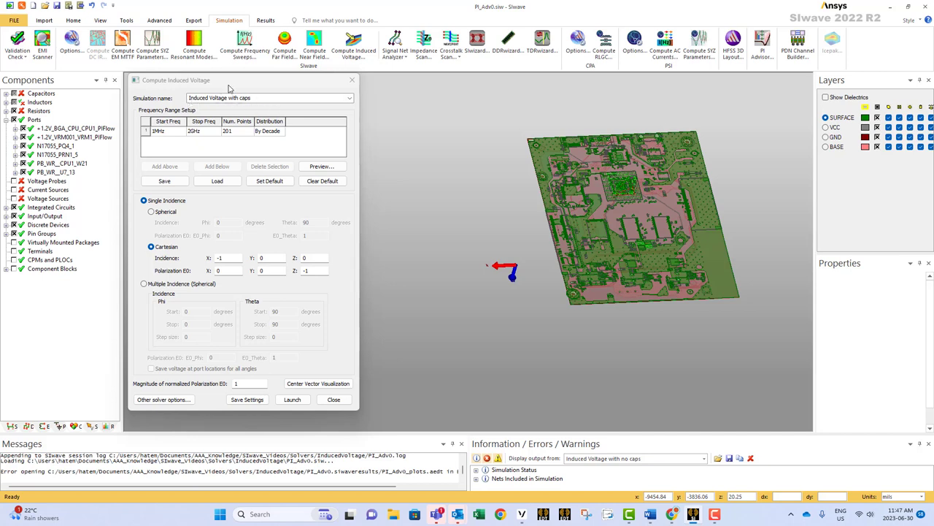
pyautogui.moveTo(231, 224)
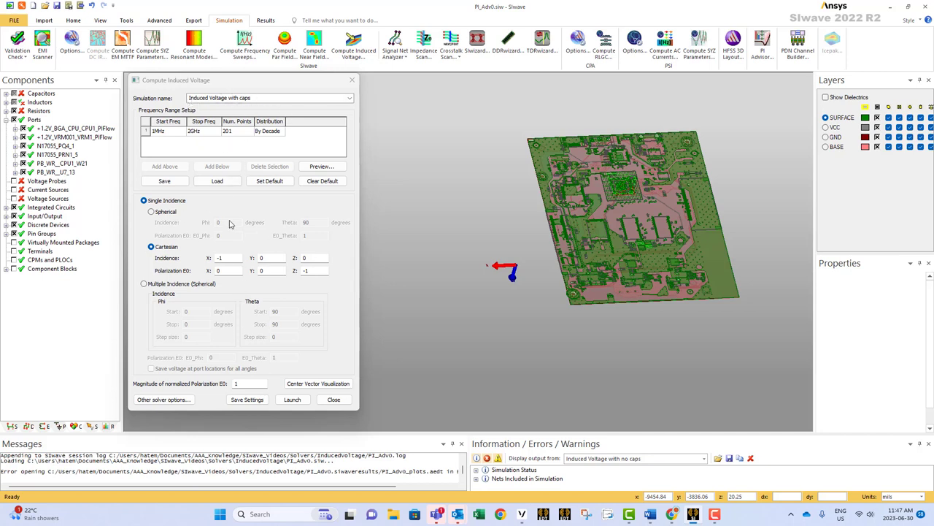
pyautogui.moveTo(274, 300)
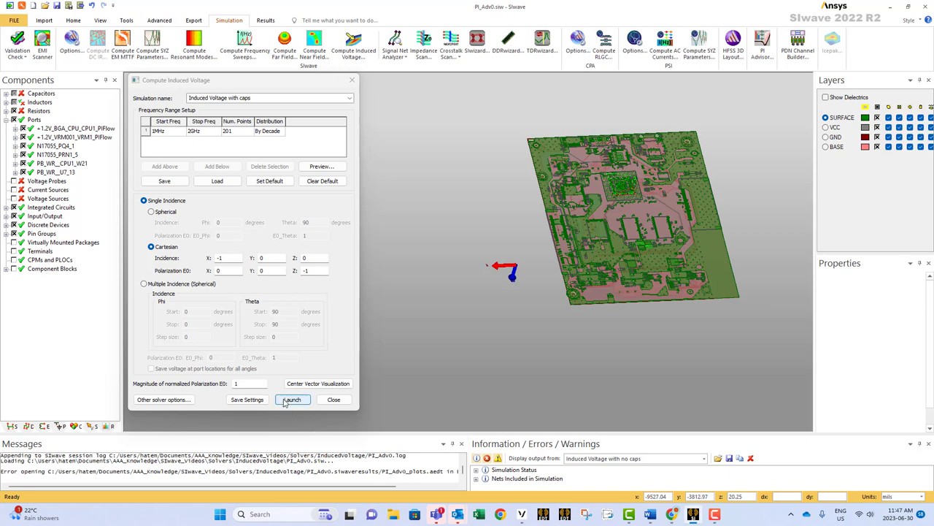
pyautogui.click(291, 400)
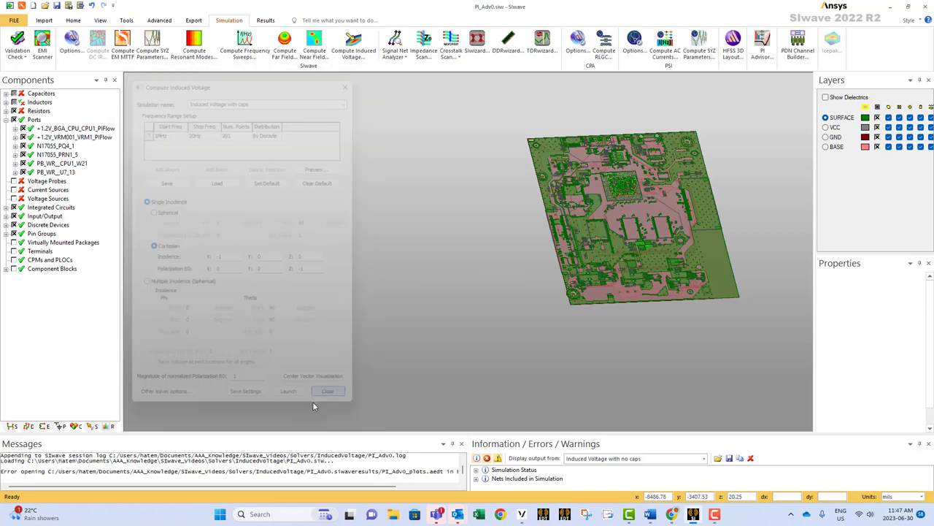
# Plot induced voltage at all six with-caps ports as 'Induced Voltage Caps'
pyautogui.click(327, 391)
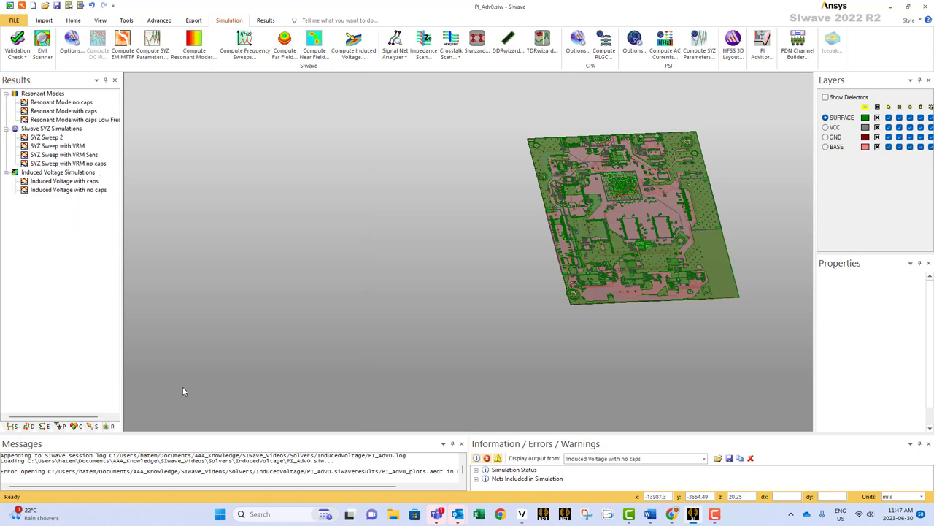
pyautogui.moveTo(73, 194)
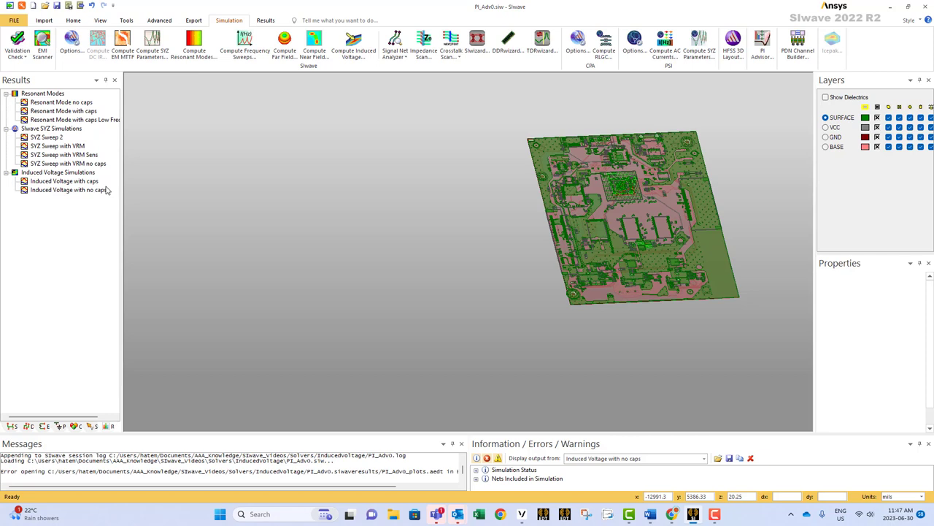
pyautogui.rightClick(64, 180)
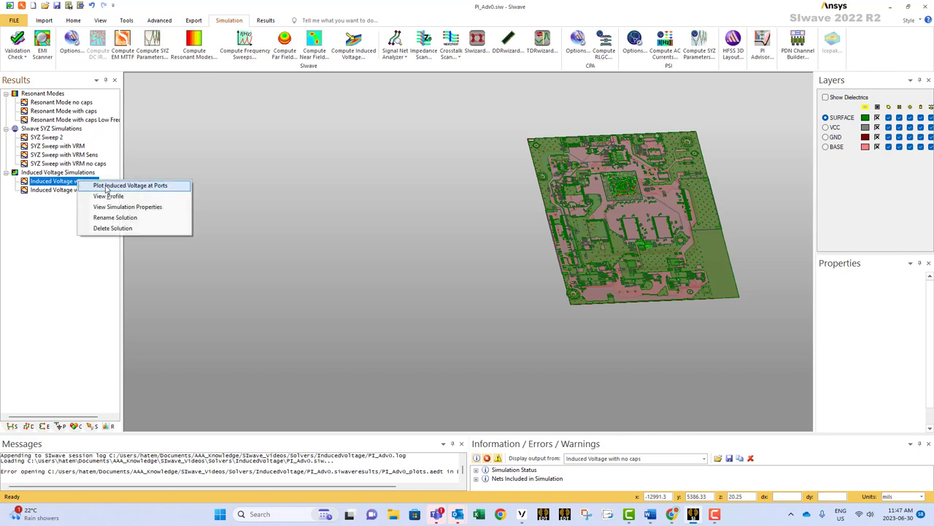
pyautogui.click(130, 184)
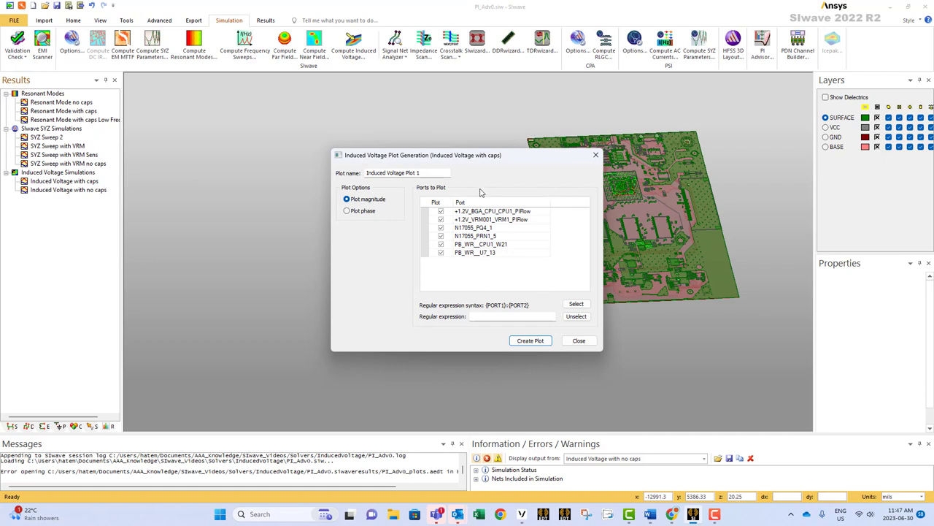
pyautogui.doubleClick(406, 172)
pyautogui.write('Caps')
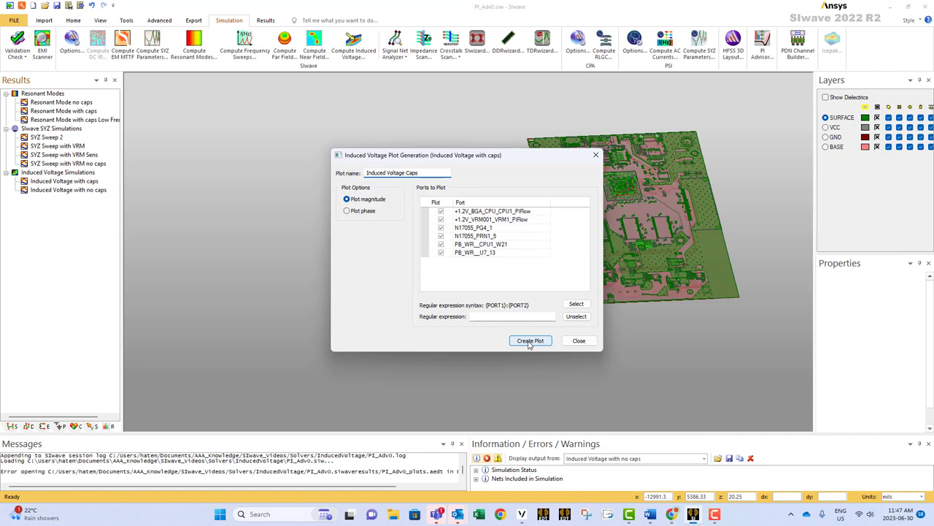
pyautogui.moveTo(380, 198)
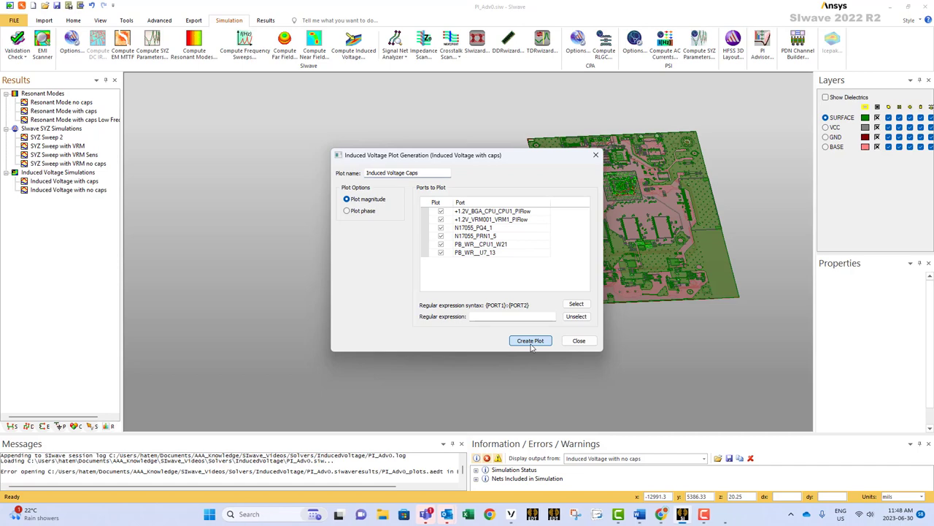
pyautogui.click(530, 340)
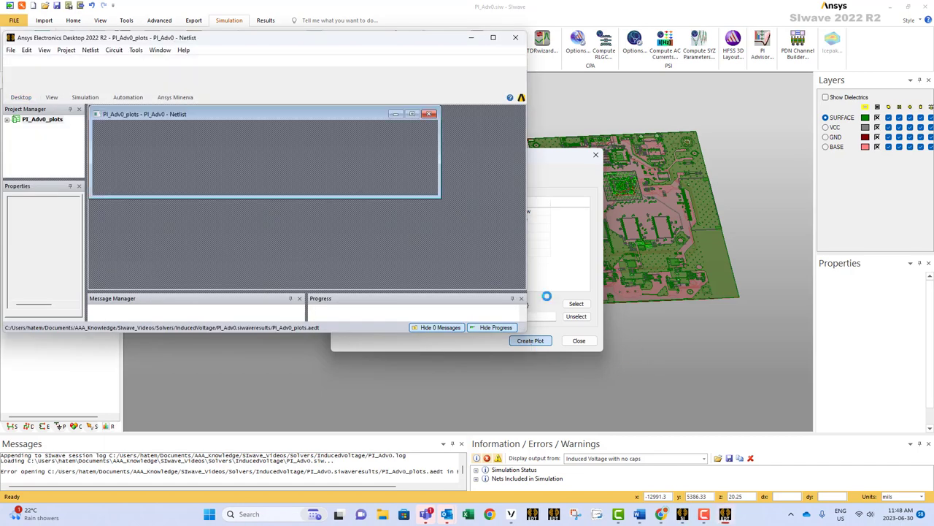
# Bring up the Induced Voltage Caps magnitude plot of all six ports up to 2 GHz
pyautogui.click(530, 340)
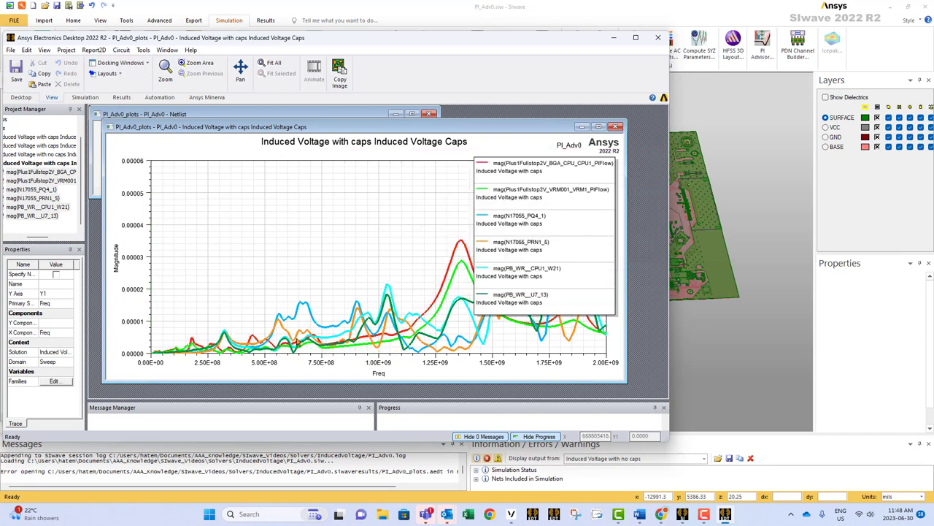
pyautogui.moveTo(306, 329)
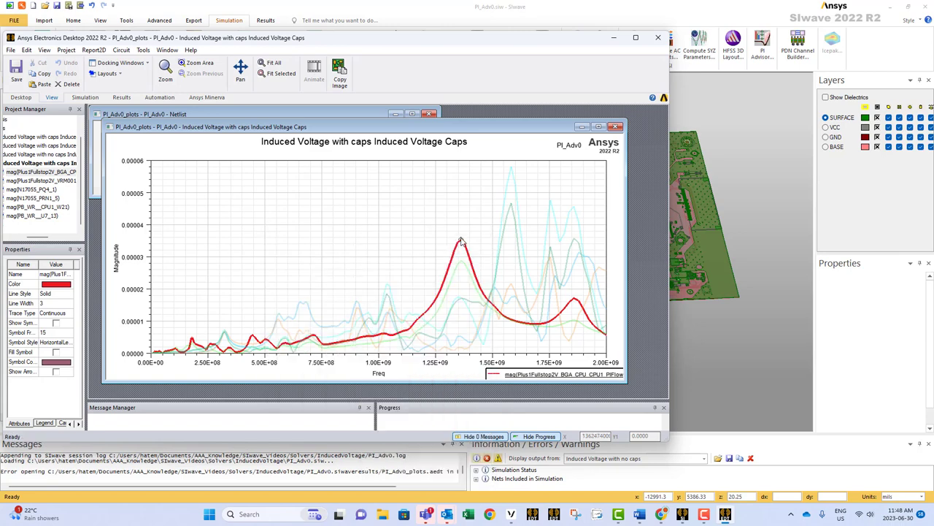
# Mark the red trace's peak near 1.36 GHz as m1 and add trace max values to the legend
pyautogui.click(460, 241)
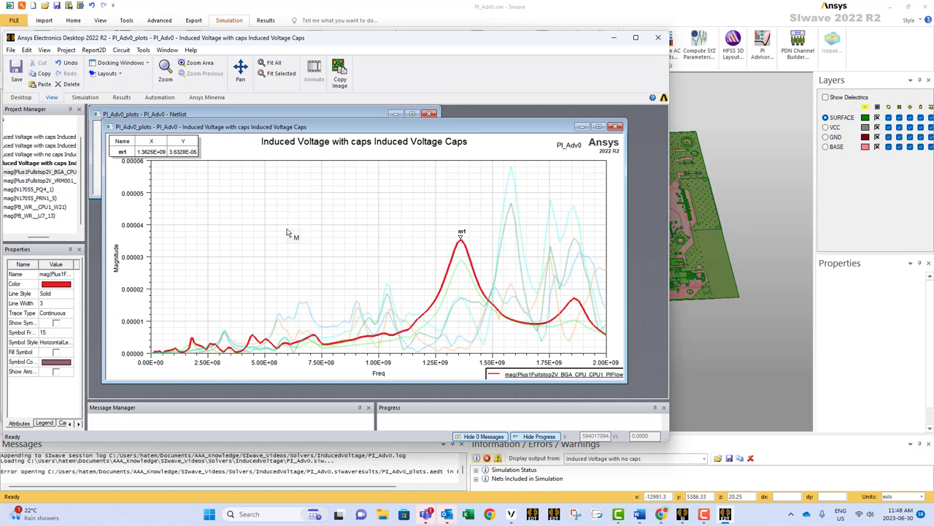
pyautogui.rightClick(287, 233)
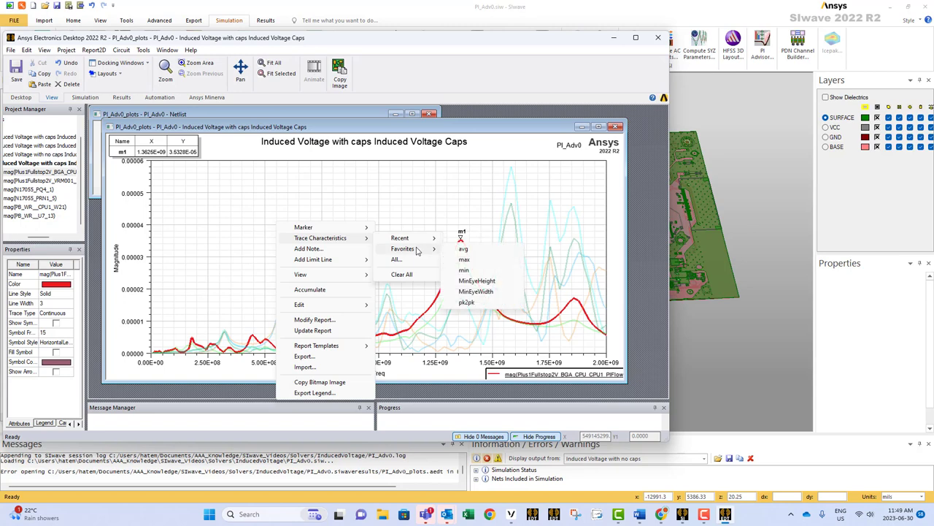
pyautogui.moveTo(419, 252)
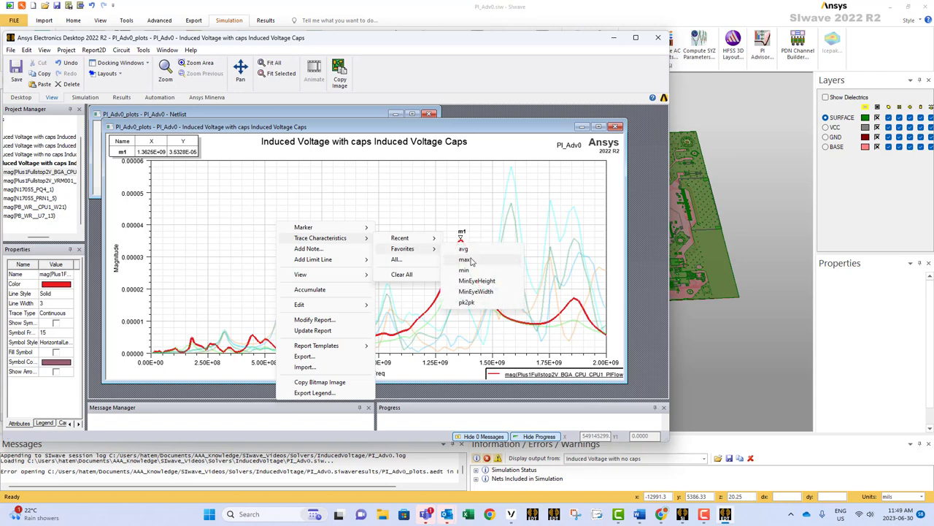
pyautogui.click(465, 259)
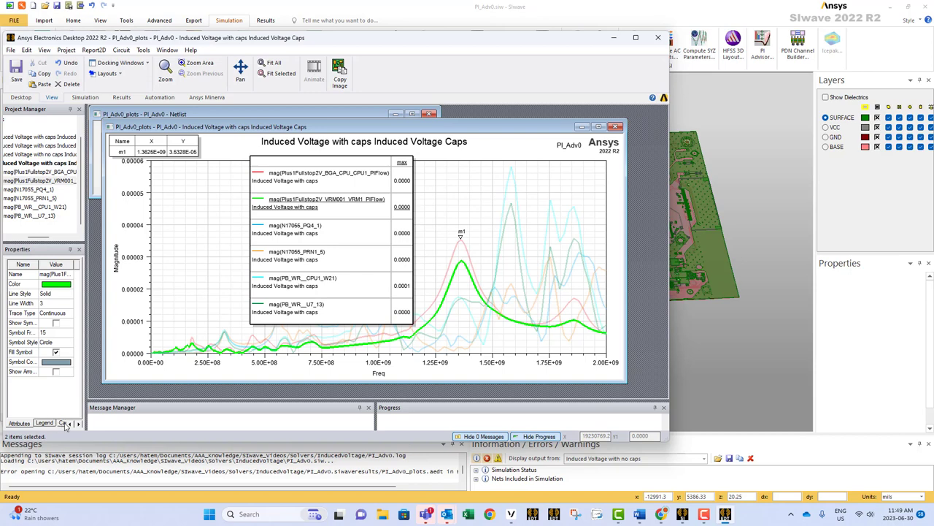
# Show legend maxima and the m1 readout at full precision, e.g. 0.0000353281
pyautogui.click(45, 422)
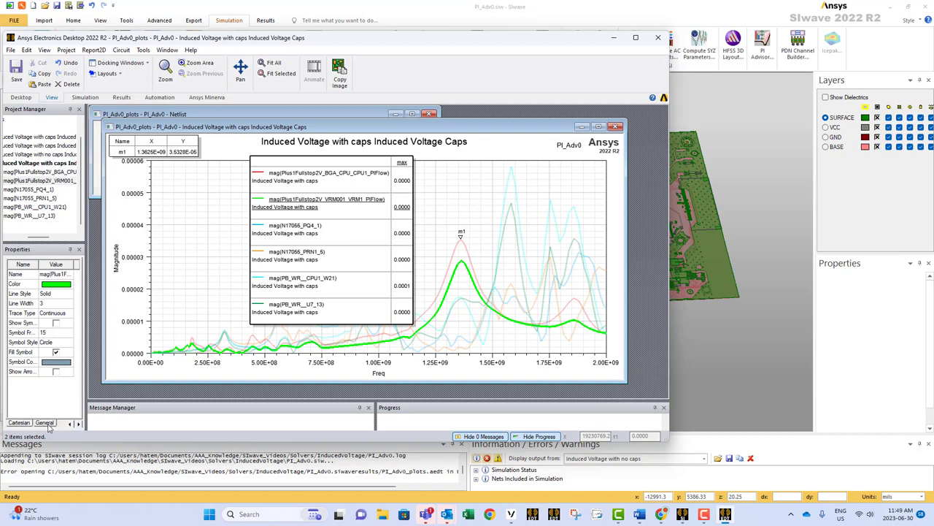
pyautogui.click(44, 423)
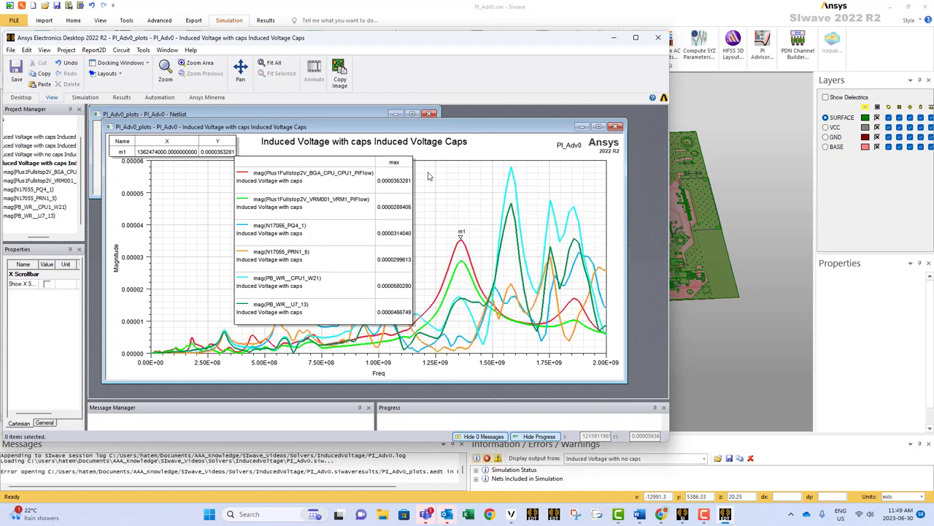
# Add the note 'This is the induced voltage with caps' to the plot
pyautogui.rightClick(431, 175)
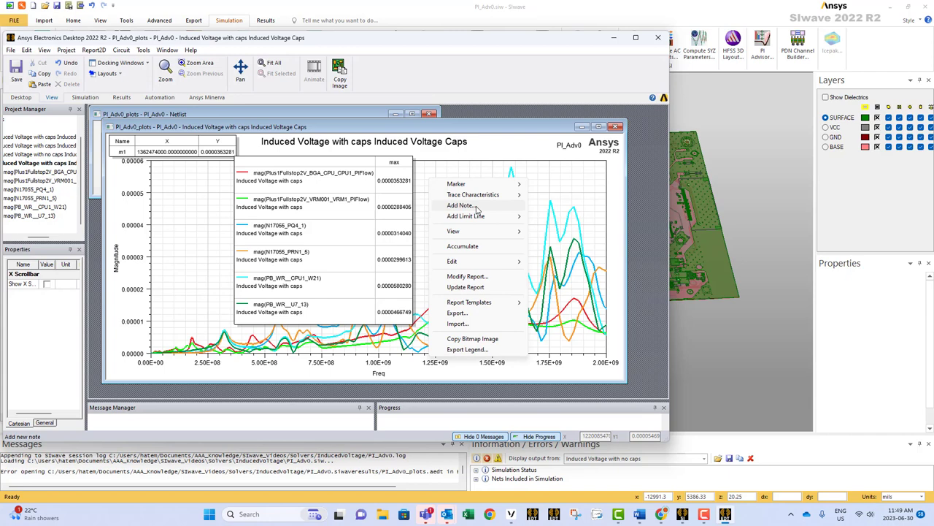
pyautogui.click(460, 205)
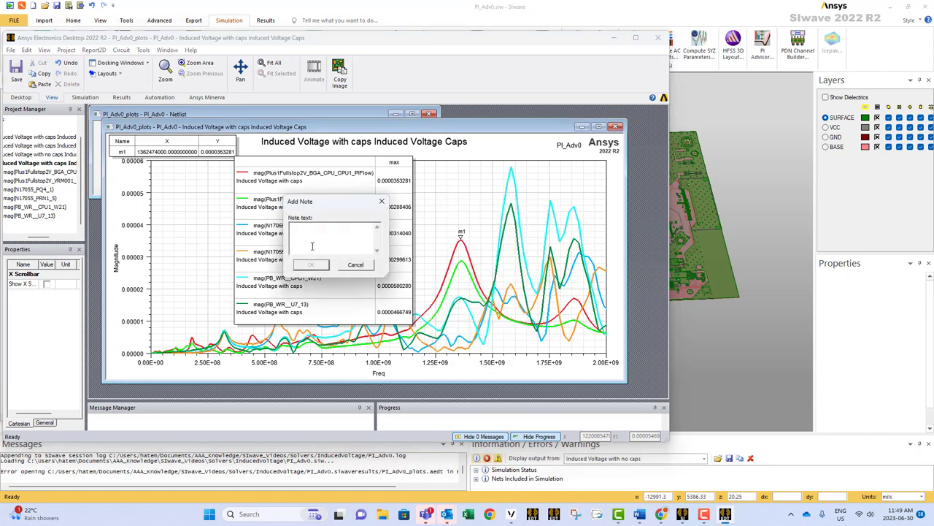
pyautogui.write('this is')
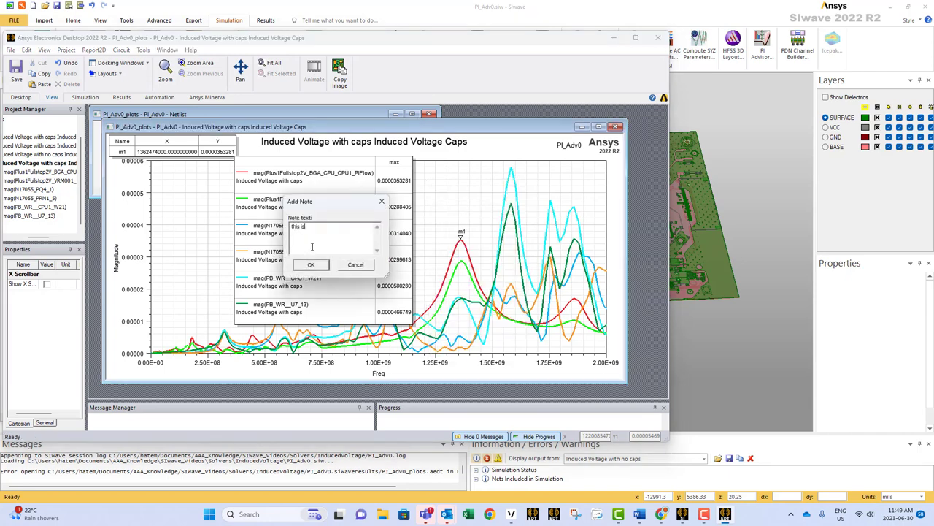
pyautogui.write('the induc')
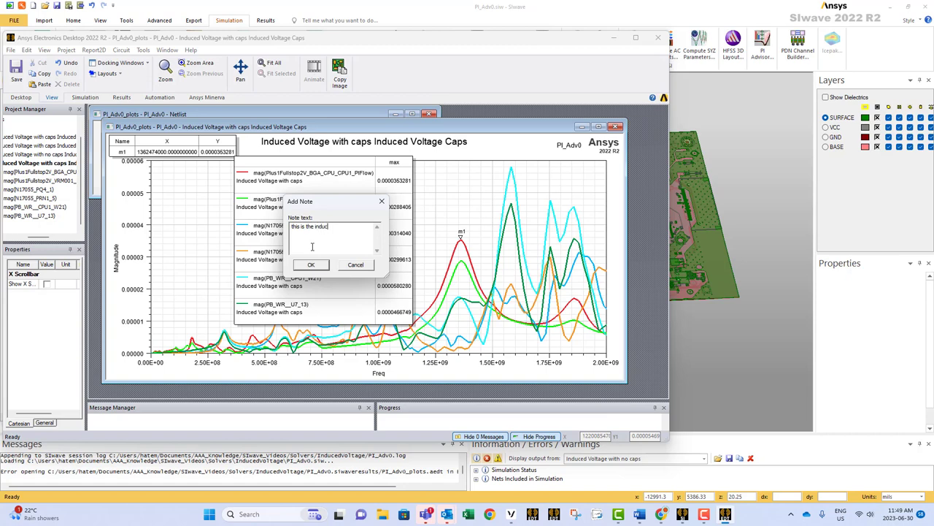
pyautogui.write('d voltag')
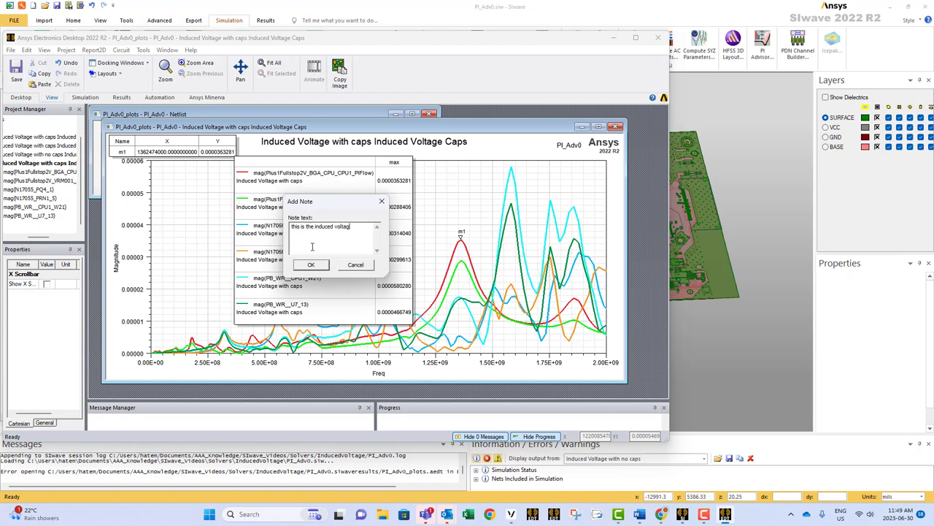
pyautogui.write('e')
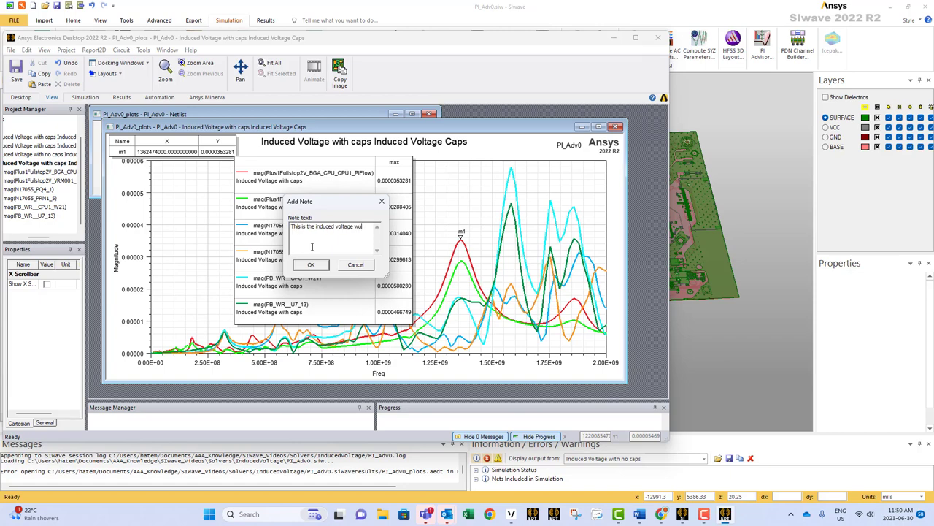
pyautogui.write('with caps')
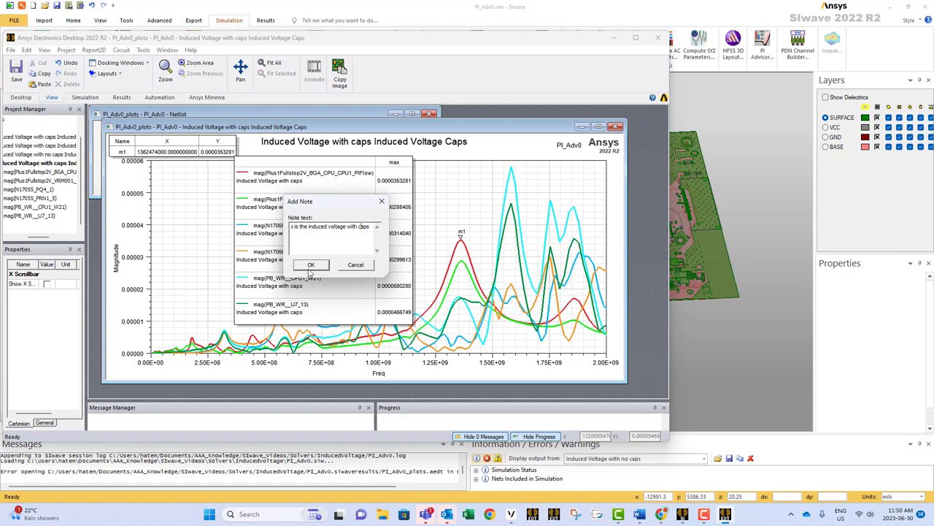
pyautogui.click(311, 265)
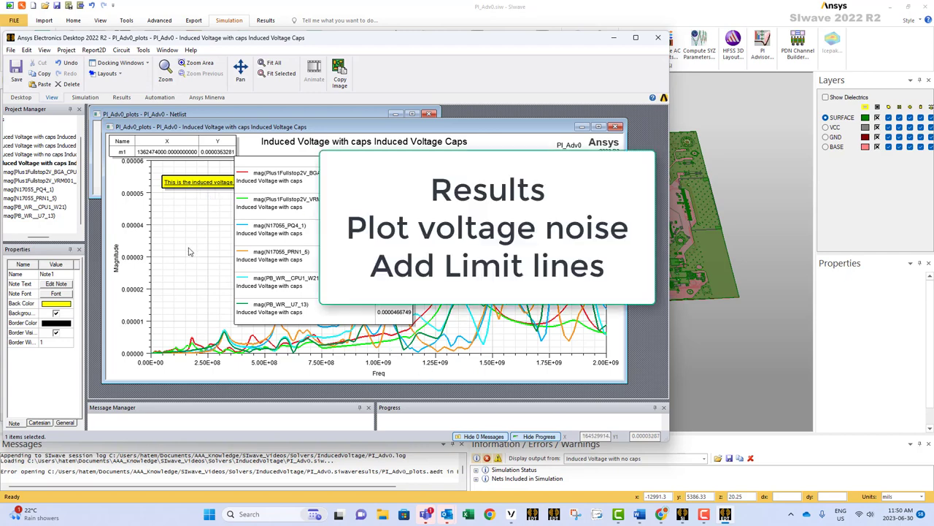
# Import the LimitLine.tab limit line onto the Induced Voltage Caps plot
pyautogui.rightClick(188, 252)
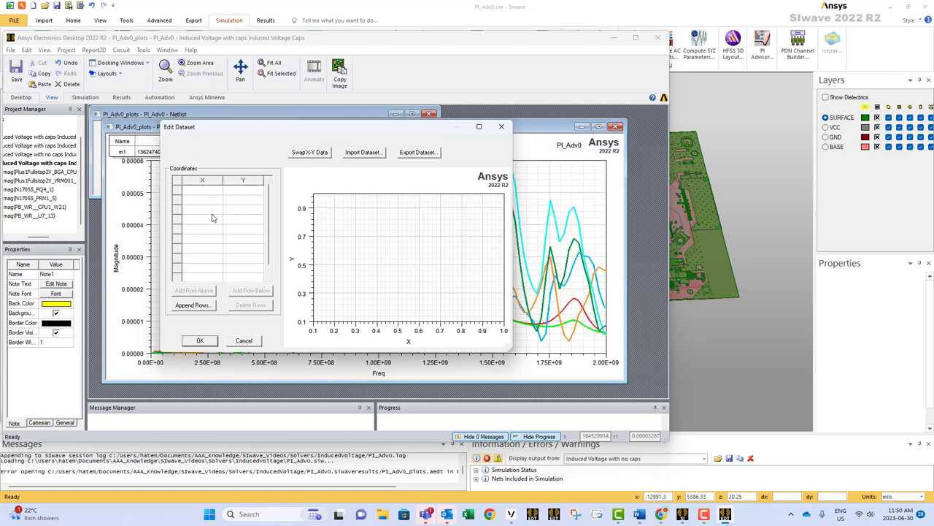
pyautogui.moveTo(372, 162)
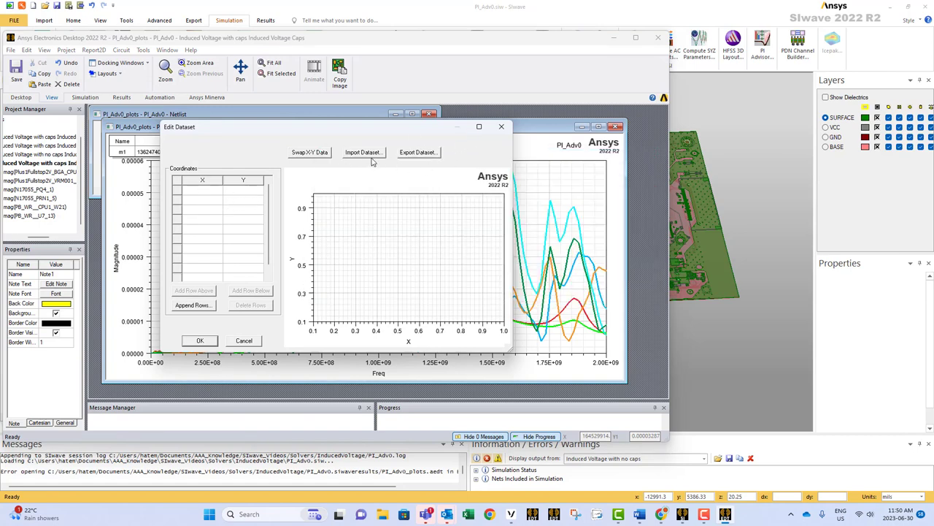
pyautogui.click(363, 152)
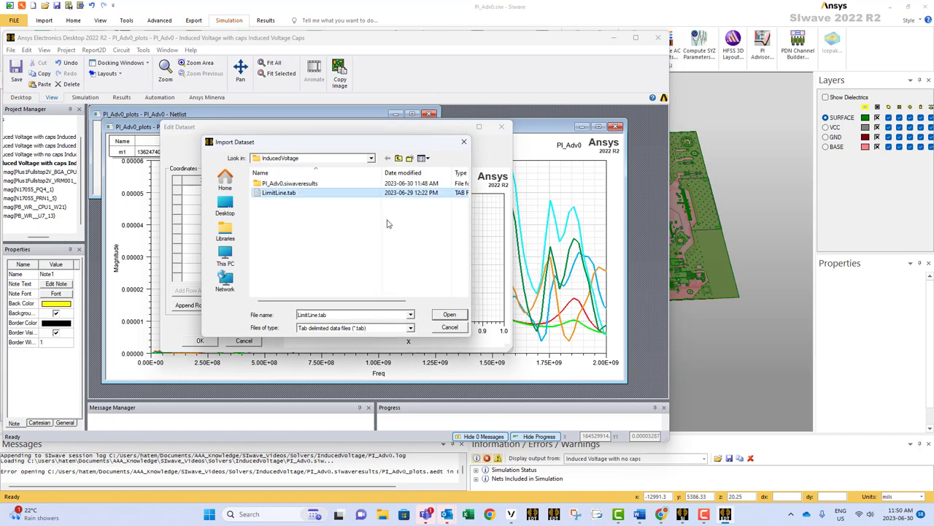
pyautogui.click(449, 314)
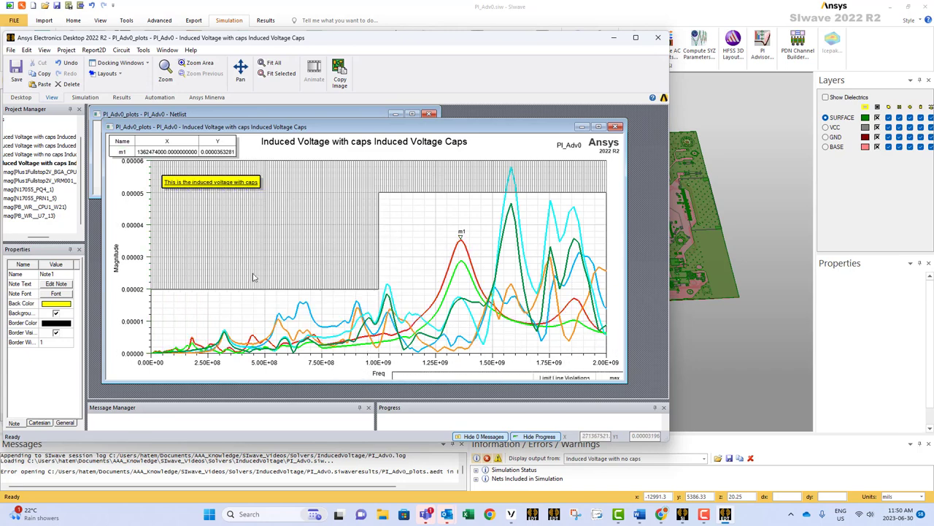
pyautogui.moveTo(378, 265)
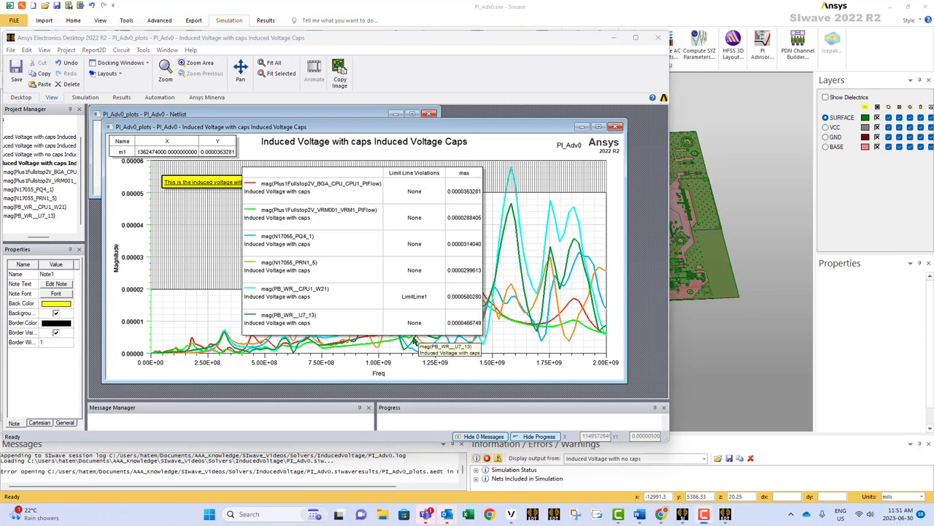
pyautogui.moveTo(387, 225)
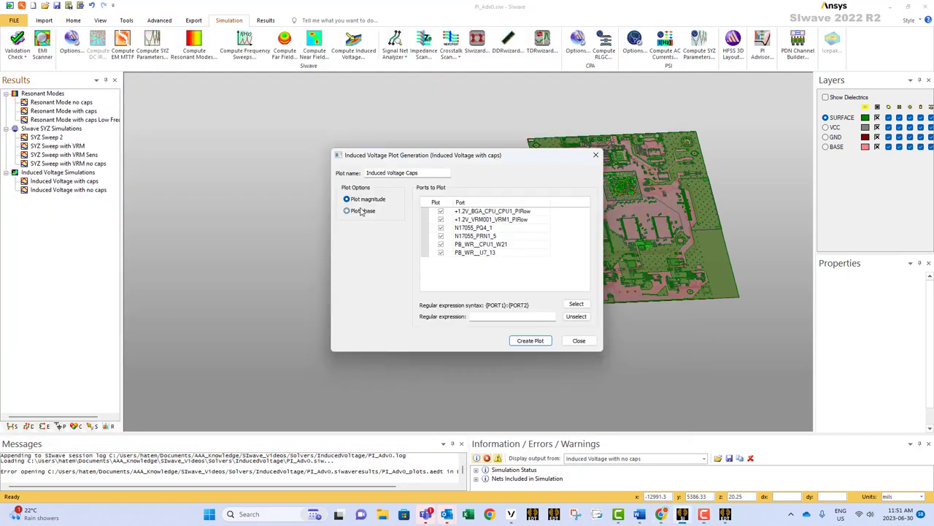
# Generate the phase plot of with-caps induced voltage for all six ports
pyautogui.click(347, 210)
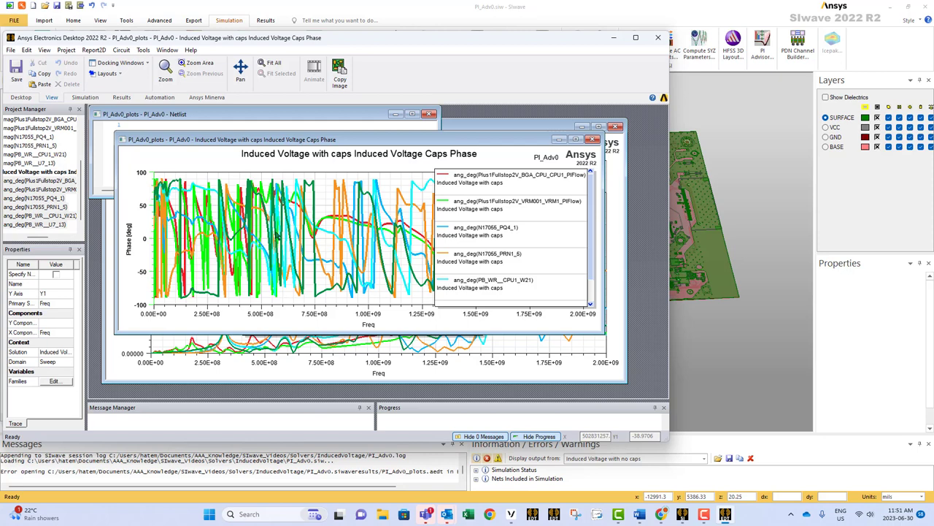
pyautogui.moveTo(338, 233)
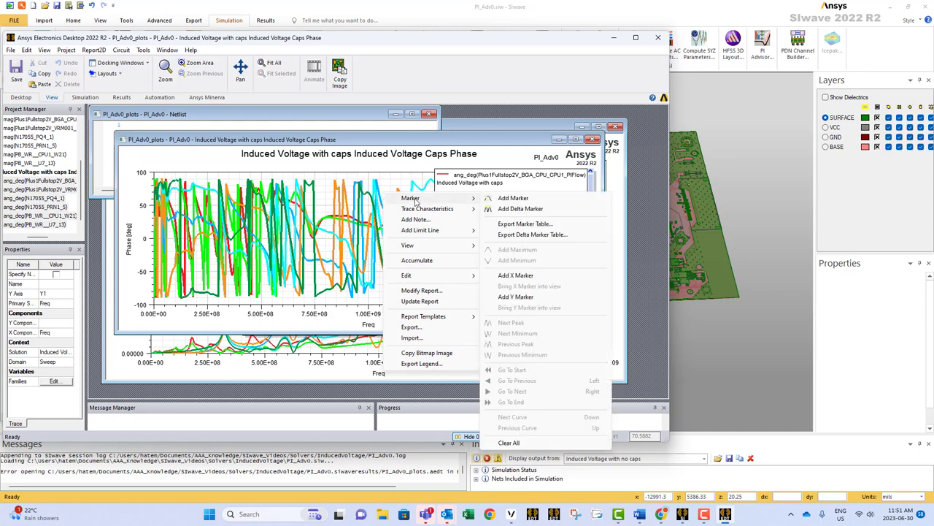
pyautogui.moveTo(638, 369)
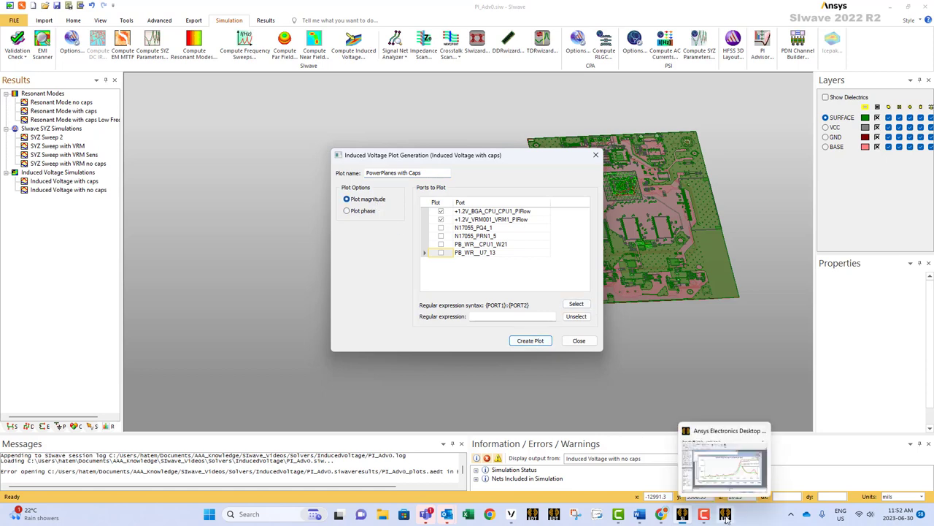
# Create the two-port 1.2V PowerPlanes with Caps plot and close the plot setup
pyautogui.click(530, 340)
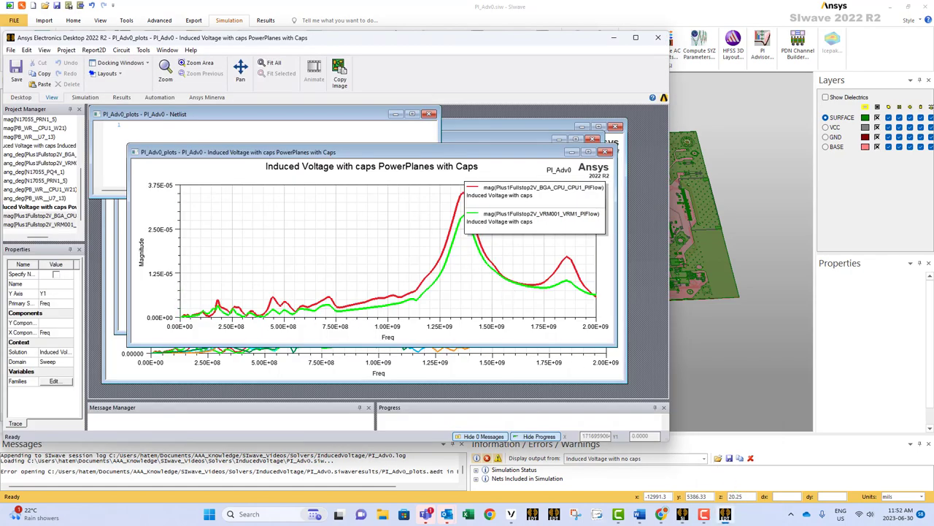
pyautogui.moveTo(683, 513)
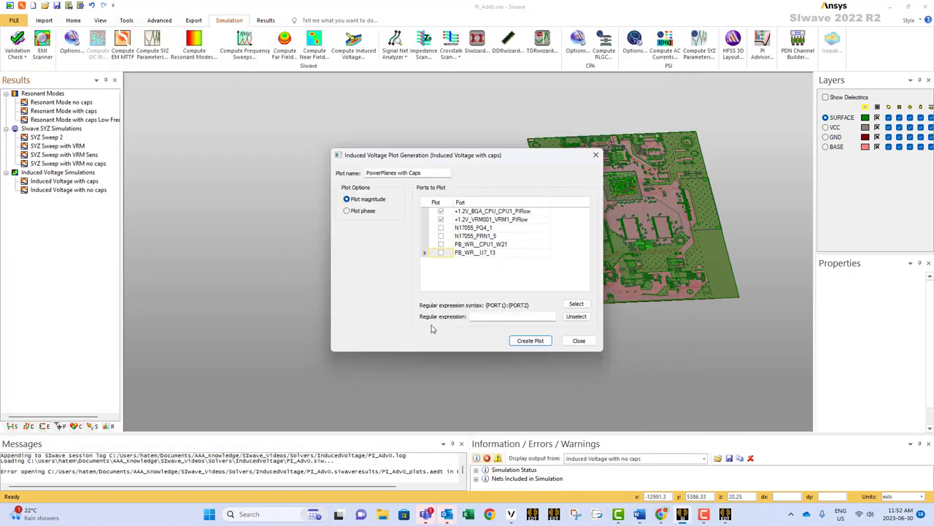
pyautogui.moveTo(532, 353)
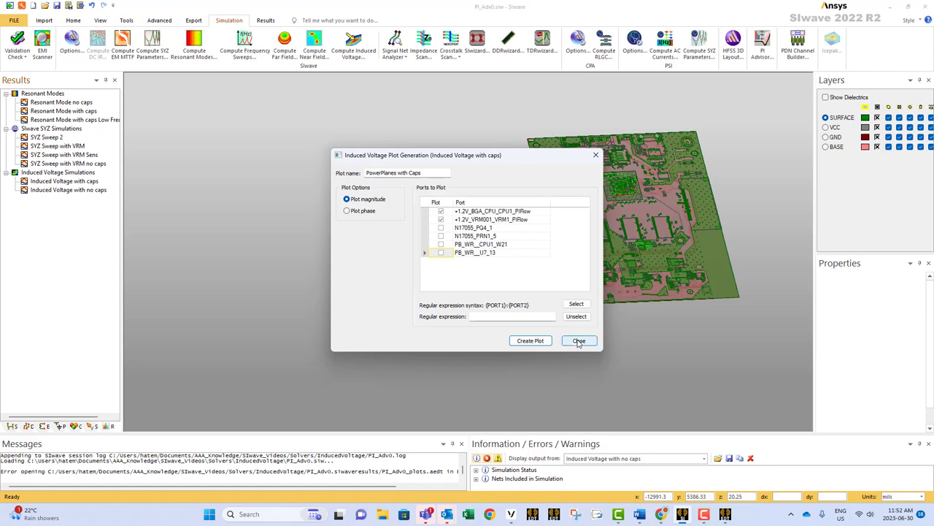
pyautogui.click(579, 340)
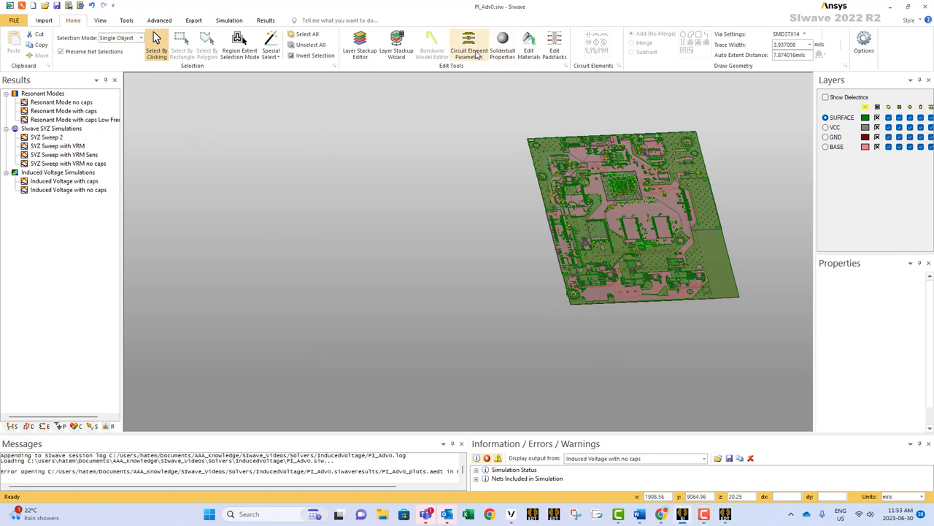
pyautogui.click(469, 44)
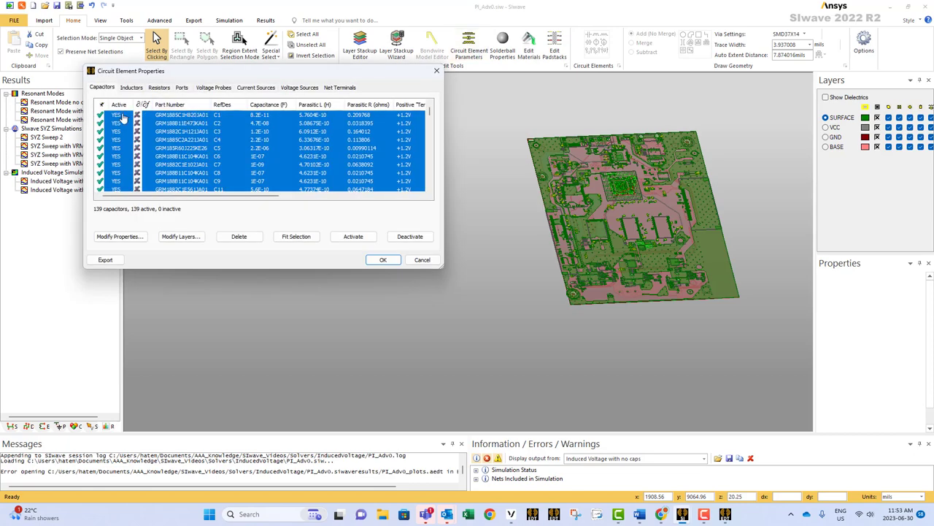
# Deactivate all 139 capacitors in Circuit Element Parameters and confirm
pyautogui.scroll(-3)
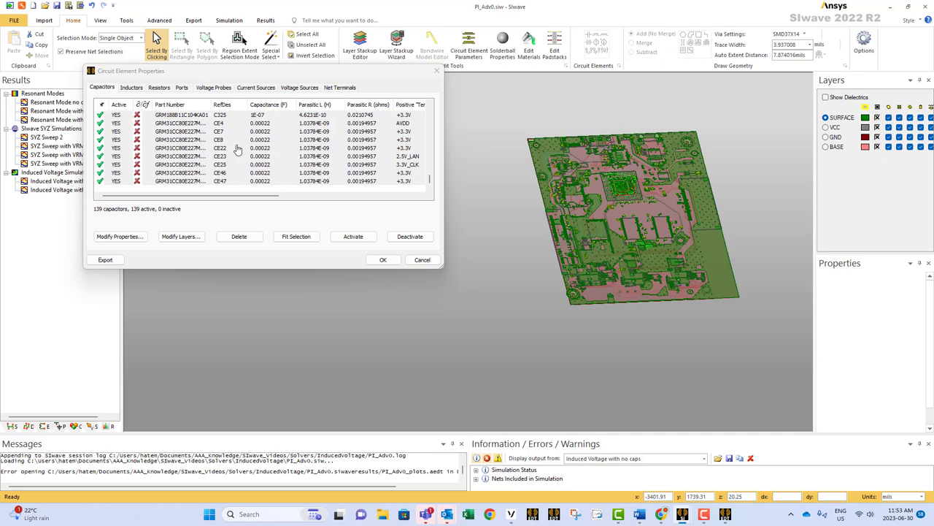
pyautogui.moveTo(203, 173)
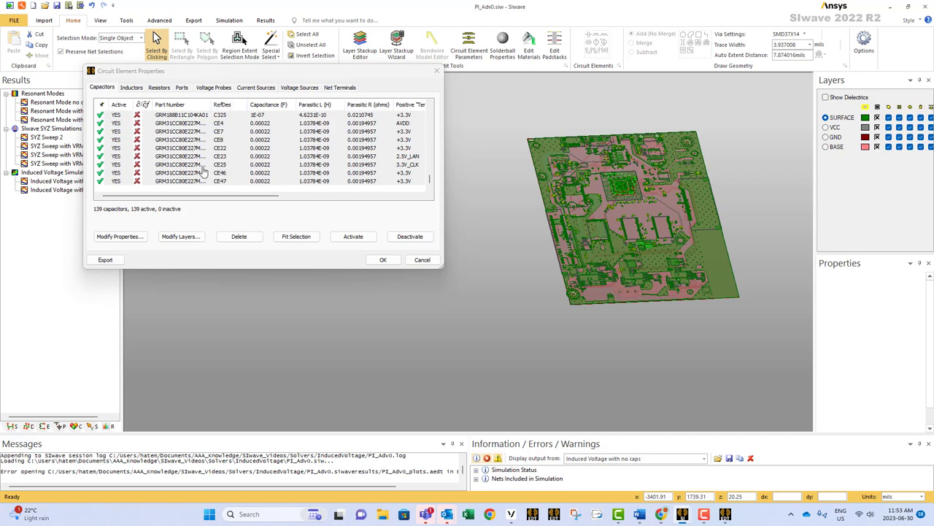
pyautogui.moveTo(124, 142)
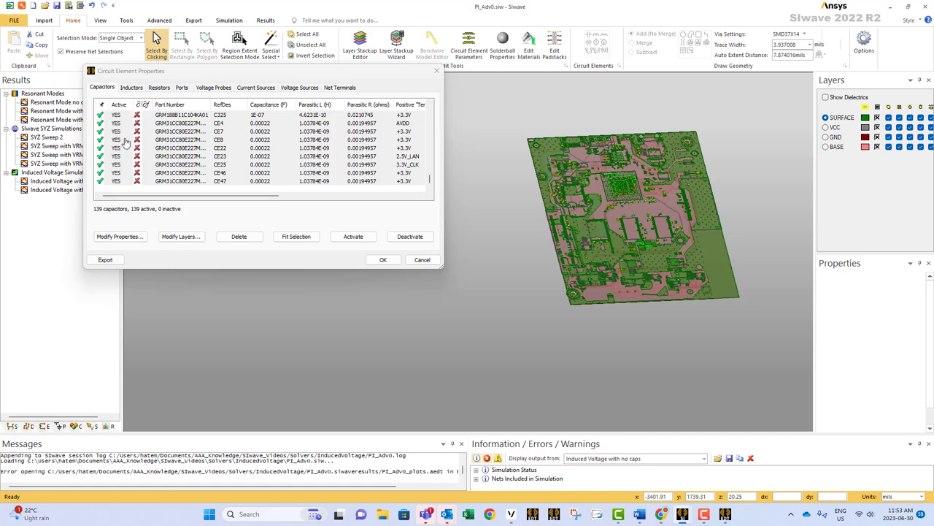
pyautogui.moveTo(179, 174)
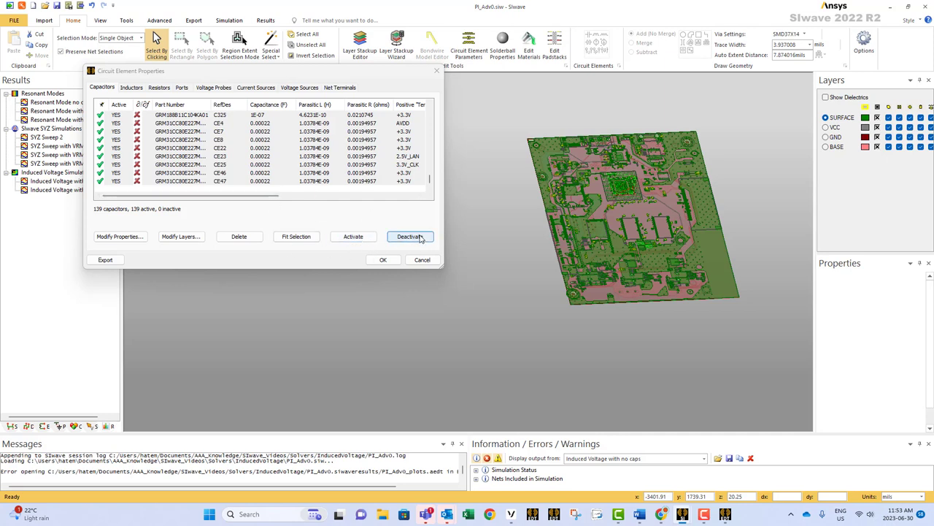
pyautogui.click(410, 235)
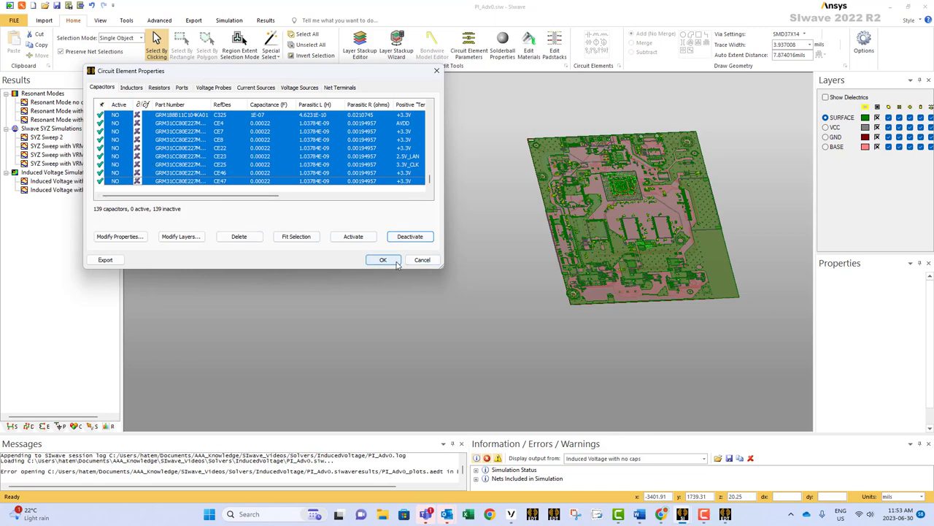
pyautogui.click(383, 260)
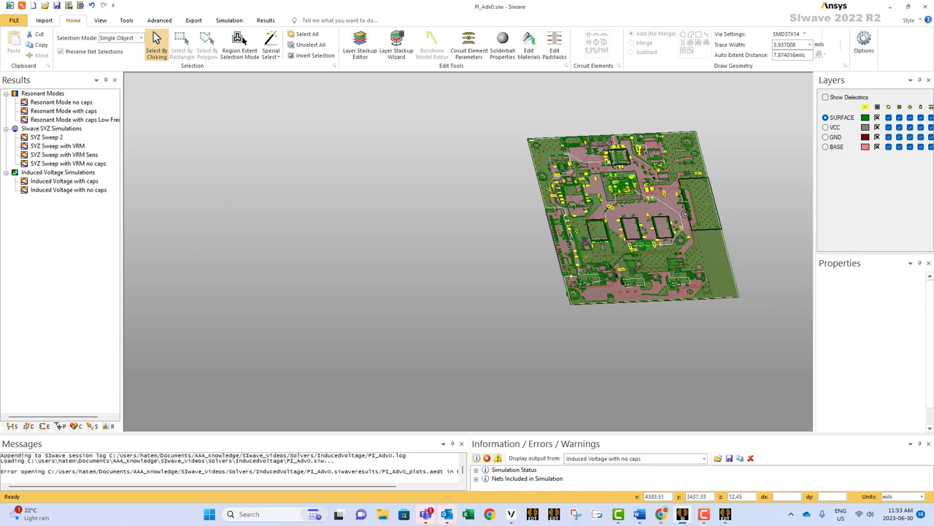
# Plot the two 1.2V ports from the no-caps results as 'PowerPlanes without Caps'
pyautogui.click(68, 189)
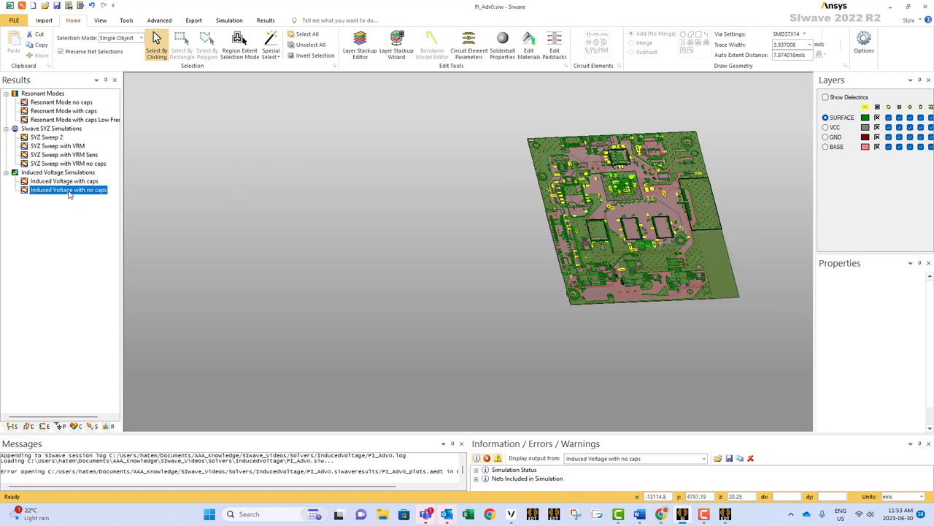
pyautogui.rightClick(68, 190)
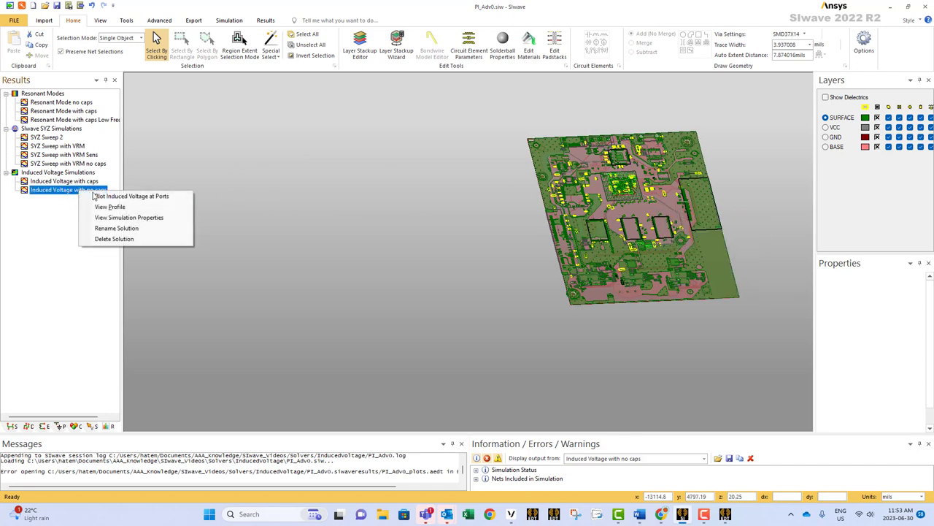
pyautogui.moveTo(131, 196)
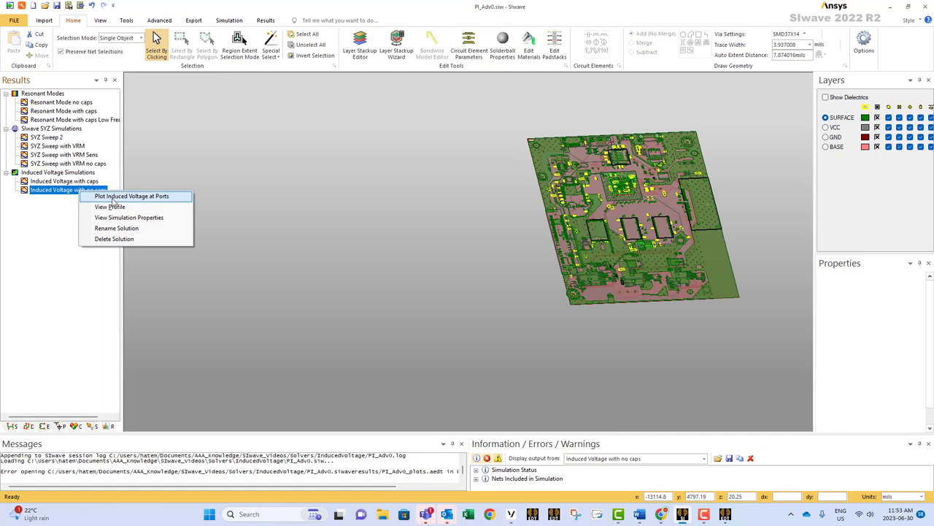
pyautogui.click(132, 195)
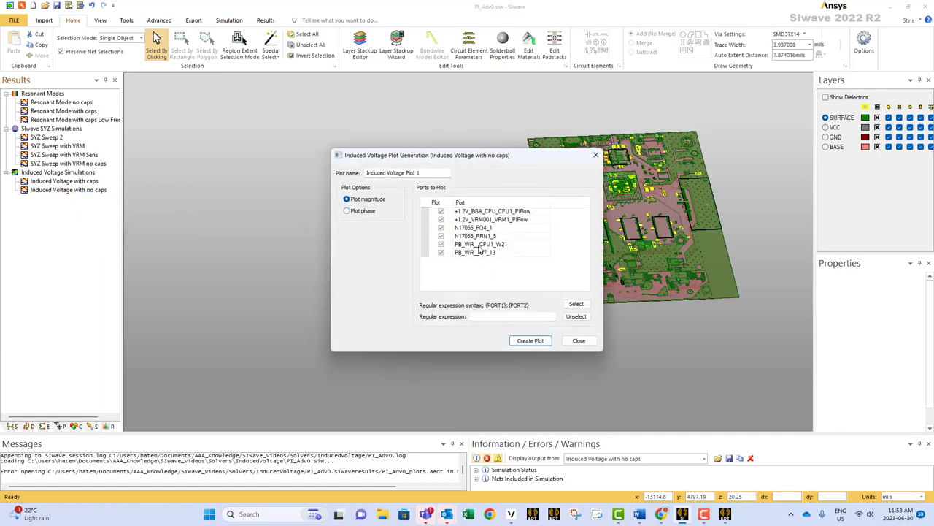
pyautogui.click(441, 235)
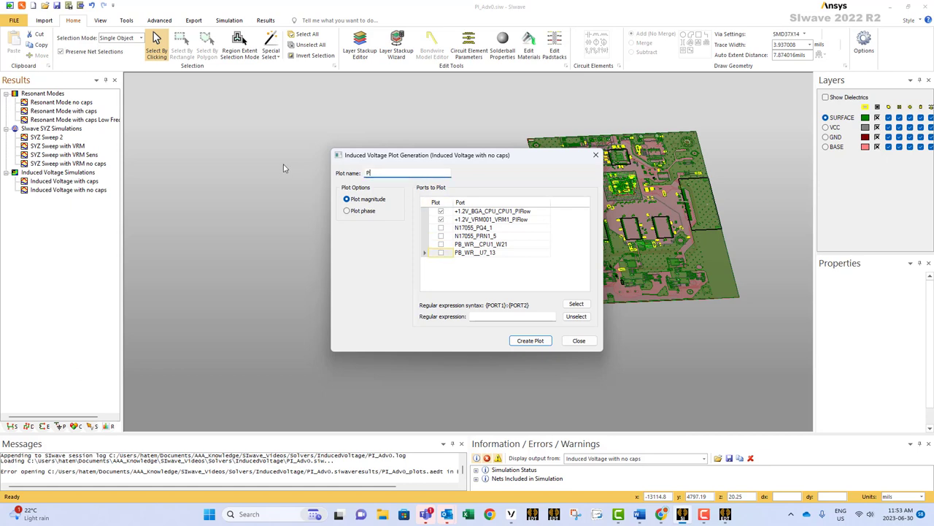
pyautogui.write('PowerPlanes without Caps')
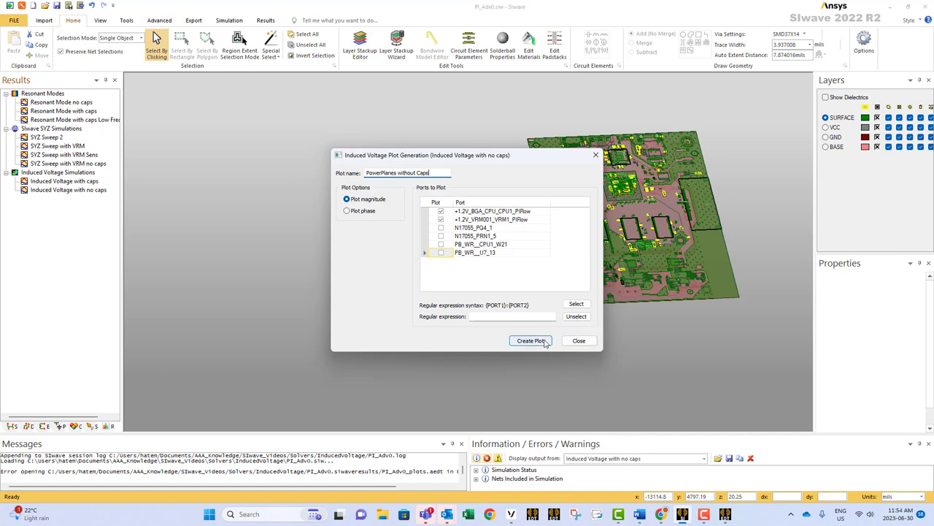
pyautogui.click(530, 340)
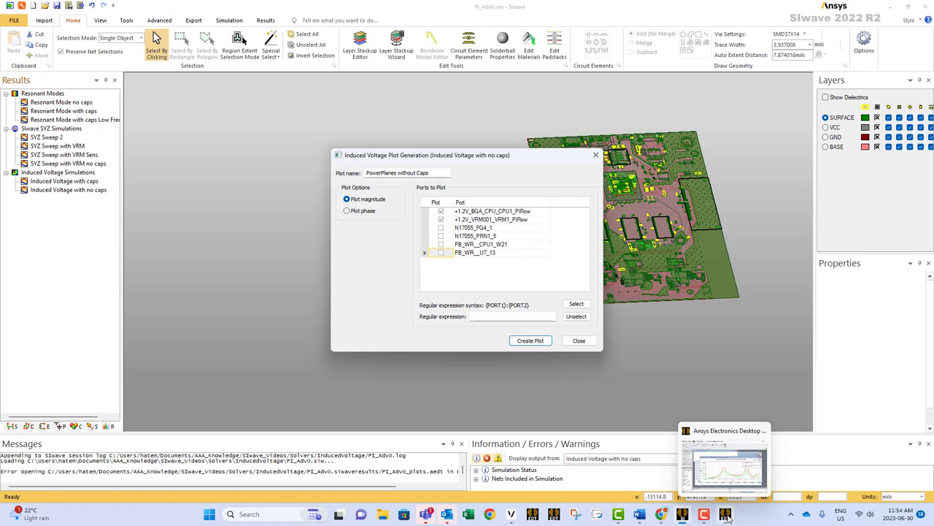
# Bring Electronics Desktop forward showing the without-caps and with-caps power-plane plots tiled
pyautogui.click(530, 340)
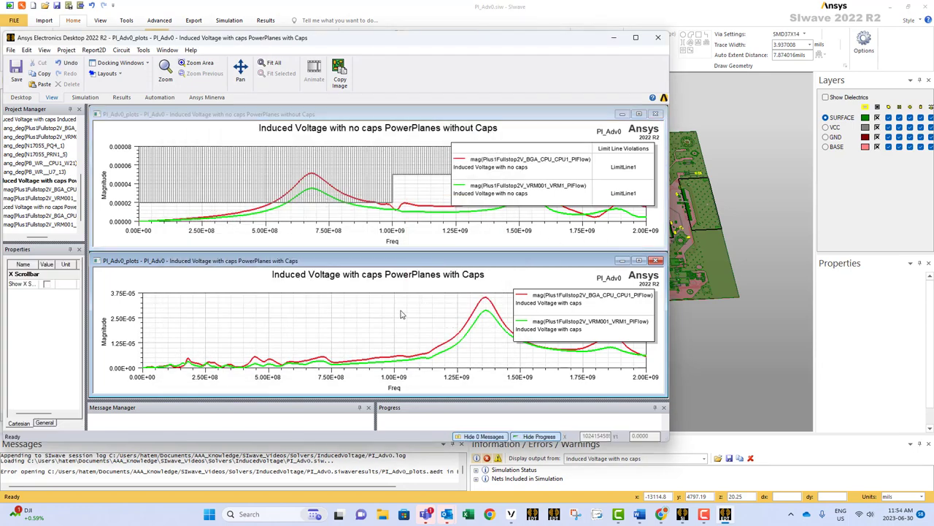
# Add a limit line to the with-caps plot by importing points from LimitLine.tab
pyautogui.rightClick(400, 314)
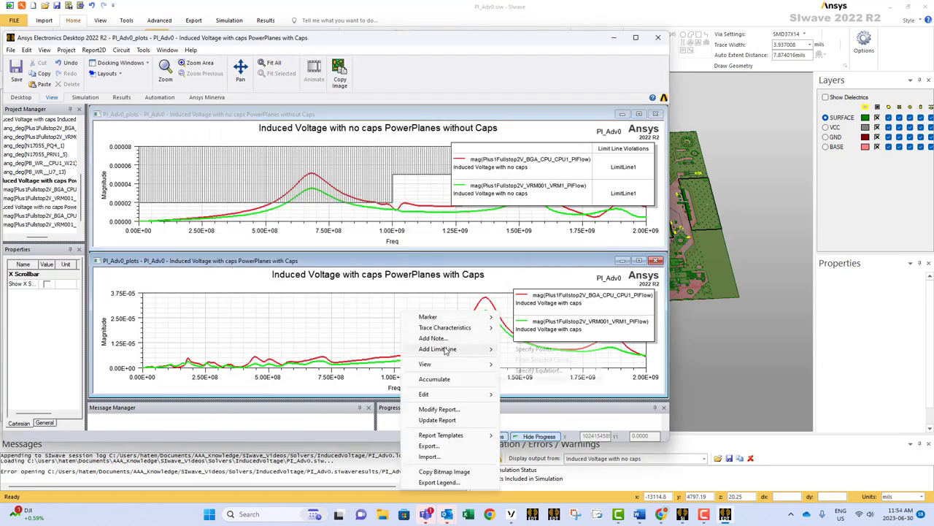
pyautogui.click(424, 393)
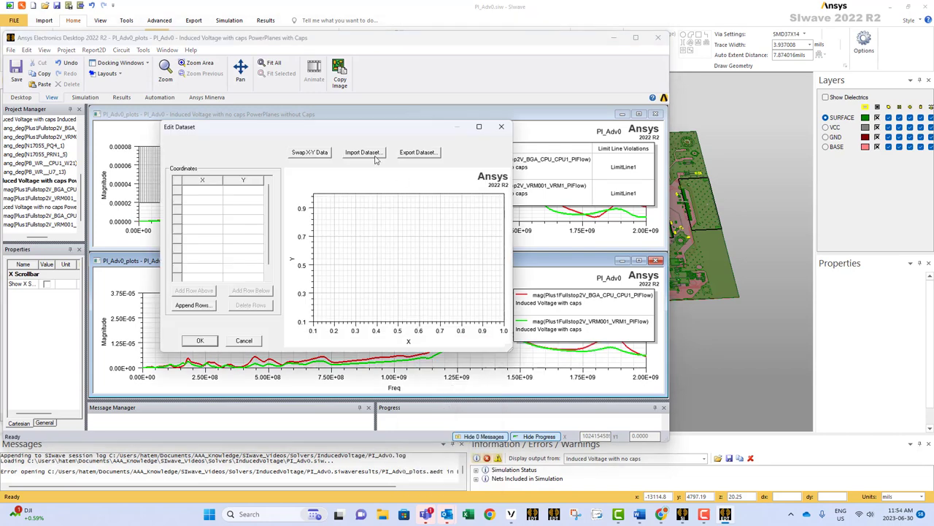
pyautogui.click(363, 152)
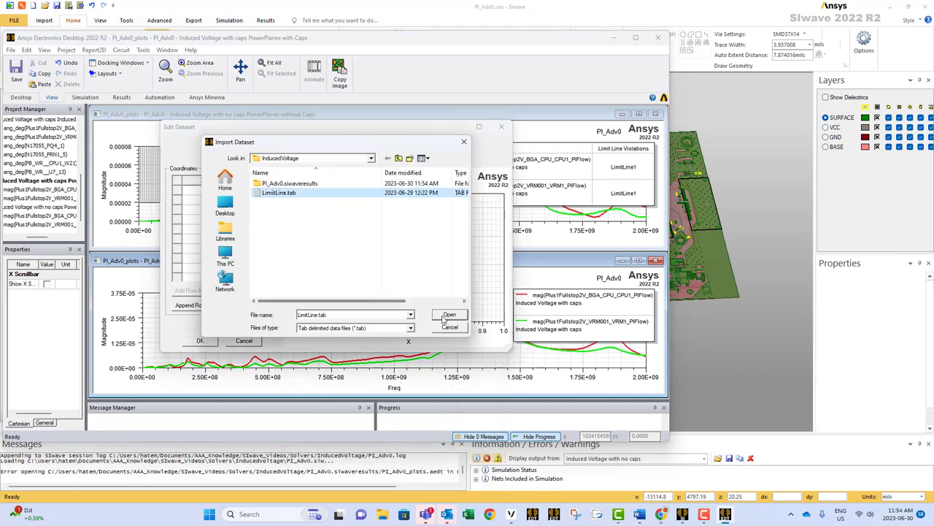
pyautogui.click(449, 315)
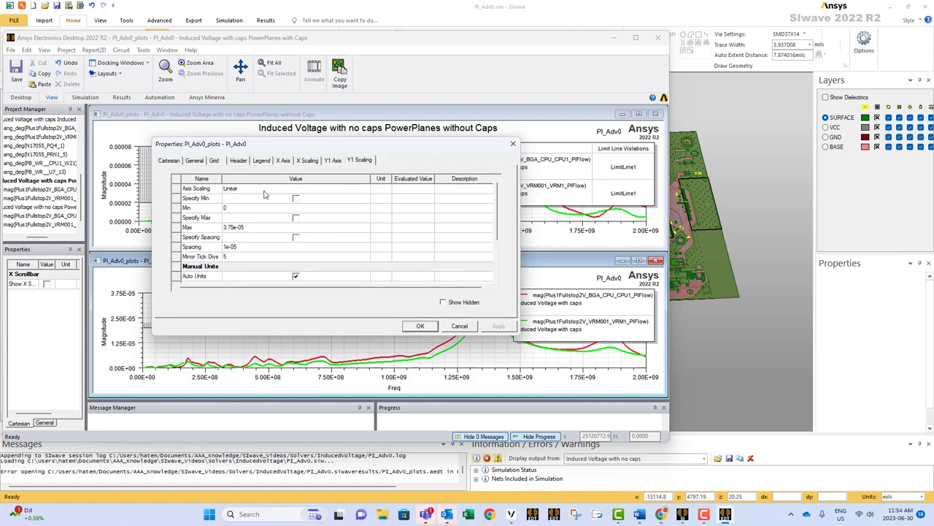
# Set the with-caps plot's Y1 axis maximum to 0.00008
pyautogui.click(292, 227)
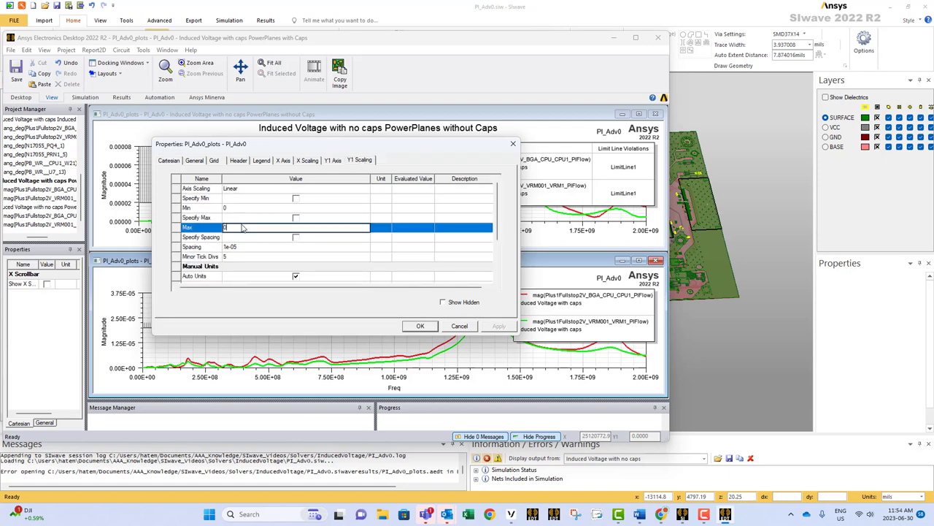
pyautogui.write('0.0000')
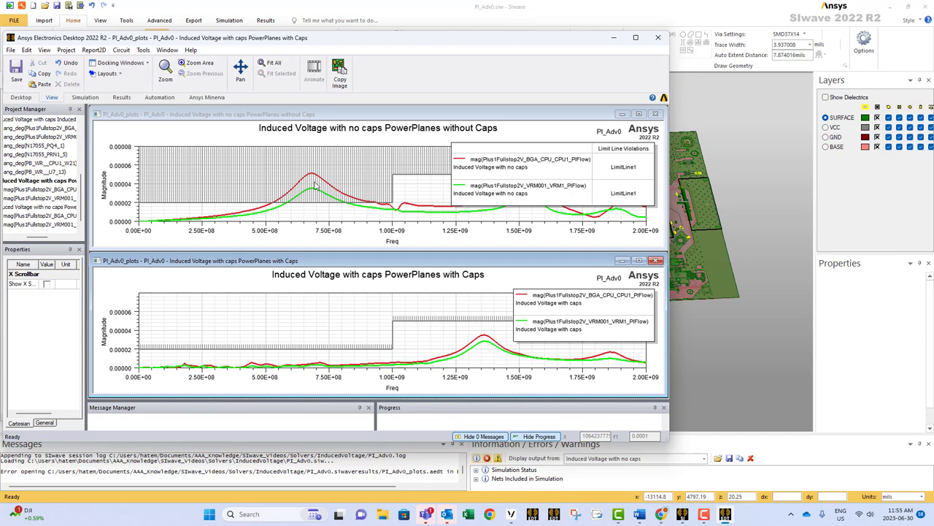
pyautogui.moveTo(365, 178)
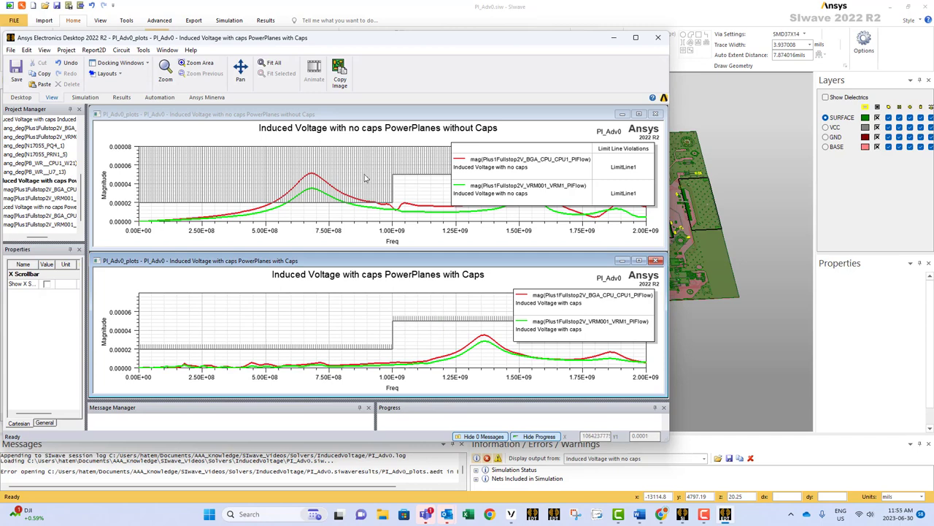
pyautogui.moveTo(225, 365)
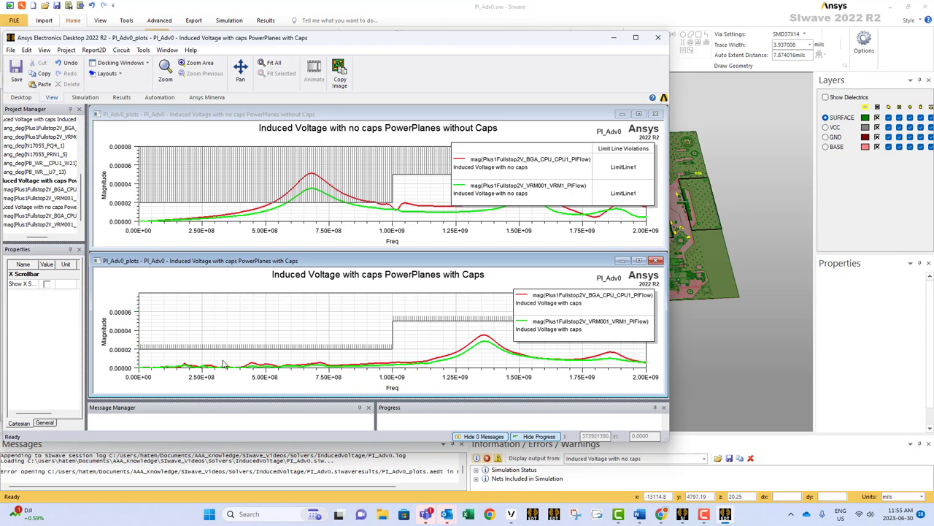
pyautogui.moveTo(435, 365)
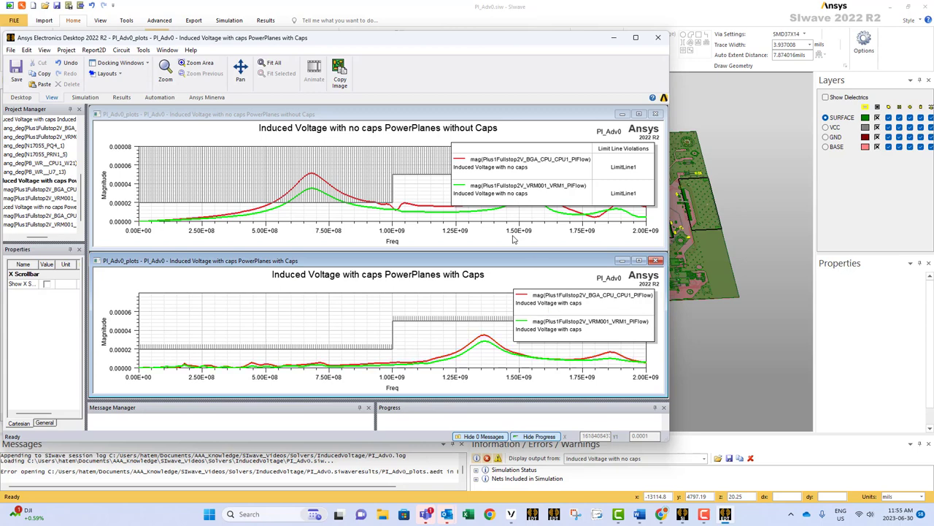
pyautogui.moveTo(345, 213)
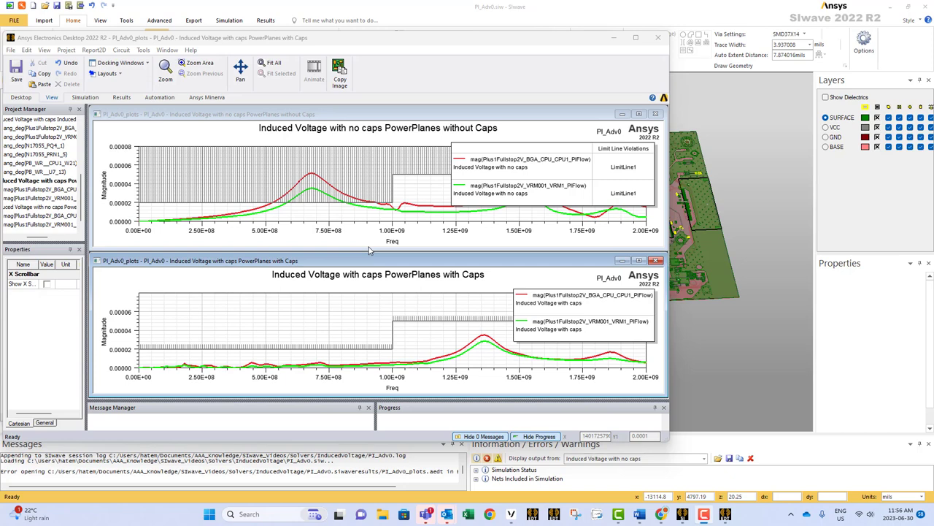
pyautogui.moveTo(394, 276)
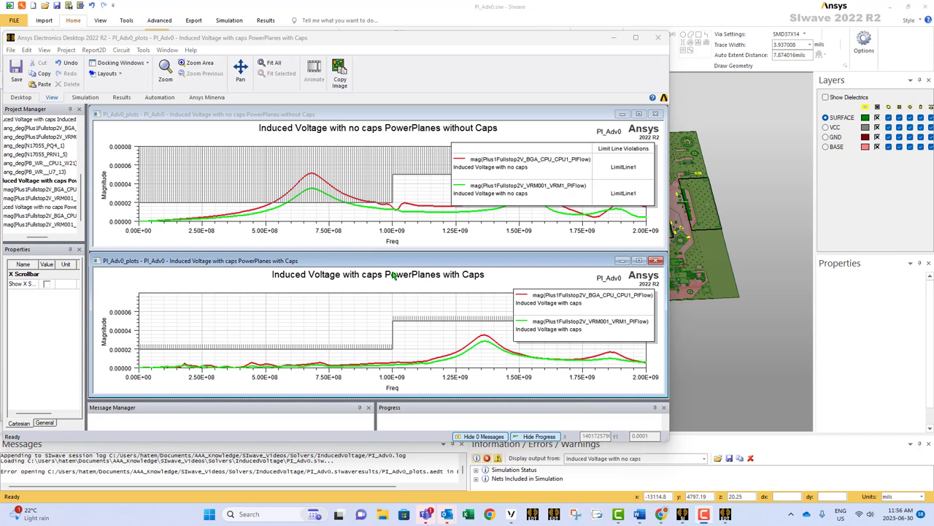
pyautogui.moveTo(309, 196)
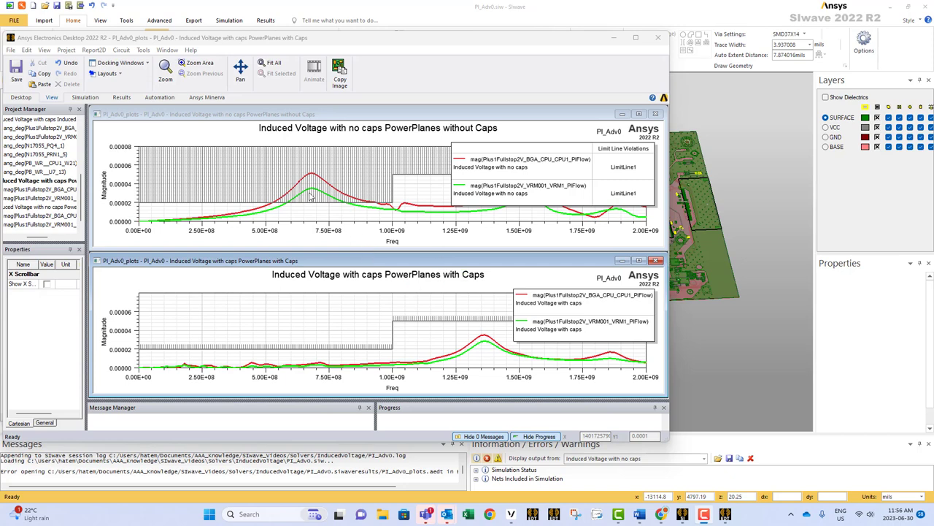
pyautogui.moveTo(407, 335)
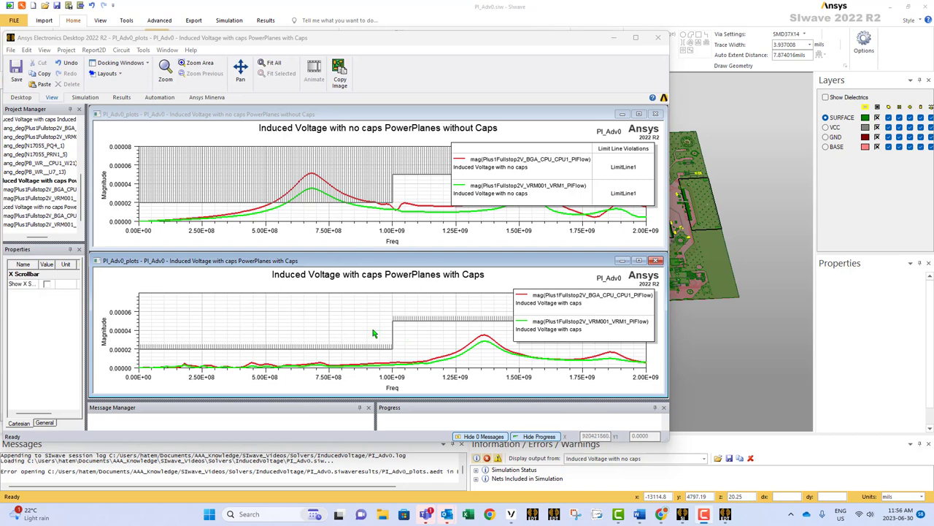
pyautogui.moveTo(347, 312)
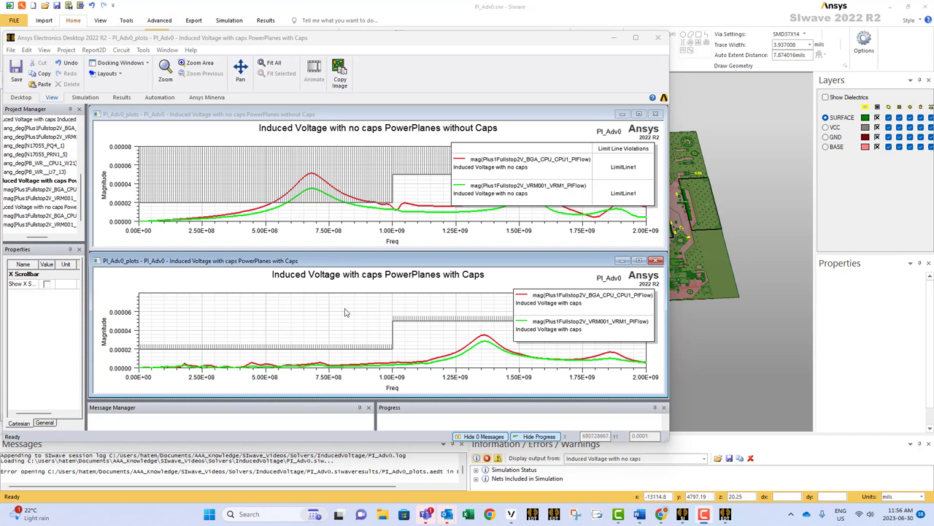
pyautogui.moveTo(388, 331)
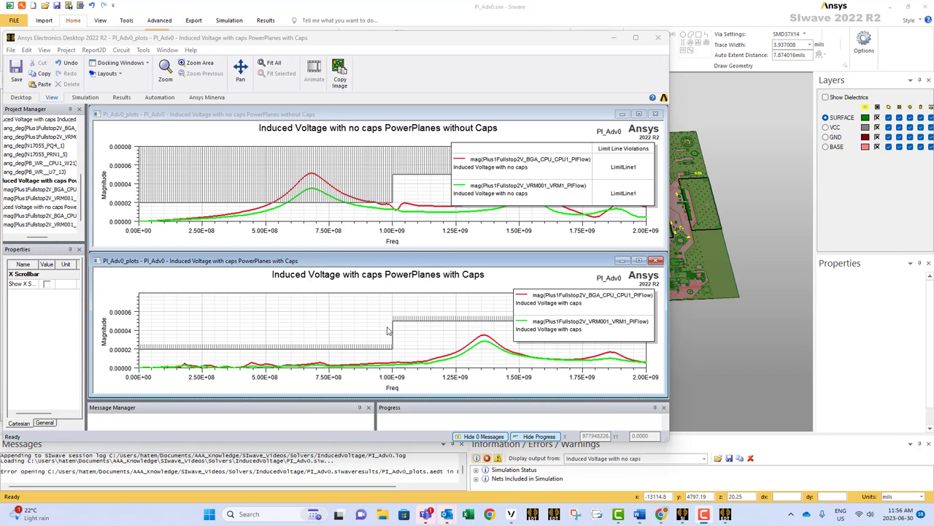
pyautogui.moveTo(353, 284)
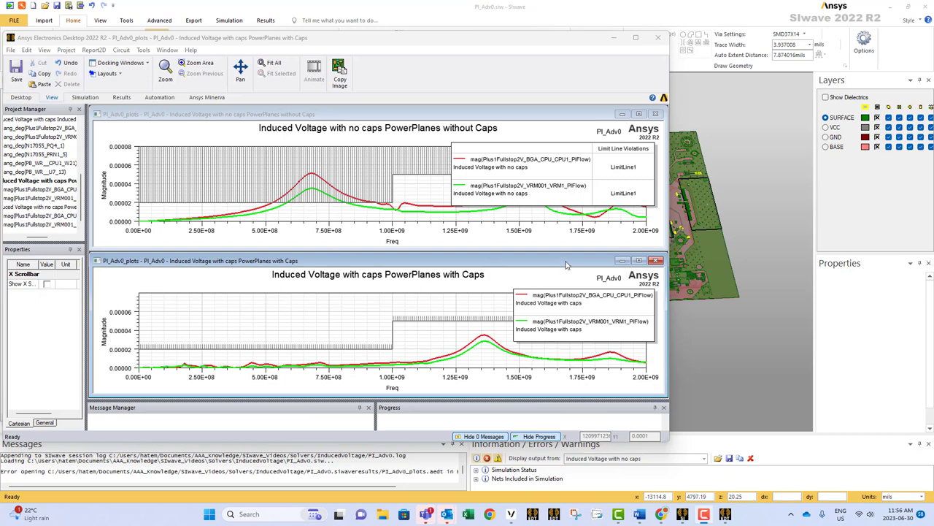
pyautogui.moveTo(313, 337)
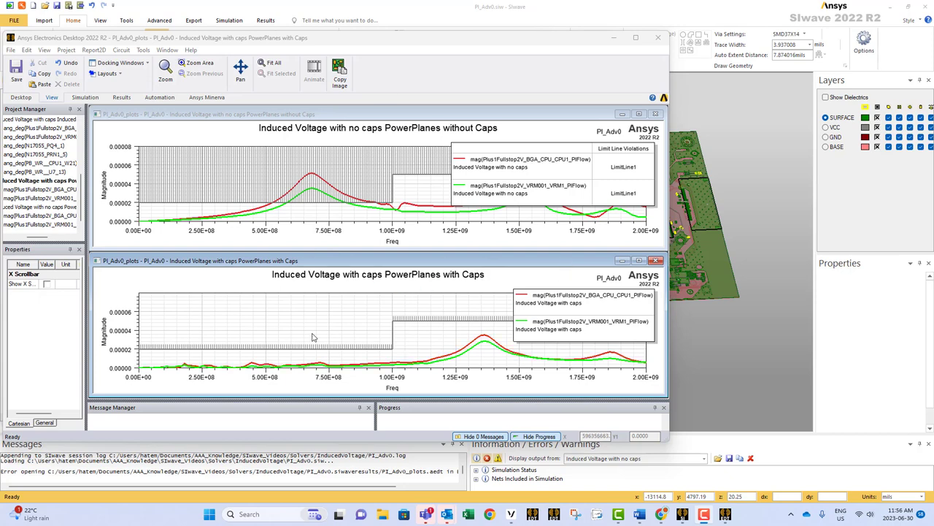
pyautogui.moveTo(395, 325)
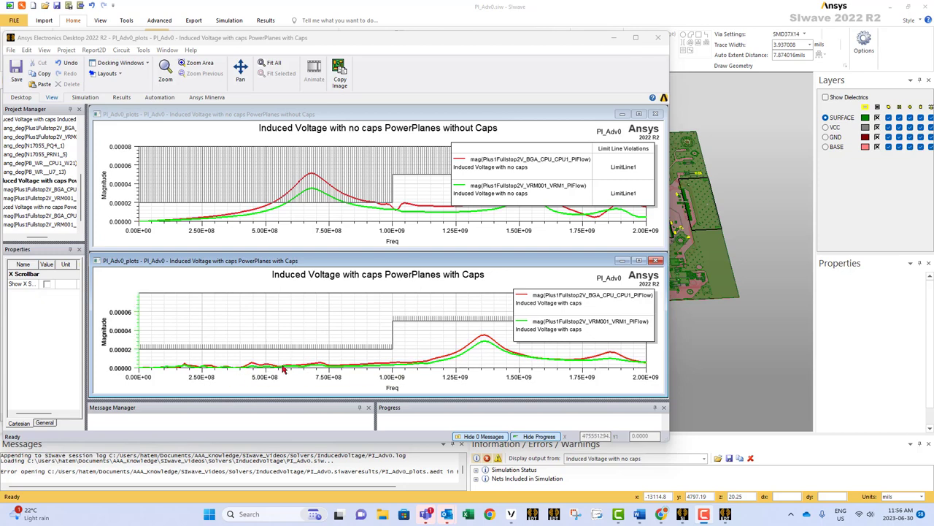
pyautogui.moveTo(468, 350)
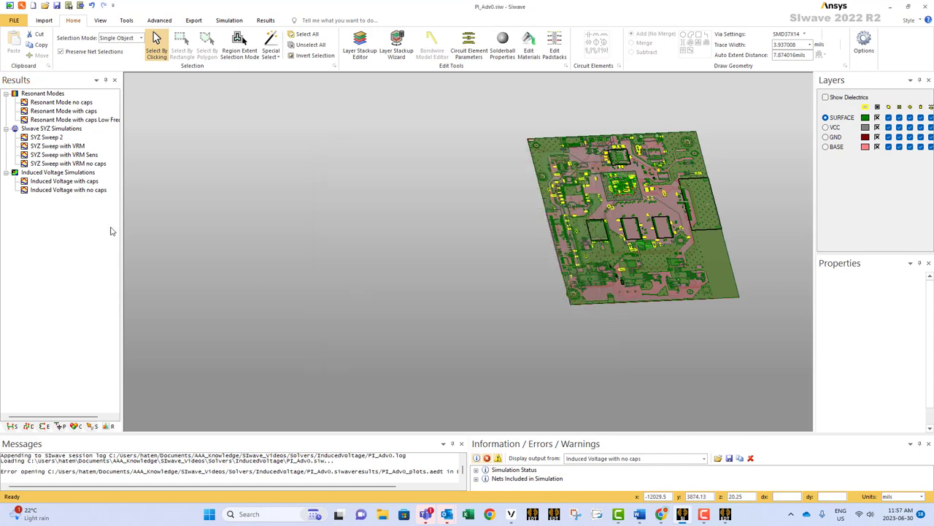
pyautogui.rightClick(64, 180)
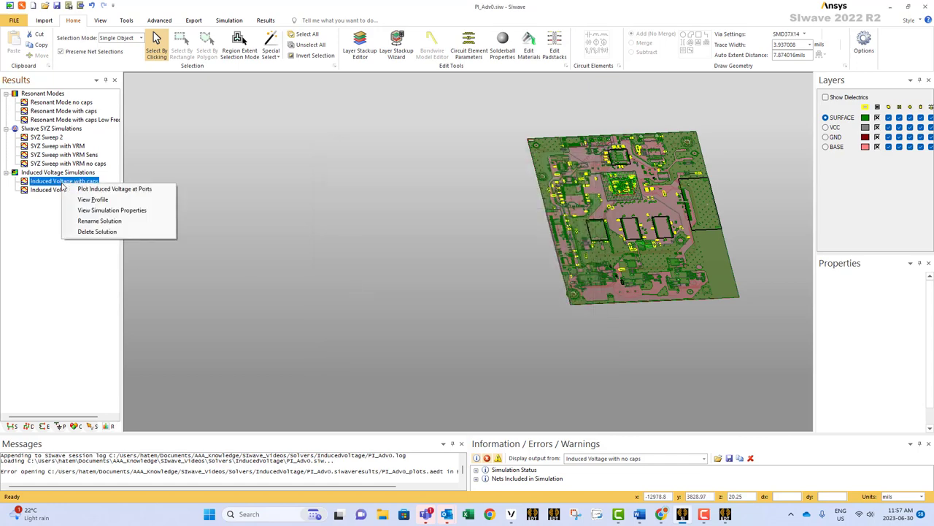
pyautogui.click(93, 199)
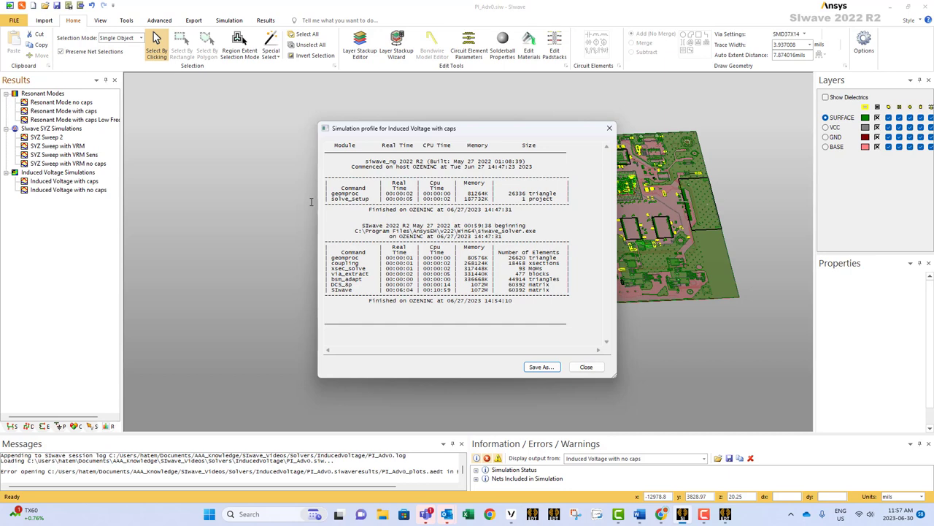
pyautogui.moveTo(492, 280)
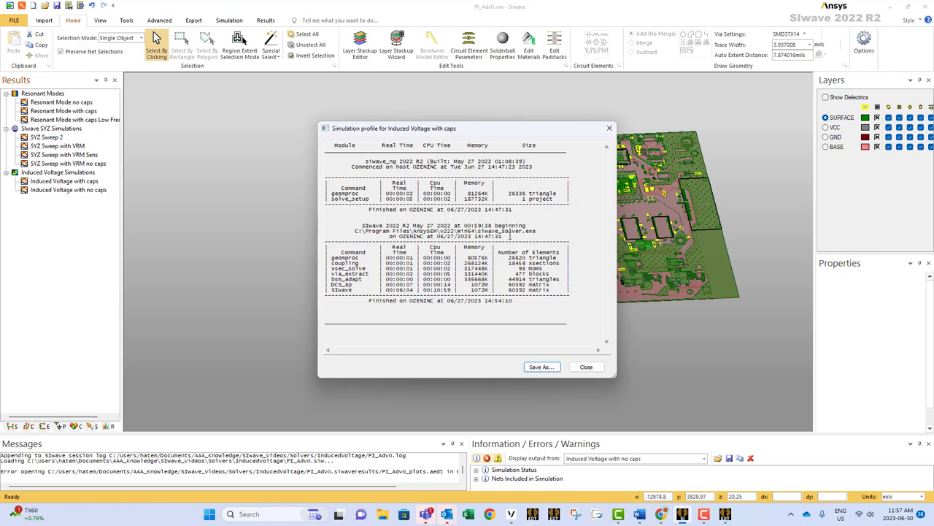
pyautogui.click(586, 366)
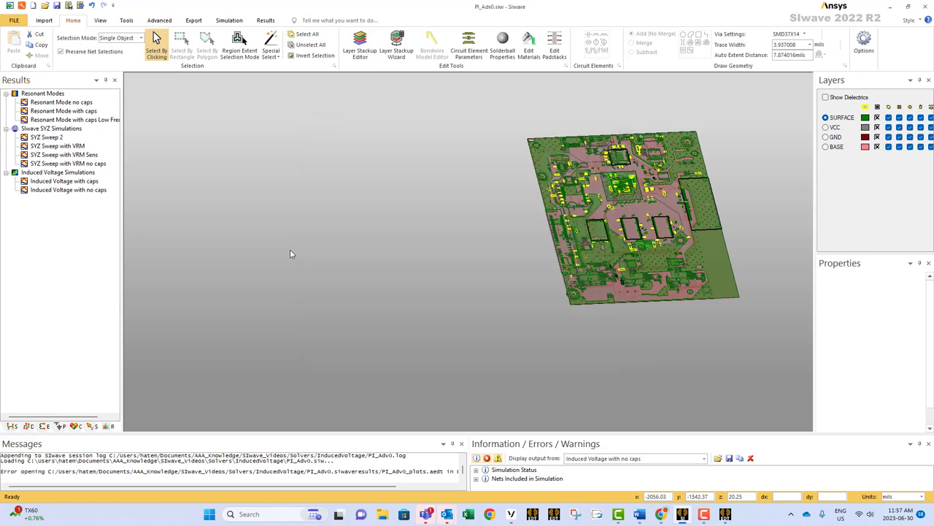
pyautogui.rightClick(63, 180)
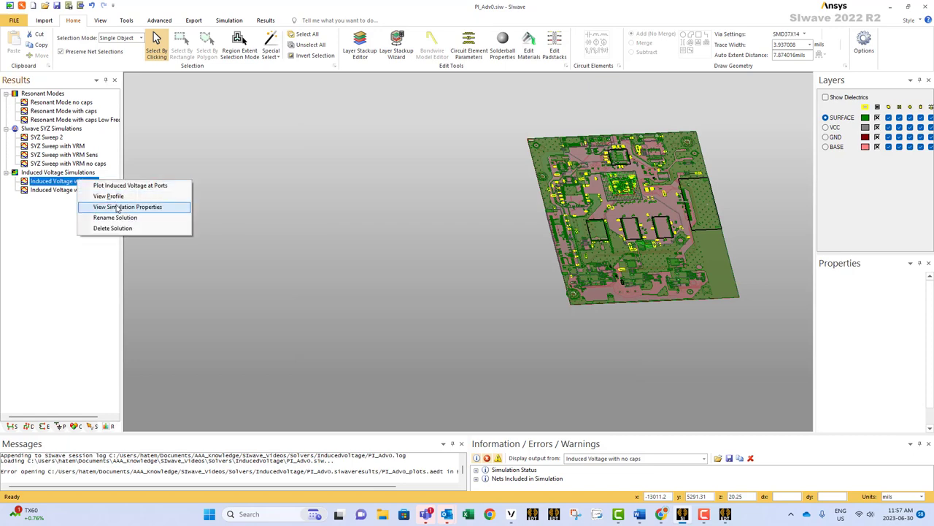
pyautogui.click(127, 206)
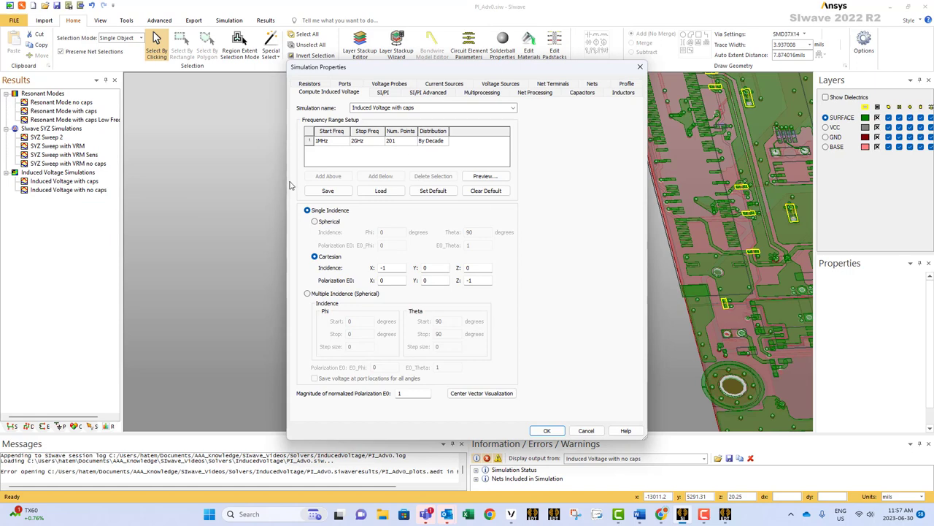
pyautogui.moveTo(457, 358)
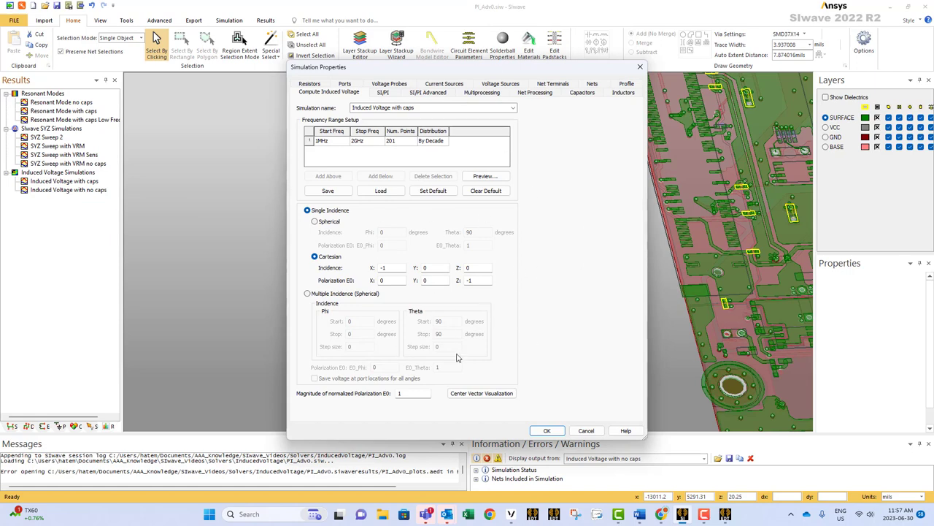
pyautogui.moveTo(297, 252)
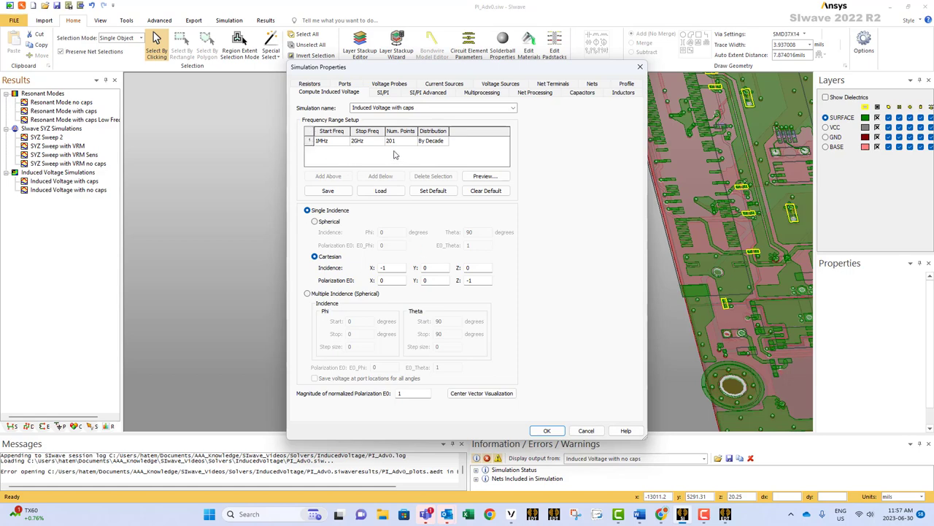
pyautogui.moveTo(80, 199)
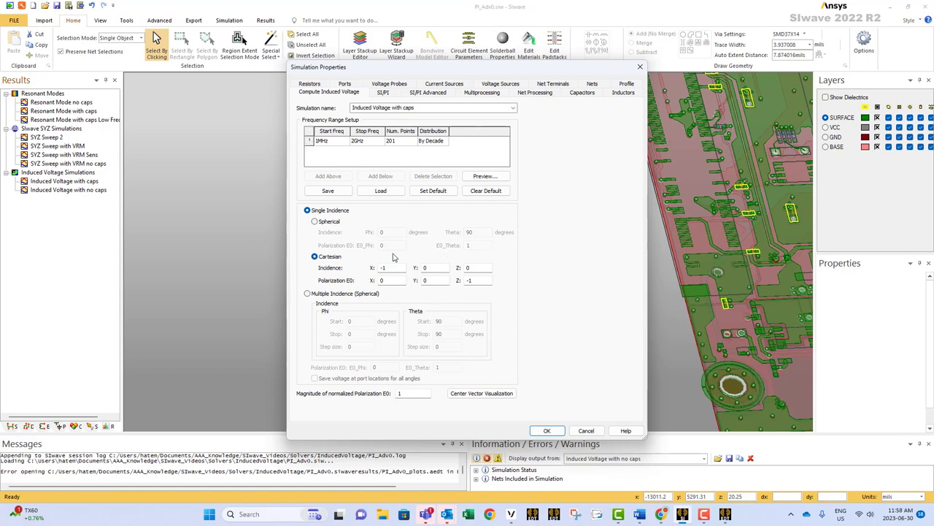
pyautogui.moveTo(419, 244)
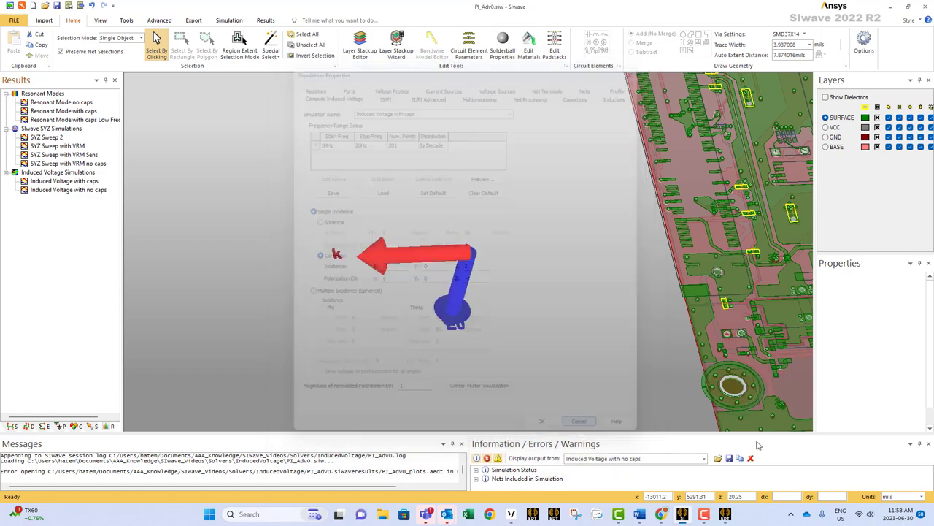
pyautogui.click(578, 421)
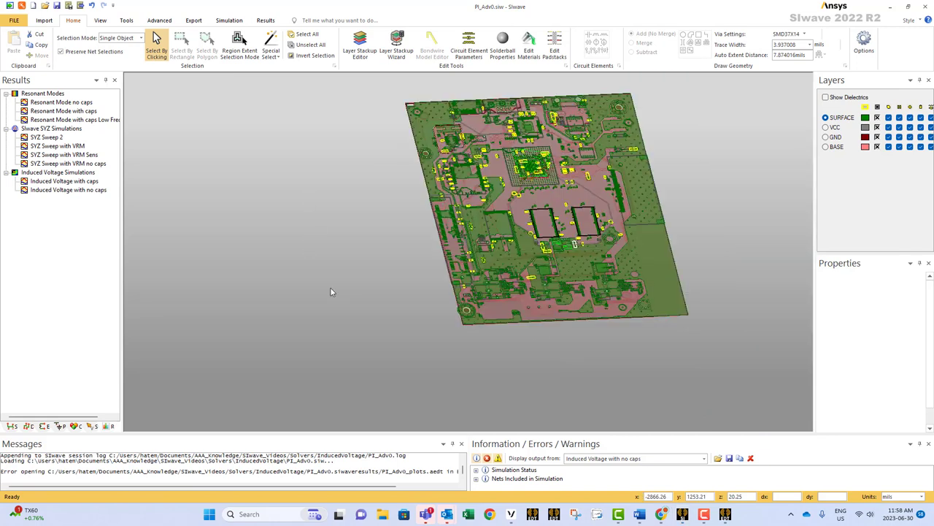
pyautogui.moveTo(356, 235)
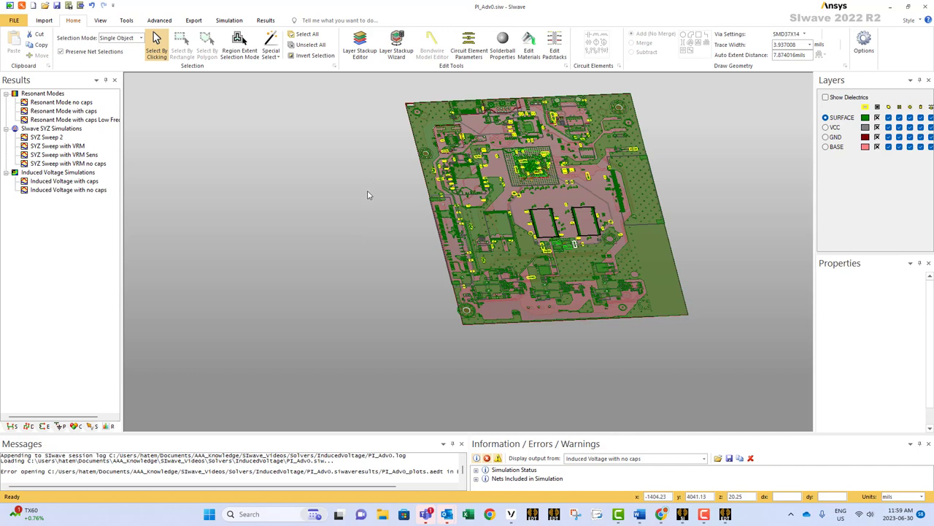
pyautogui.moveTo(328, 241)
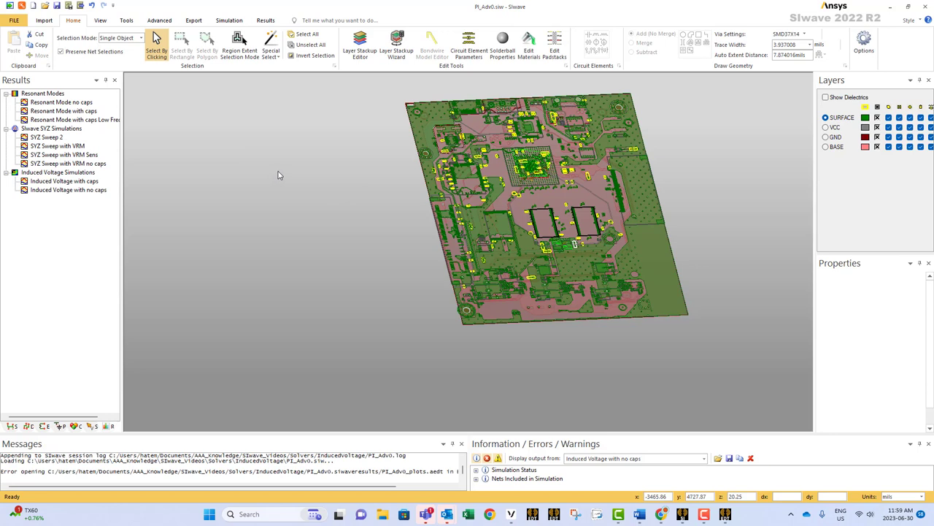
pyautogui.moveTo(365, 201)
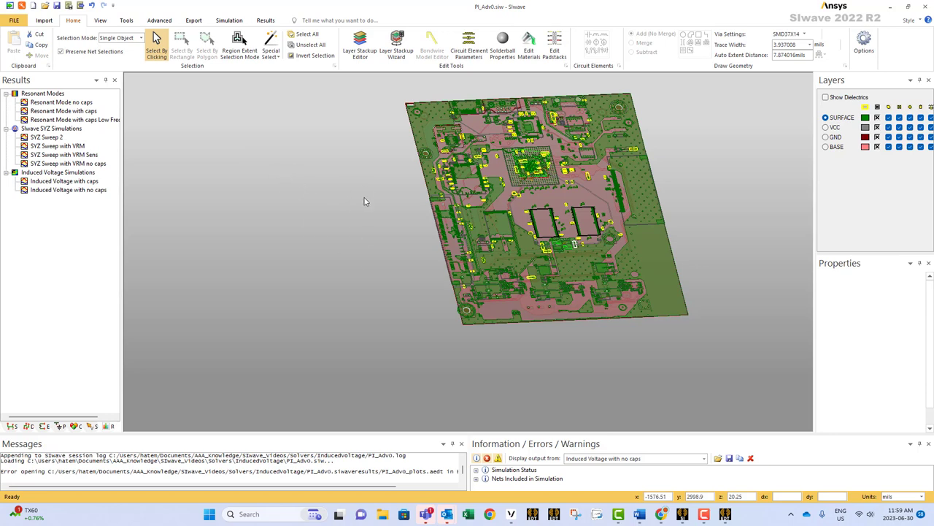
pyautogui.moveTo(311, 218)
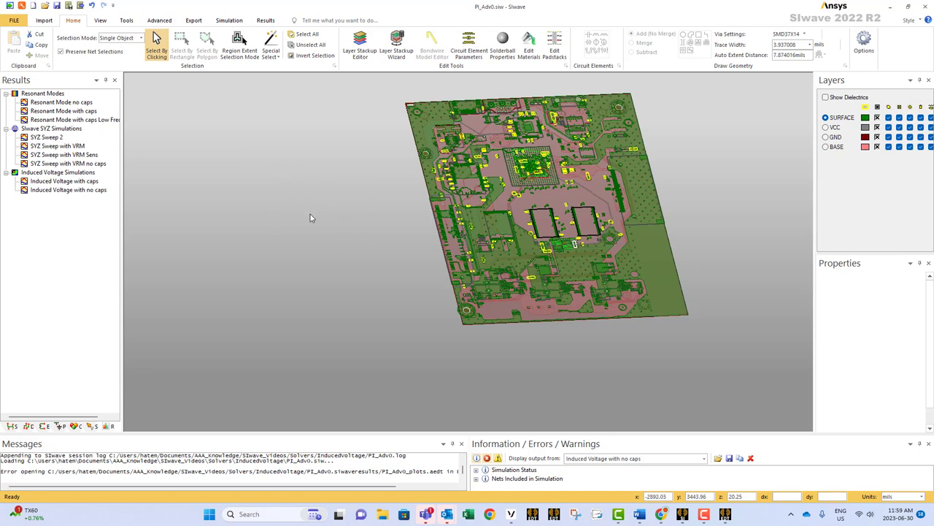
pyautogui.moveTo(393, 243)
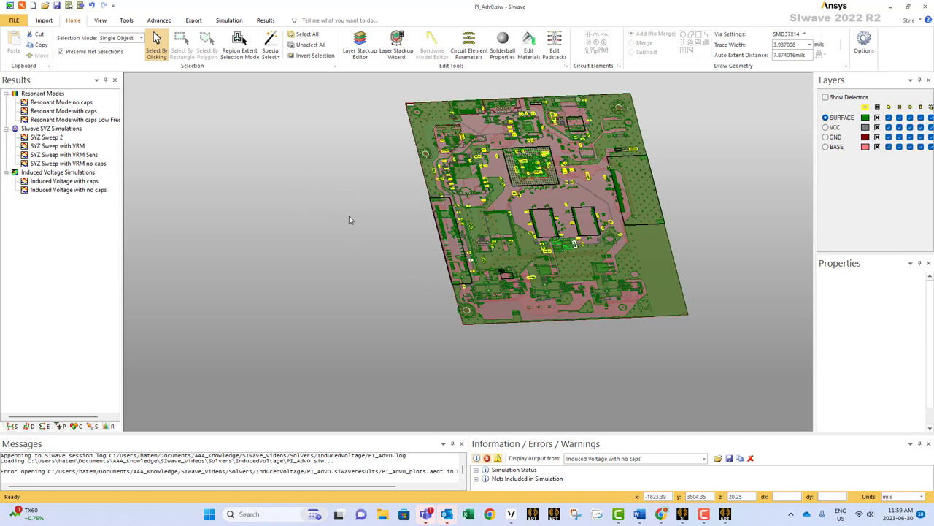
pyautogui.moveTo(348, 219)
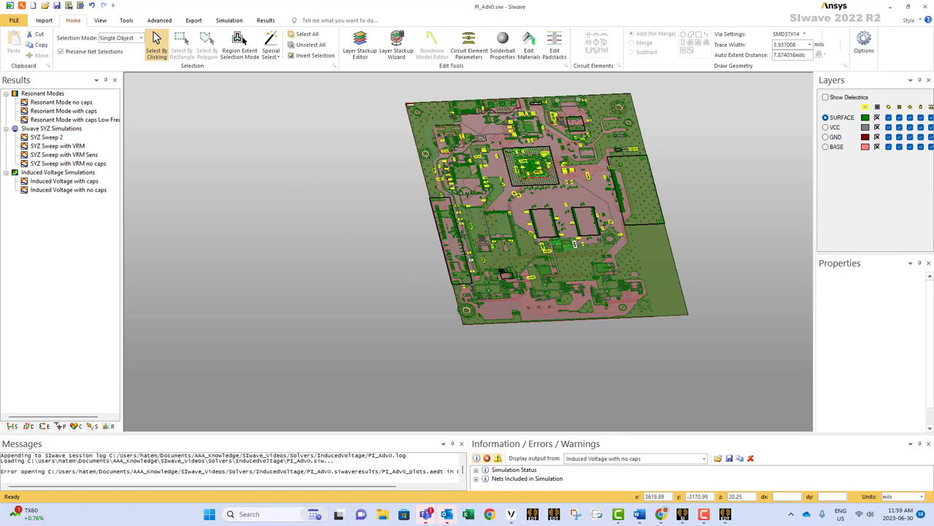